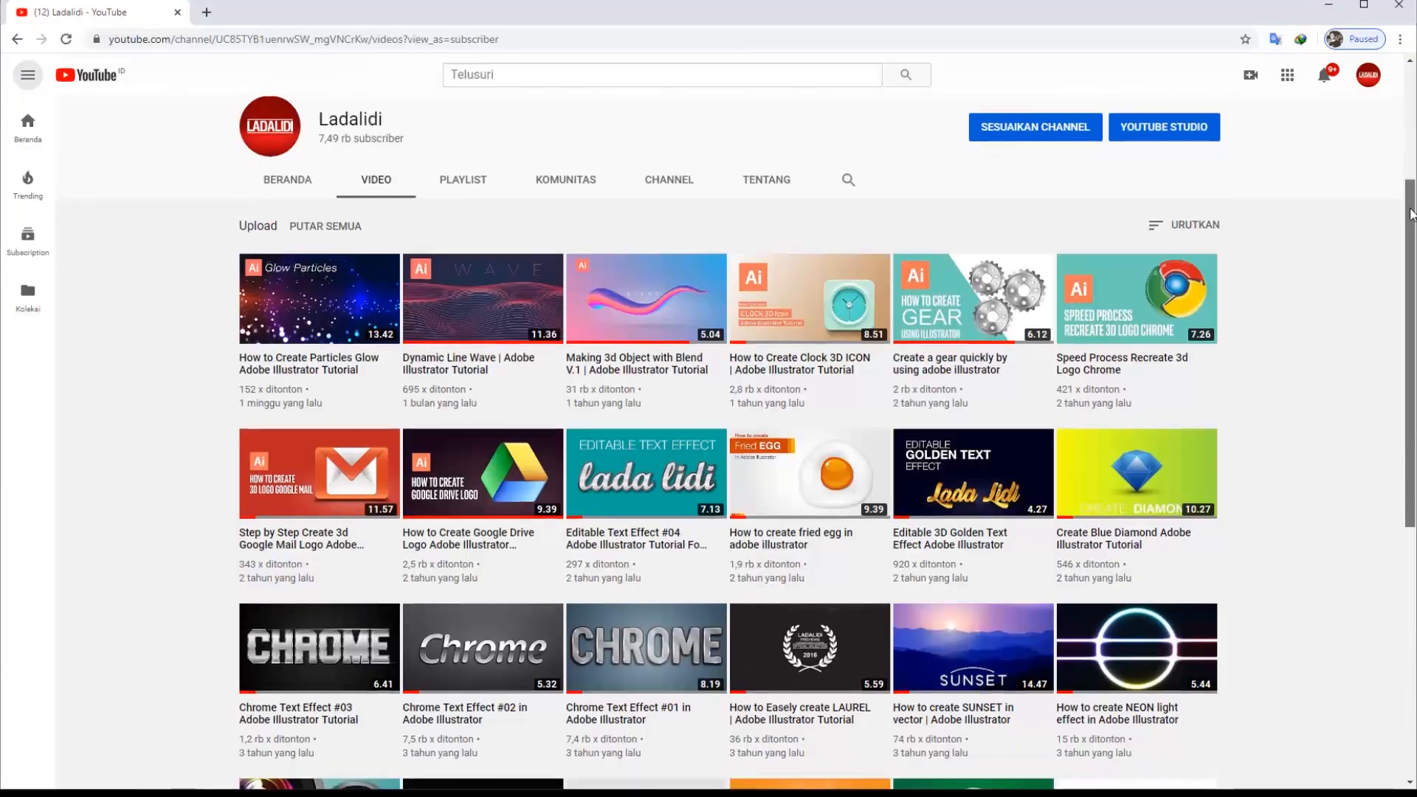
Play the 'Making 3d Object with Blend V.1' tutorial, then start a blank Illustrator document.
left_click(646, 298)
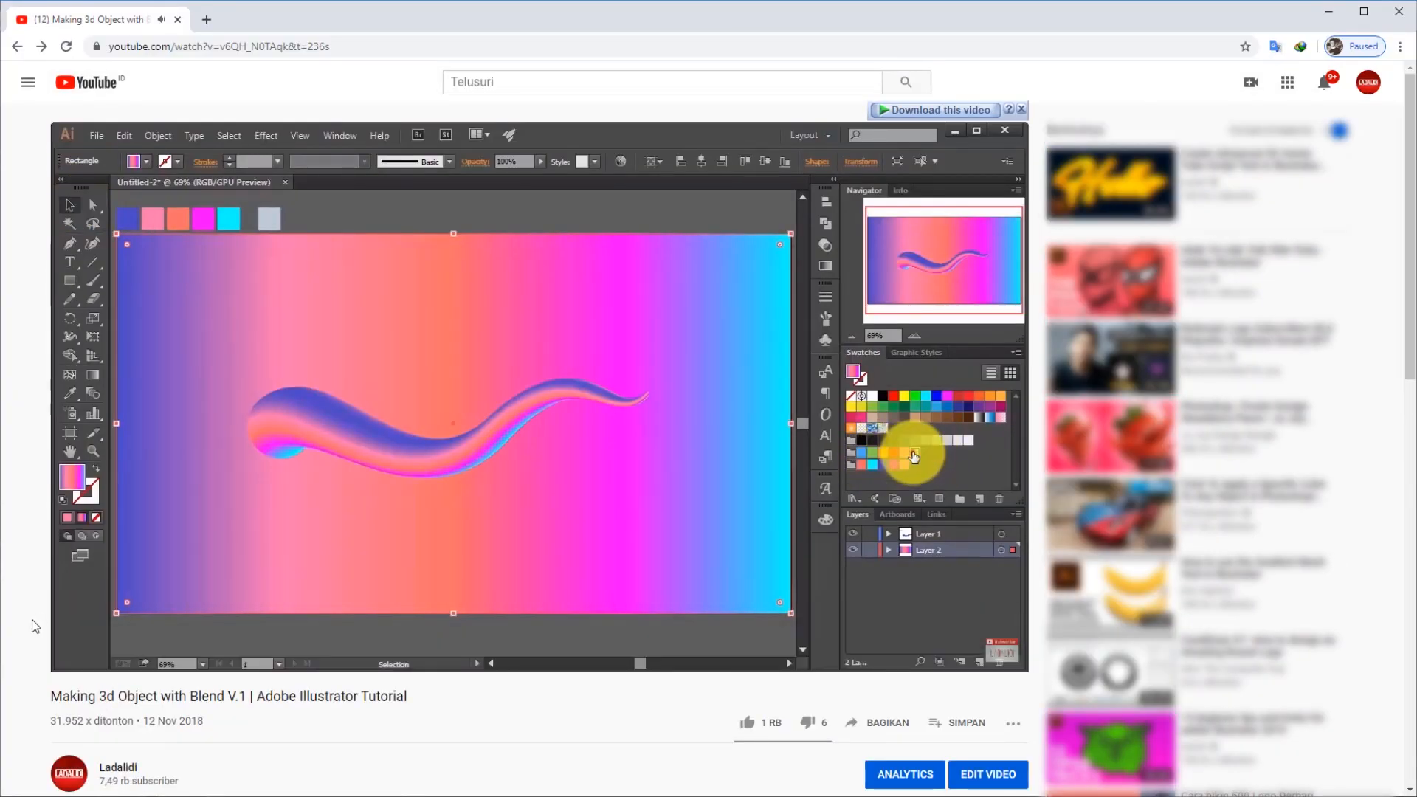
left_click(71, 677)
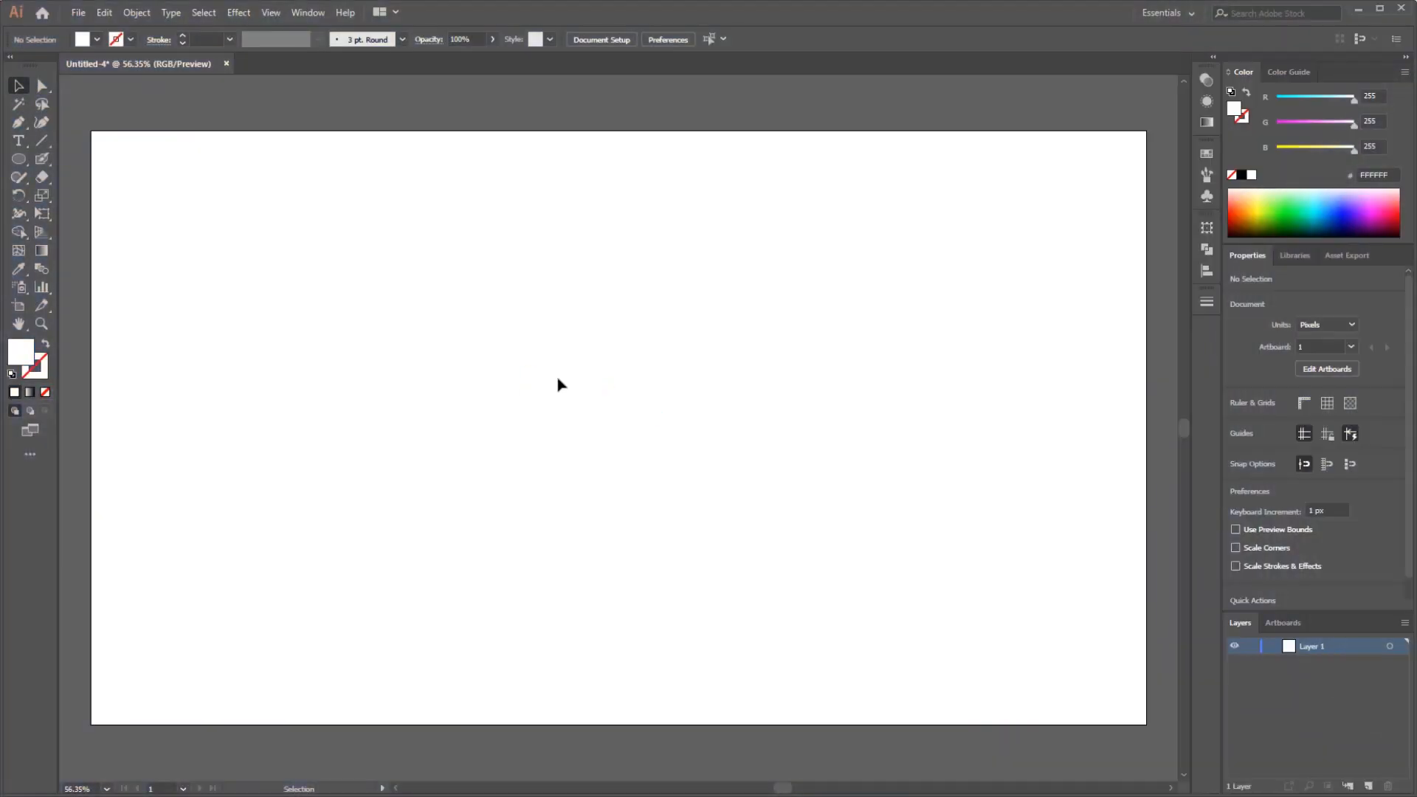
Draw a 1920×1080 rectangle with a 45° FFE37E-to-FA5768 linear gradient.
left_click(15, 159)
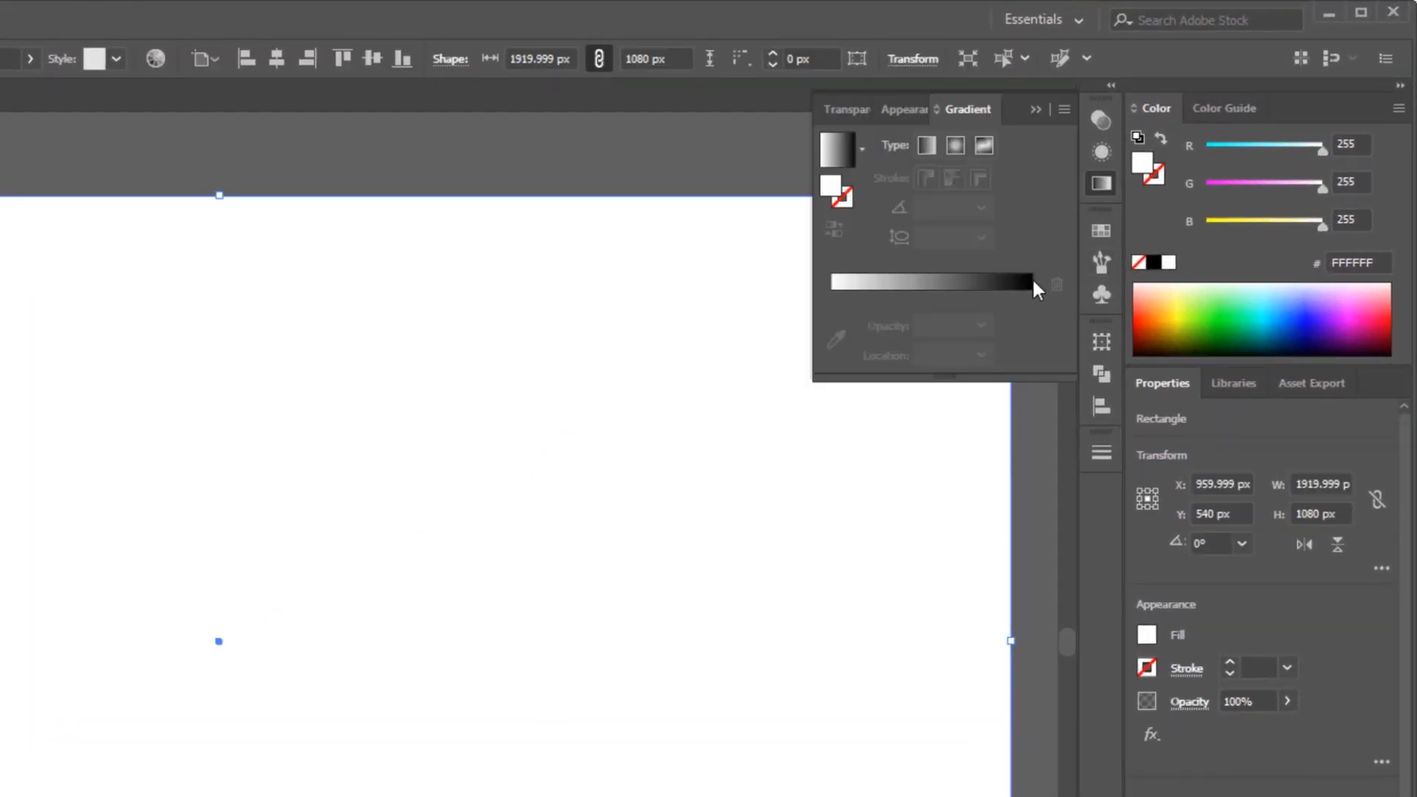
left_click(1030, 324)
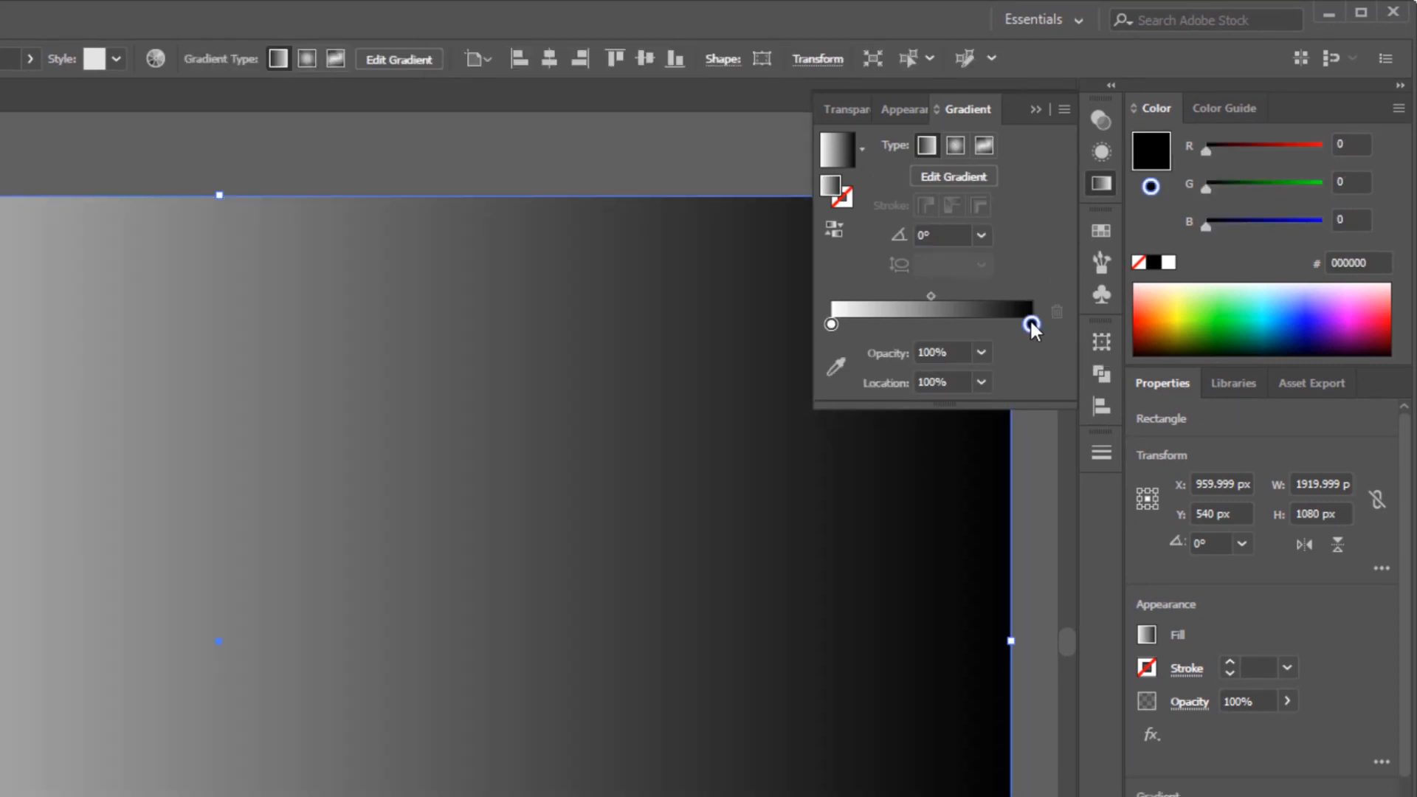
double_click(1031, 325)
type("FFE37E")
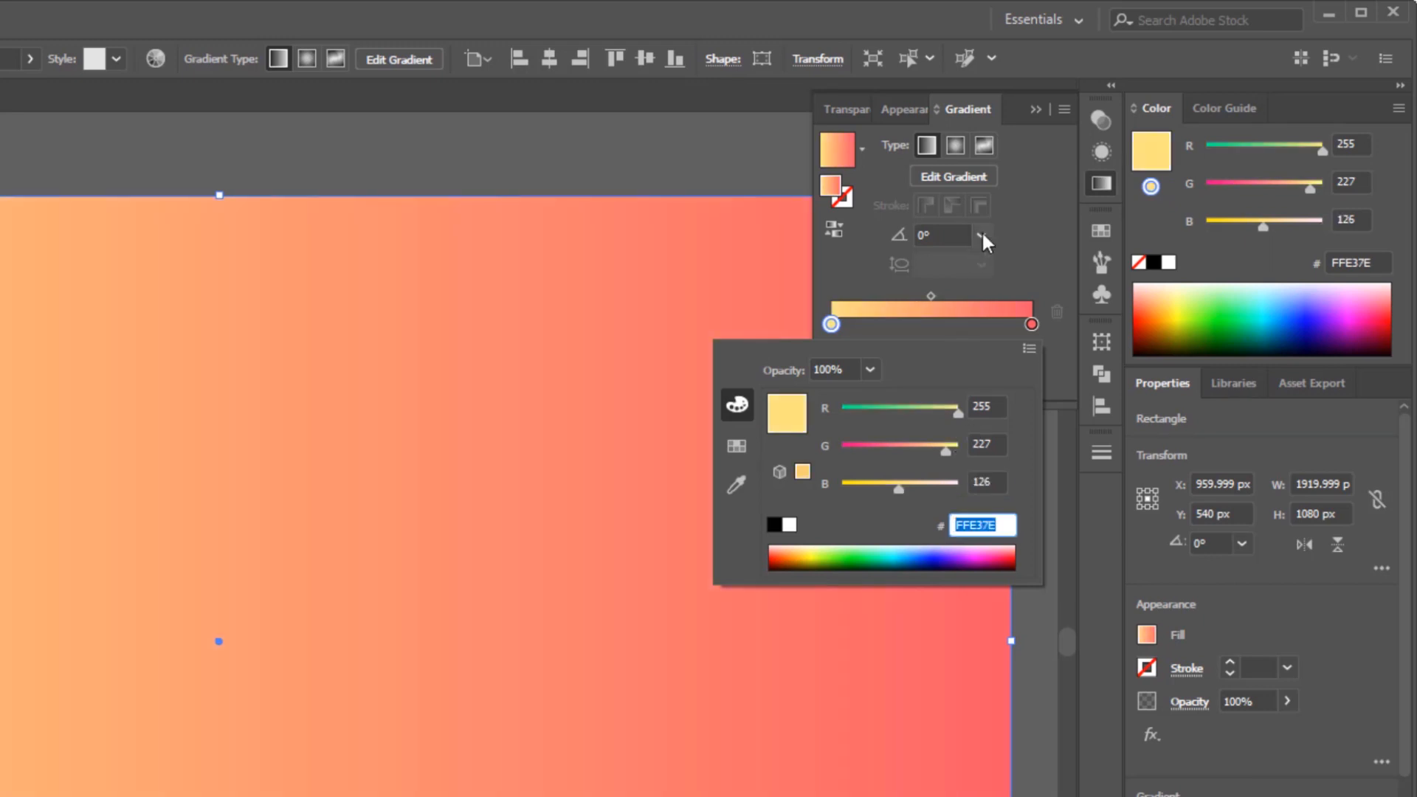
left_click(985, 235)
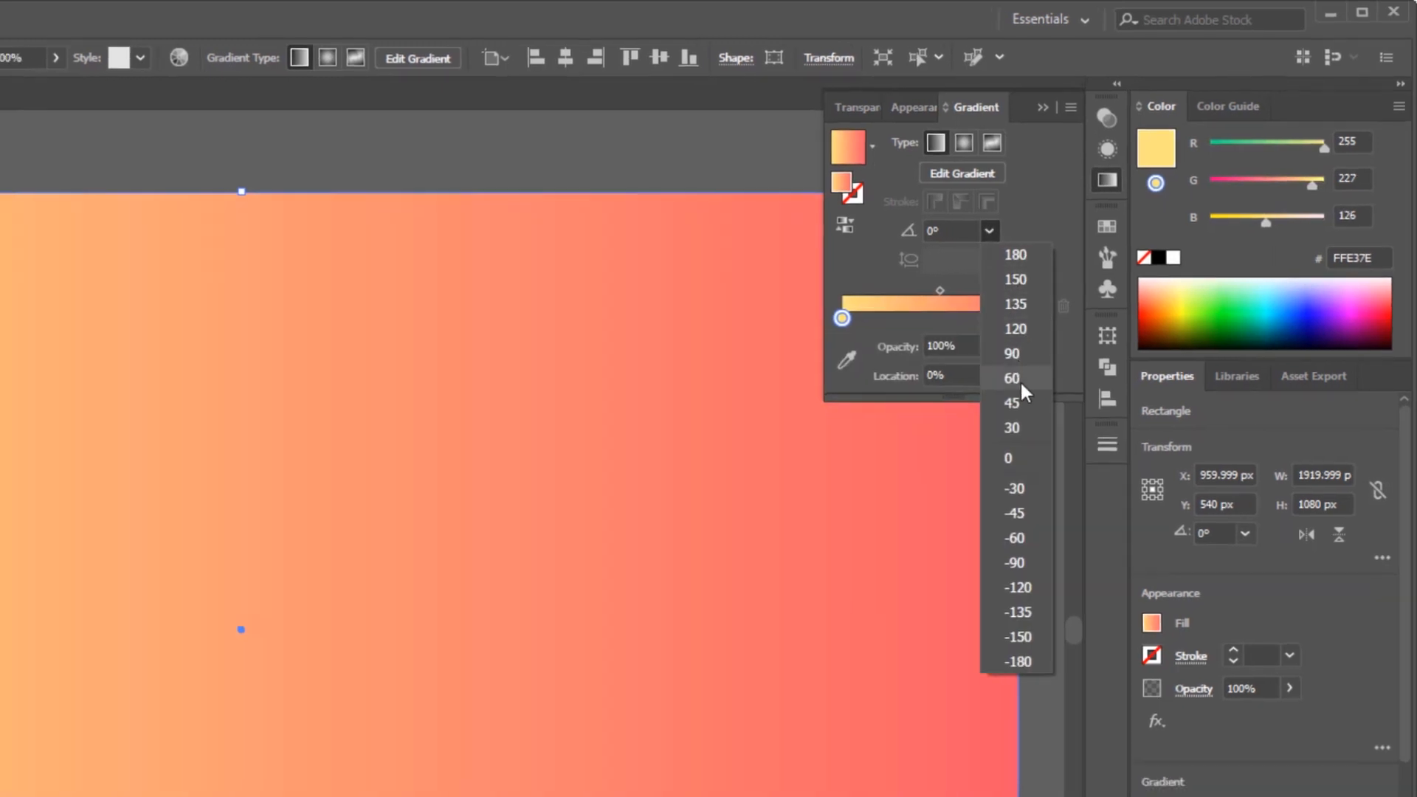
left_click(1012, 402)
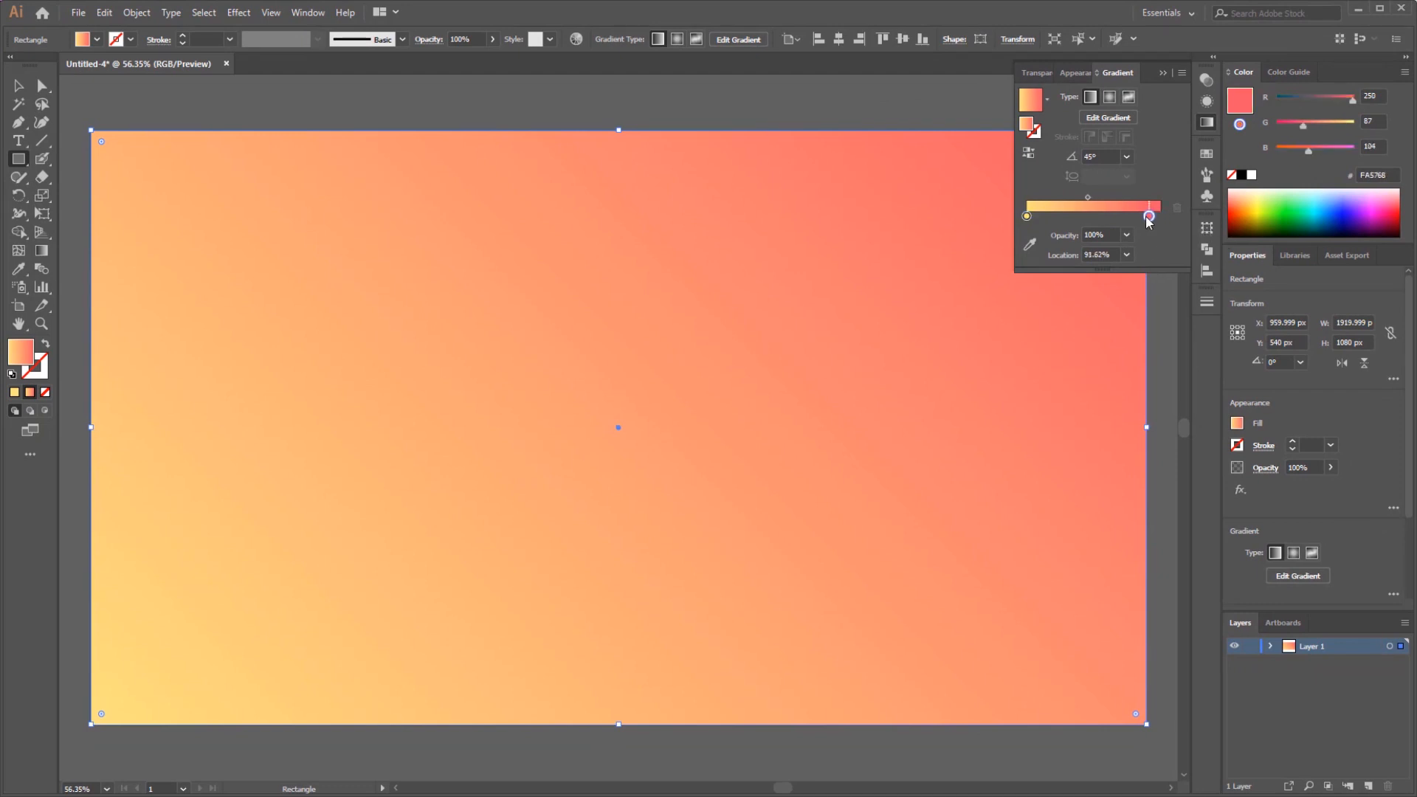
Lock Layer 1 and create a new layer above it.
left_click_drag(1148, 216, 1146, 216)
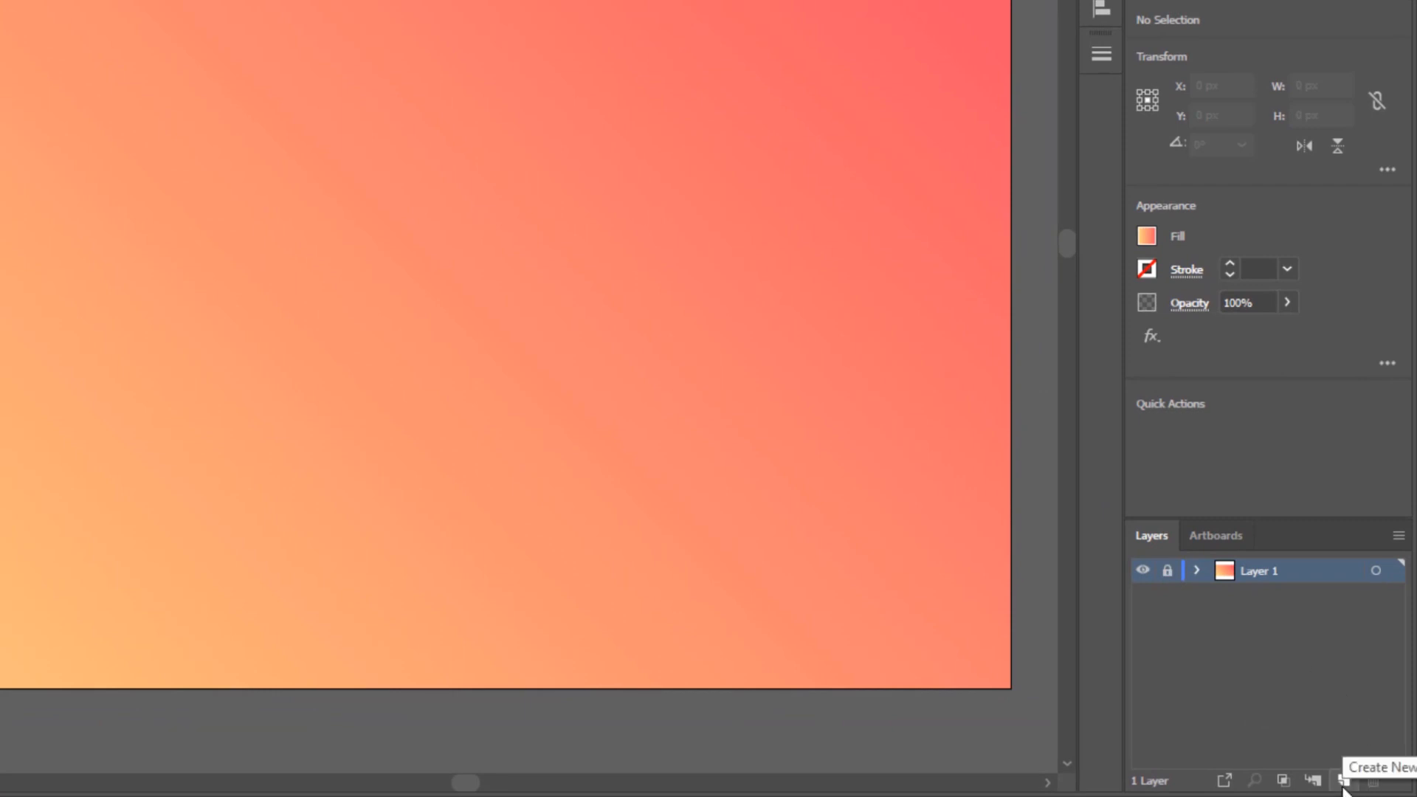
left_click(1343, 781)
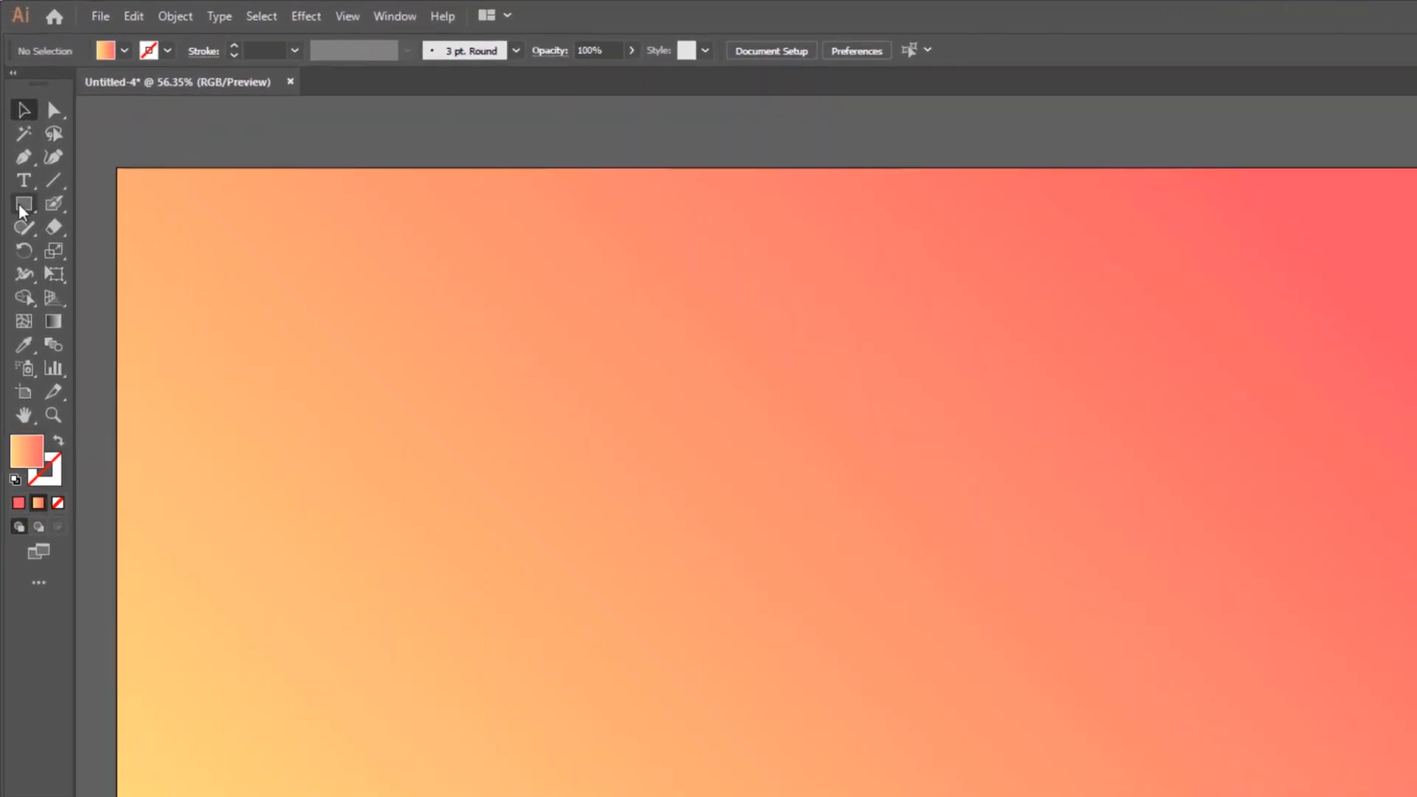
Draw a 180 px circle and fill it with a light-pink to deeper-pink gradient.
left_click(23, 204)
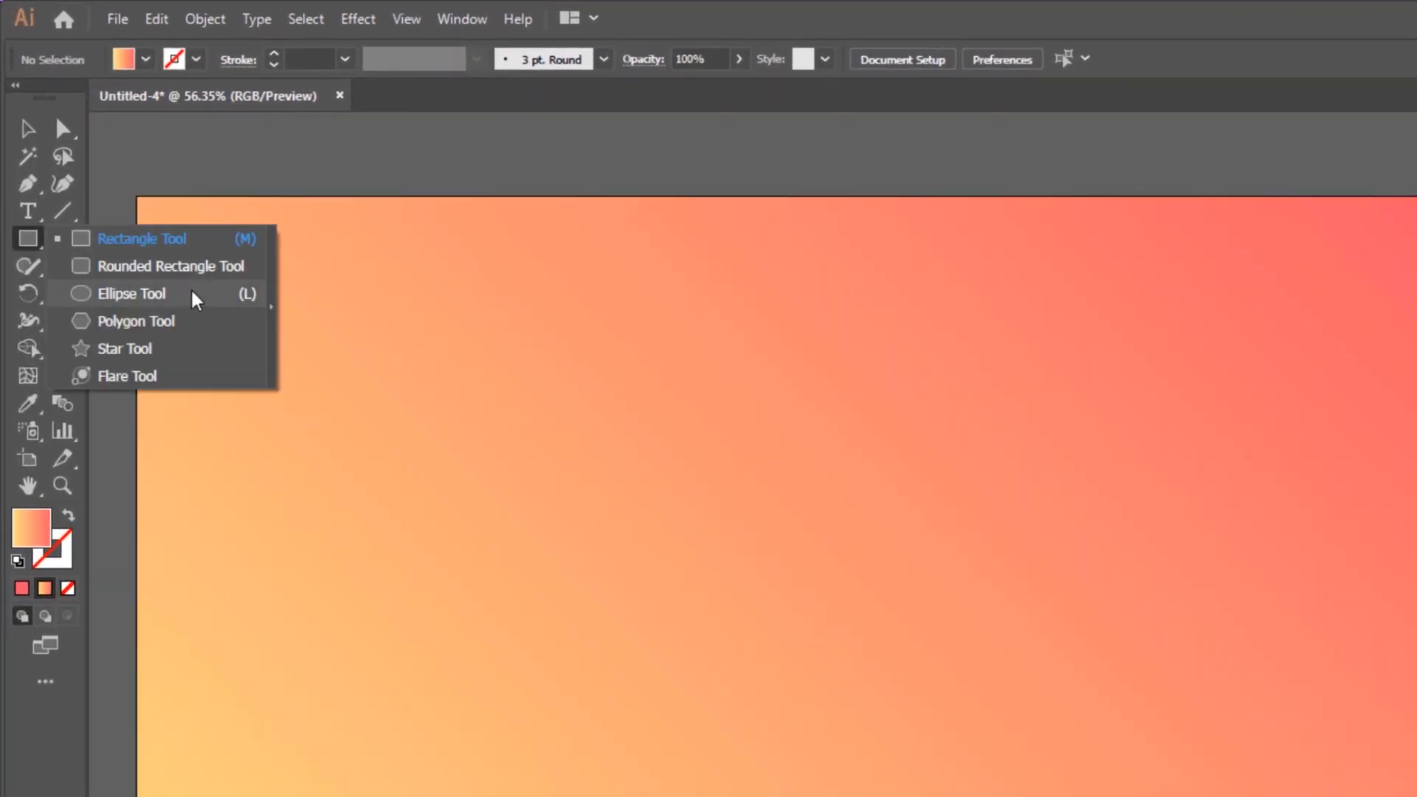
left_click(131, 293)
type("180")
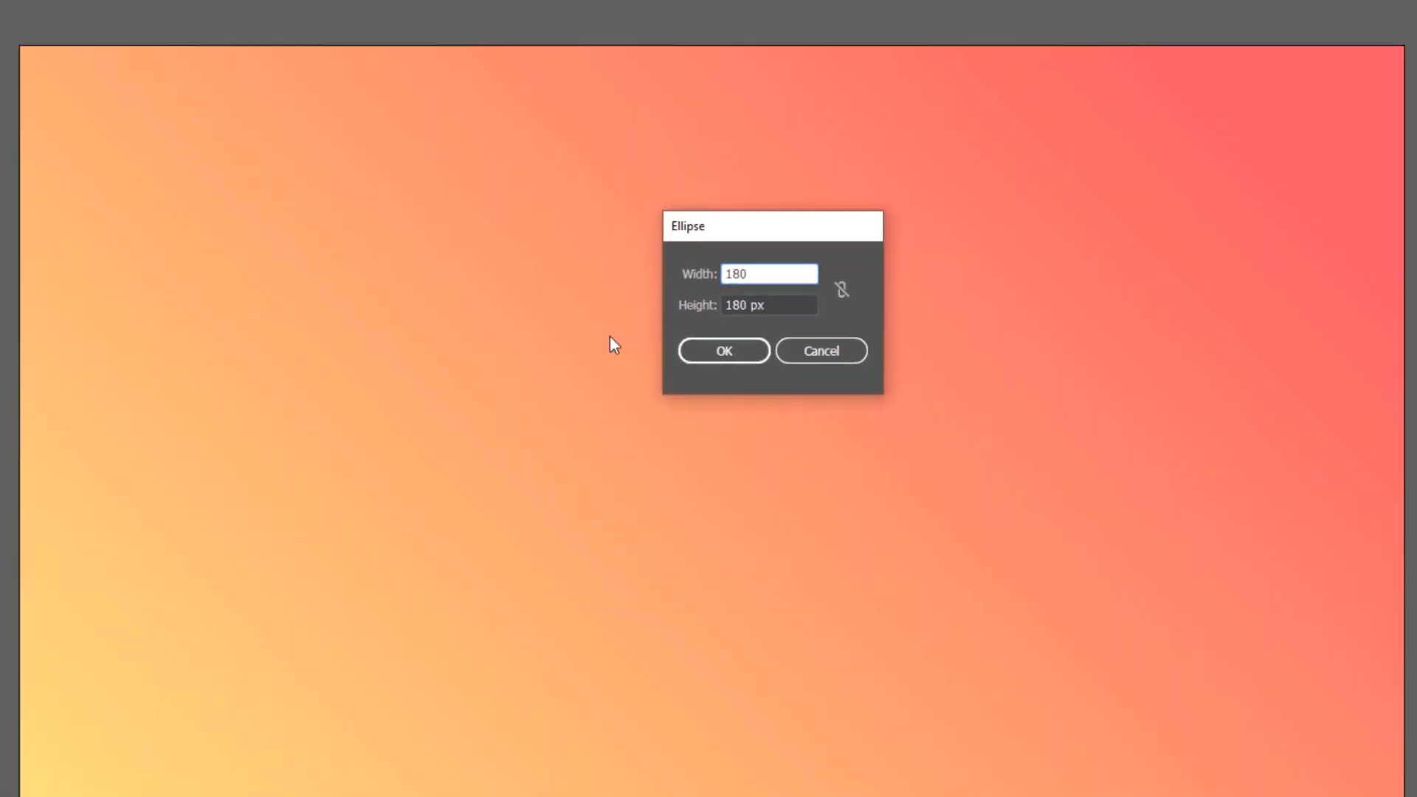
left_click(723, 351)
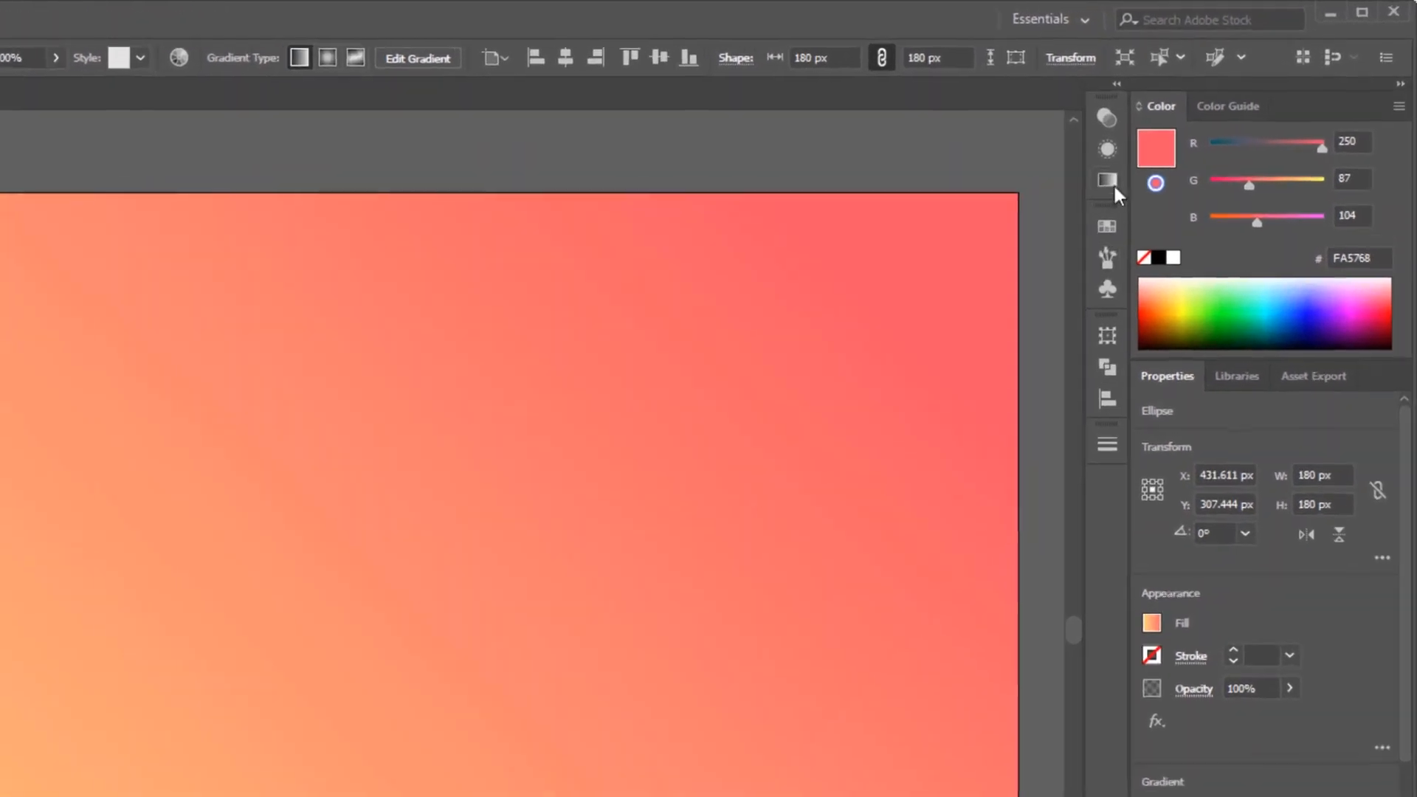
left_click(1106, 181)
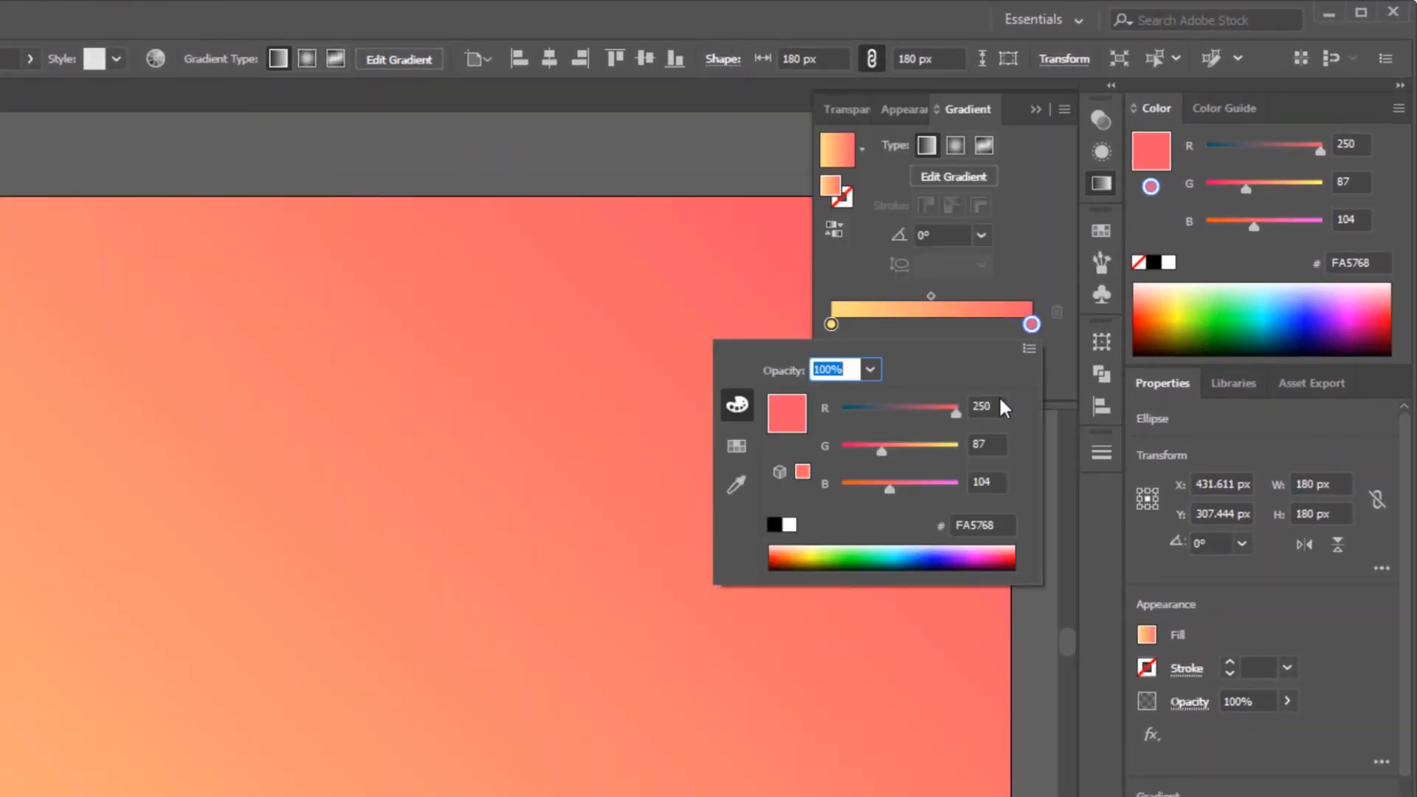
left_click(986, 445)
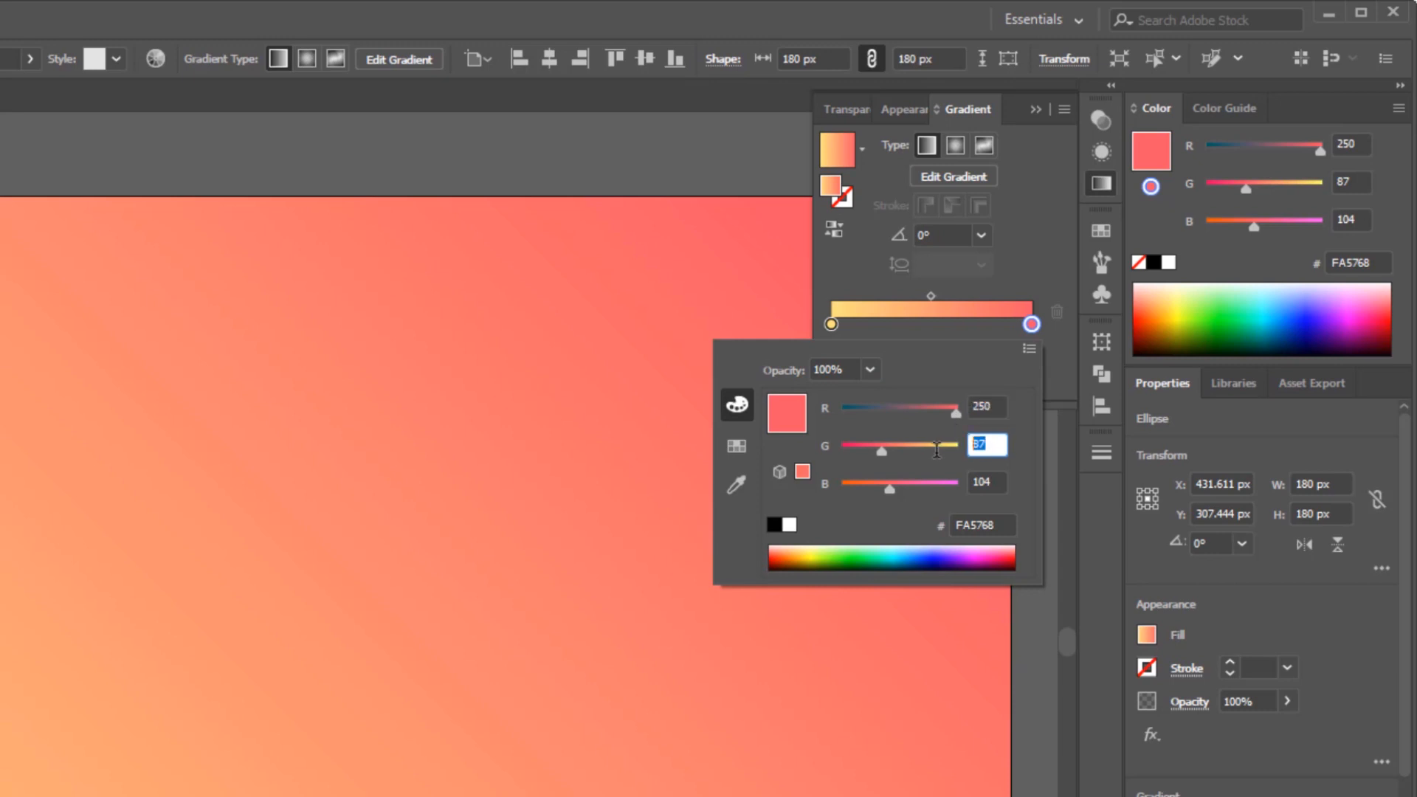
mouse_move(1005, 482)
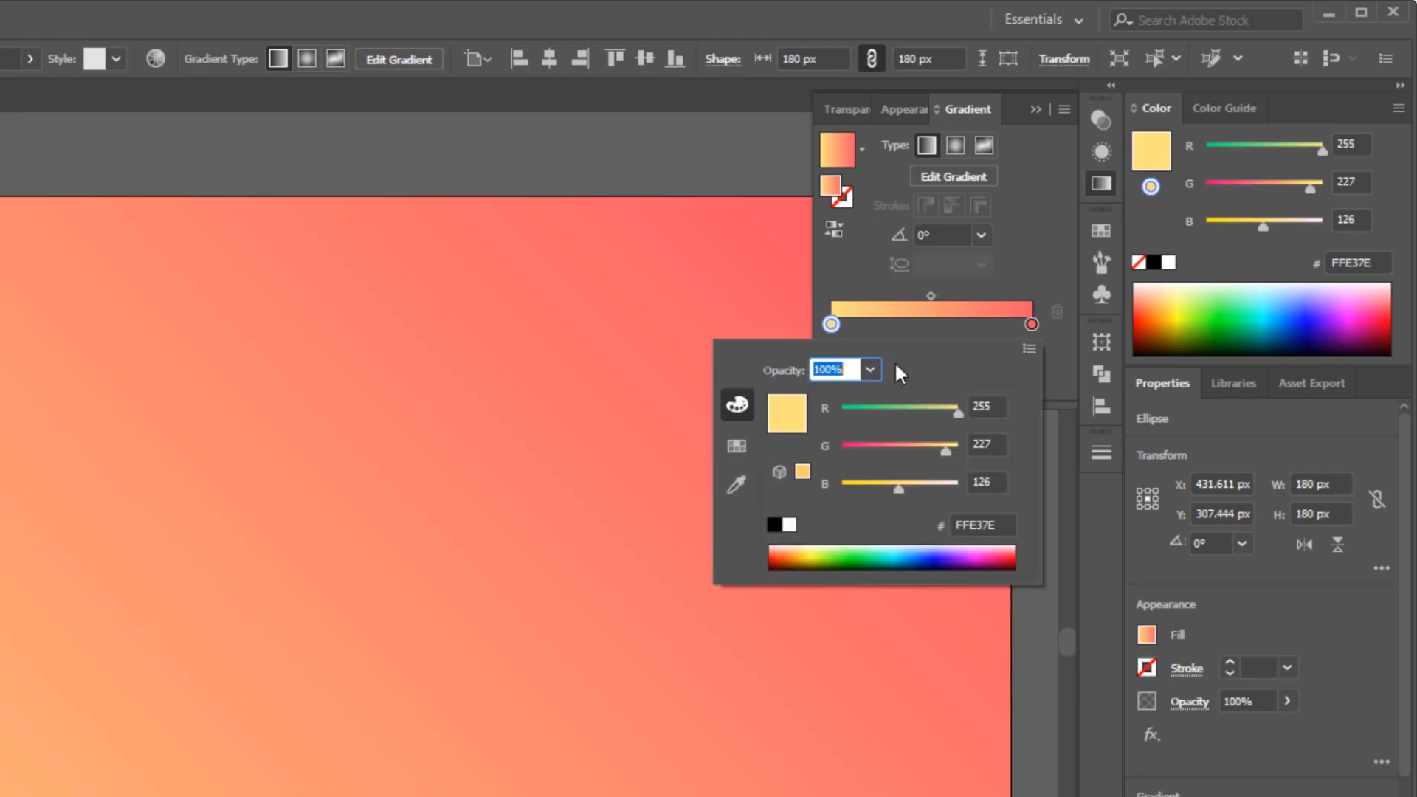
left_click(987, 407)
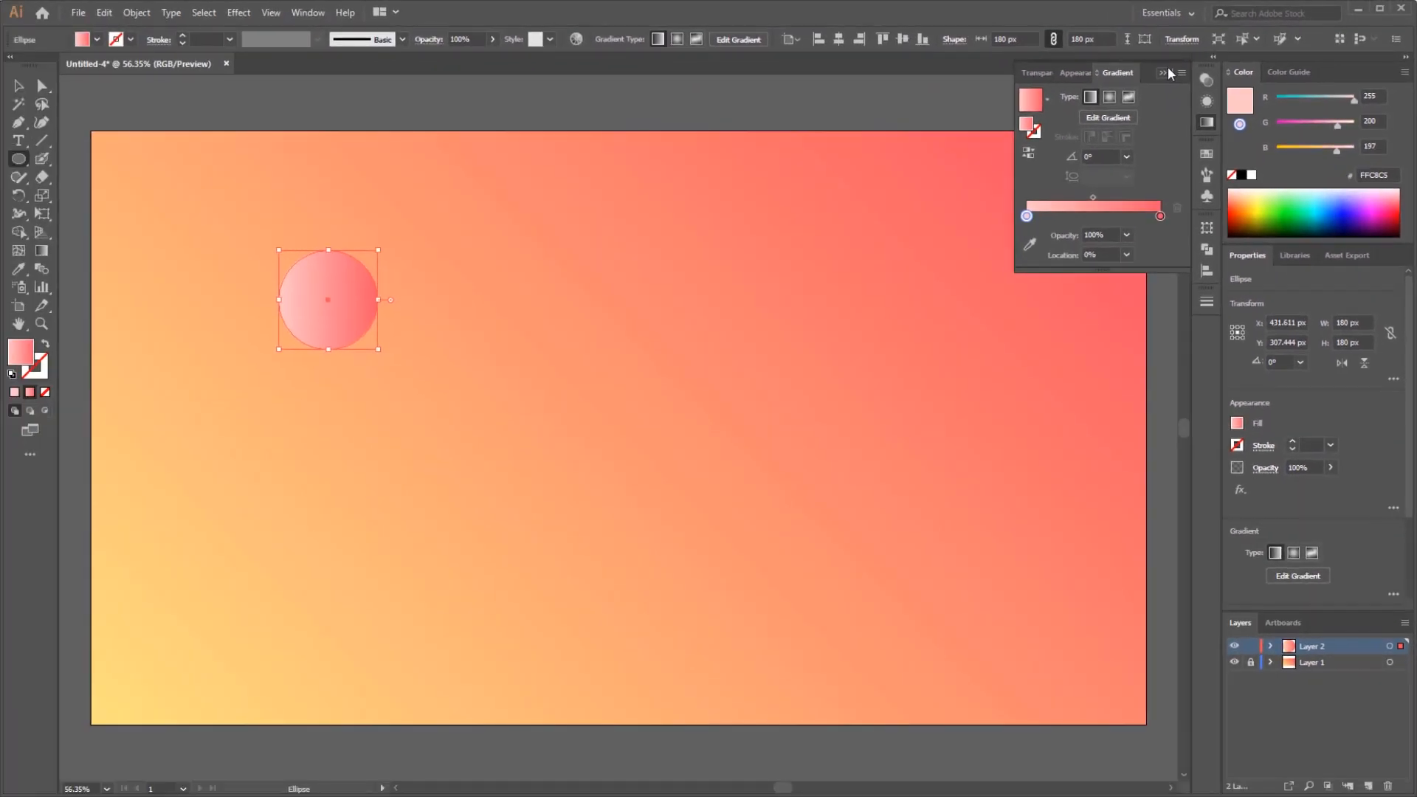
Drag a copy of the pink circle to the right side and start the 2-shaped path.
left_click(1161, 73)
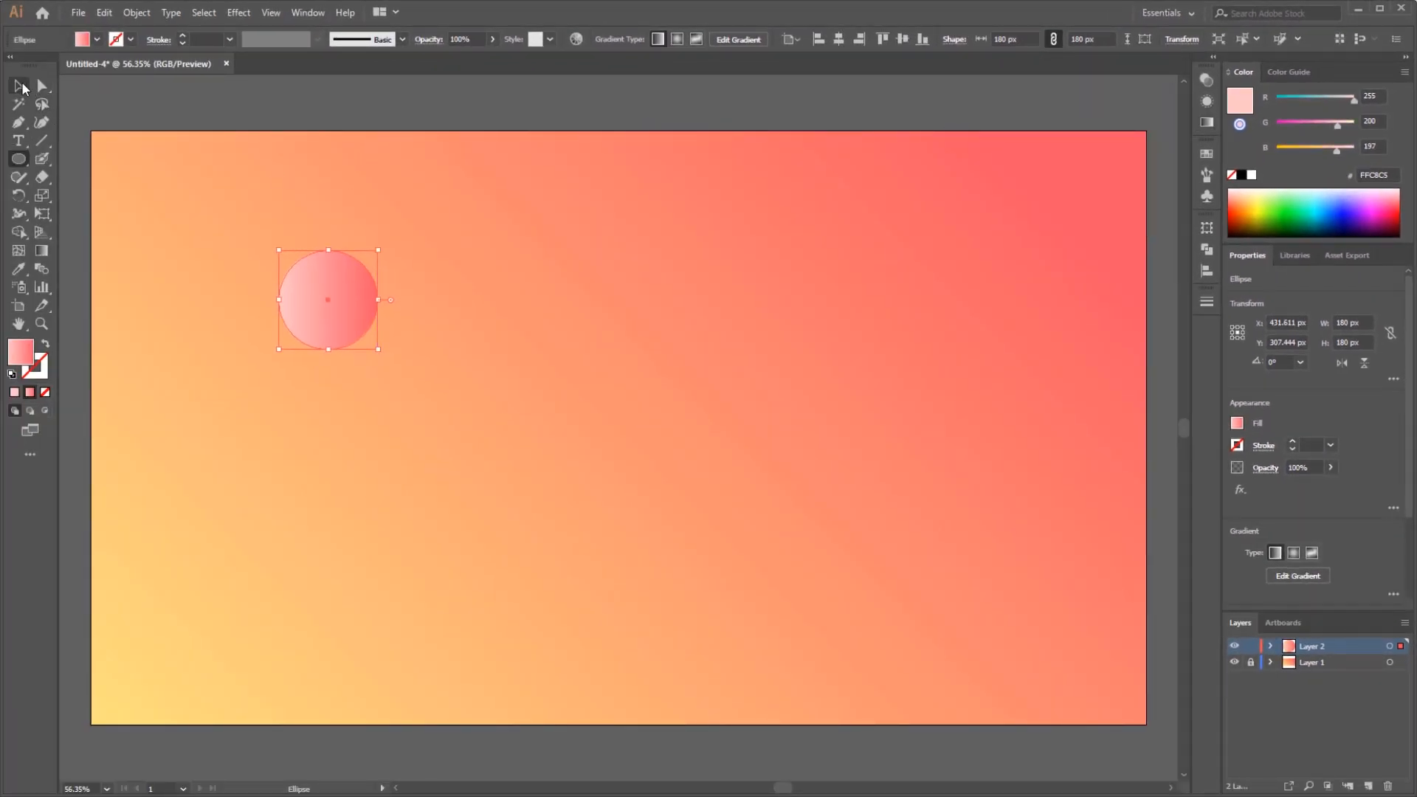
left_click_drag(326, 299, 351, 299)
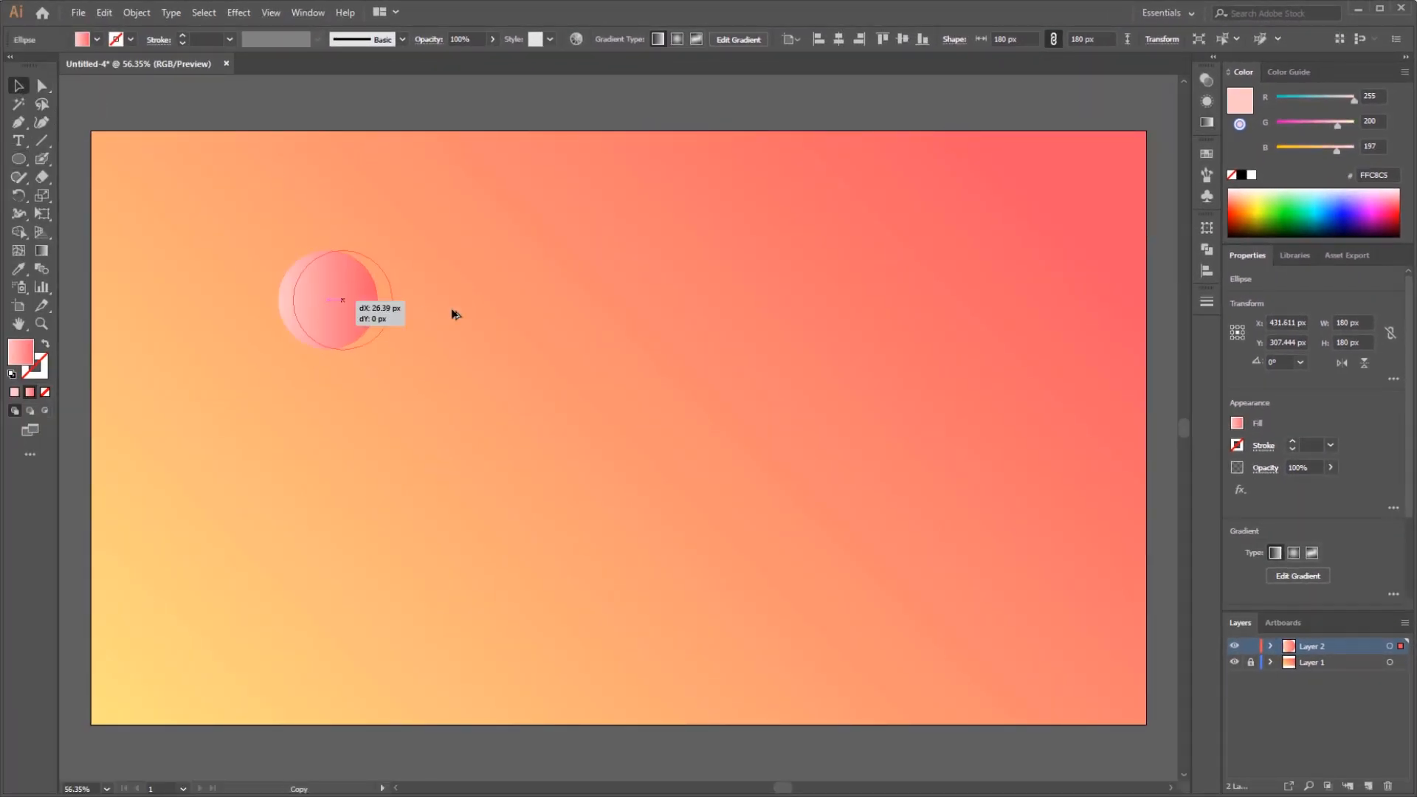
left_click_drag(339, 299, 956, 298)
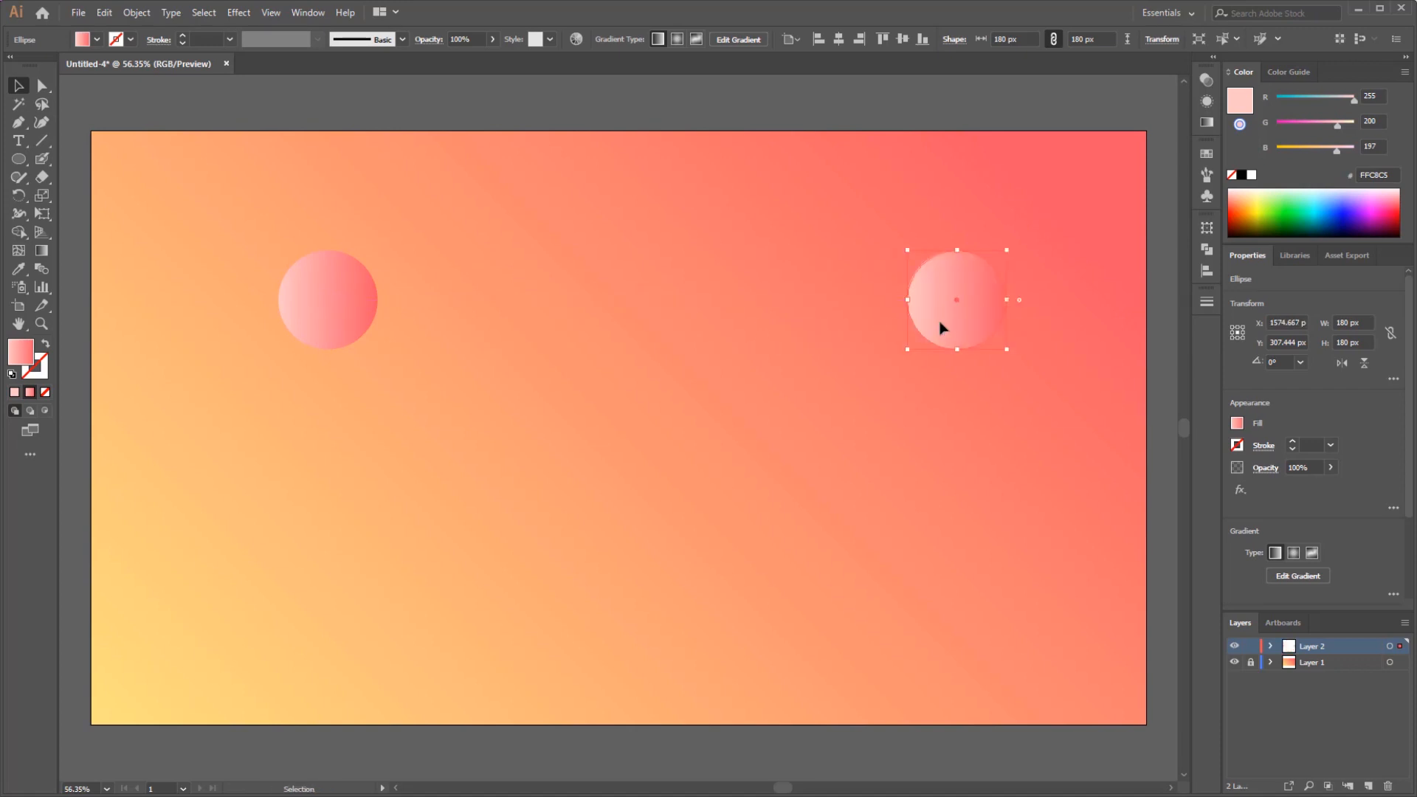
left_click(845, 326)
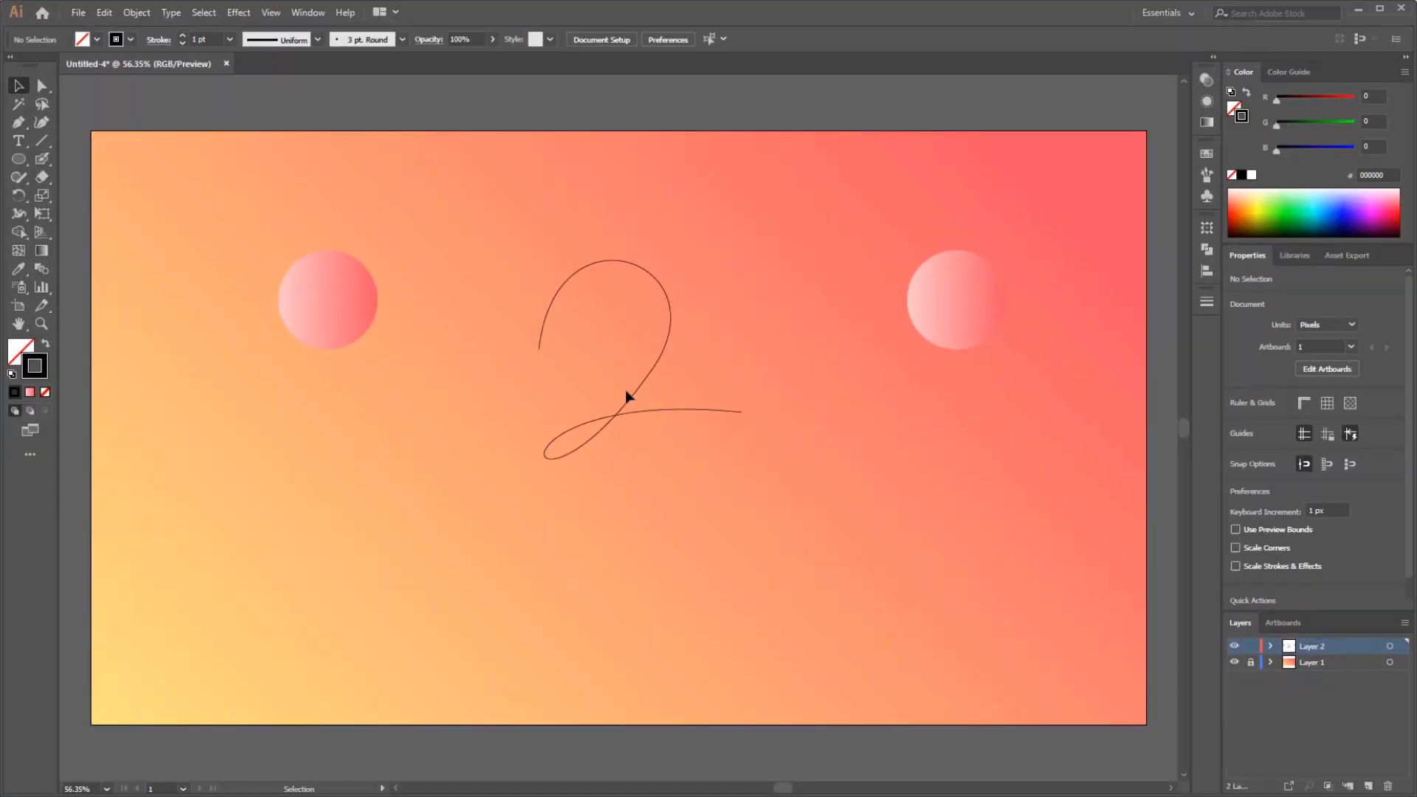
mouse_move(155, 289)
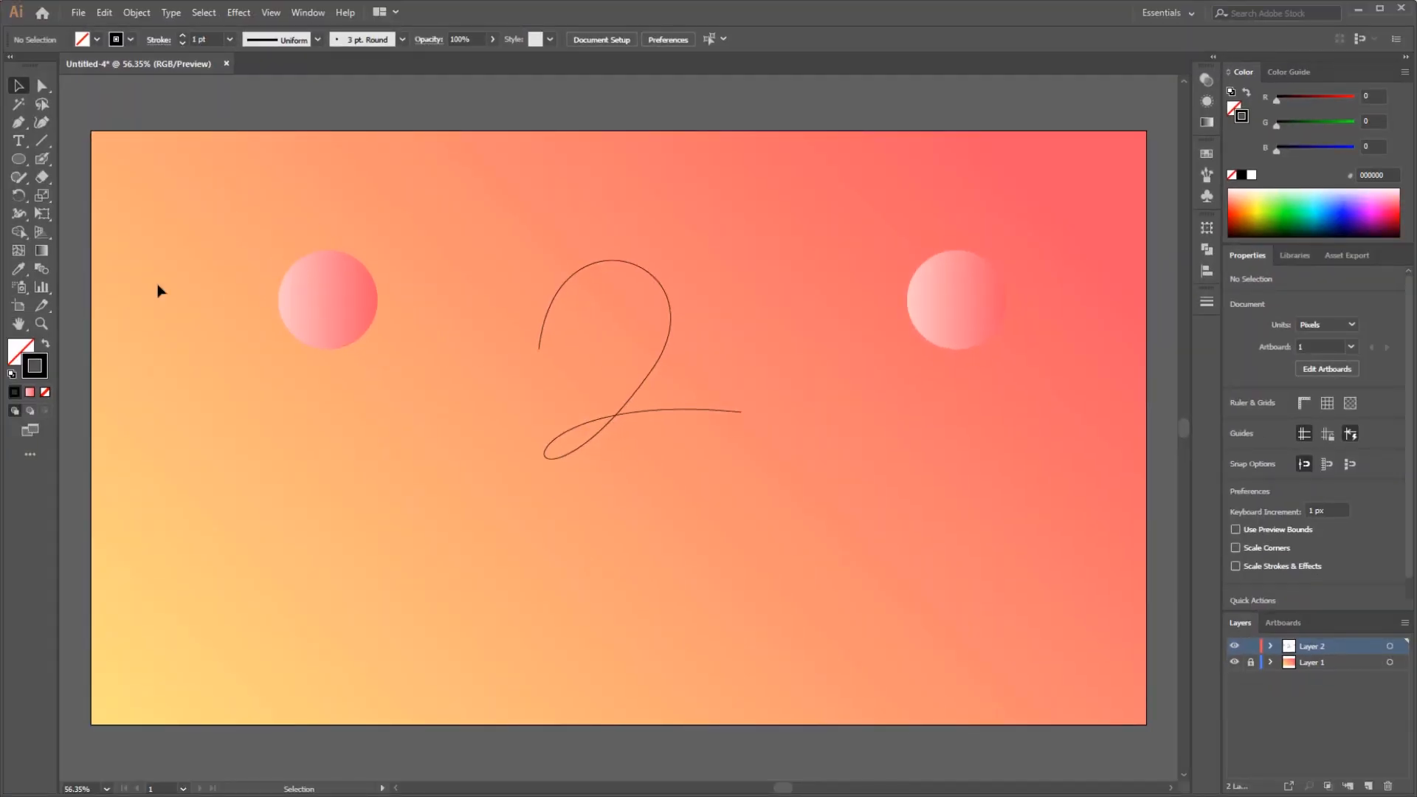
Replace the circle blend's spine with the 2-shaped path.
left_click(42, 269)
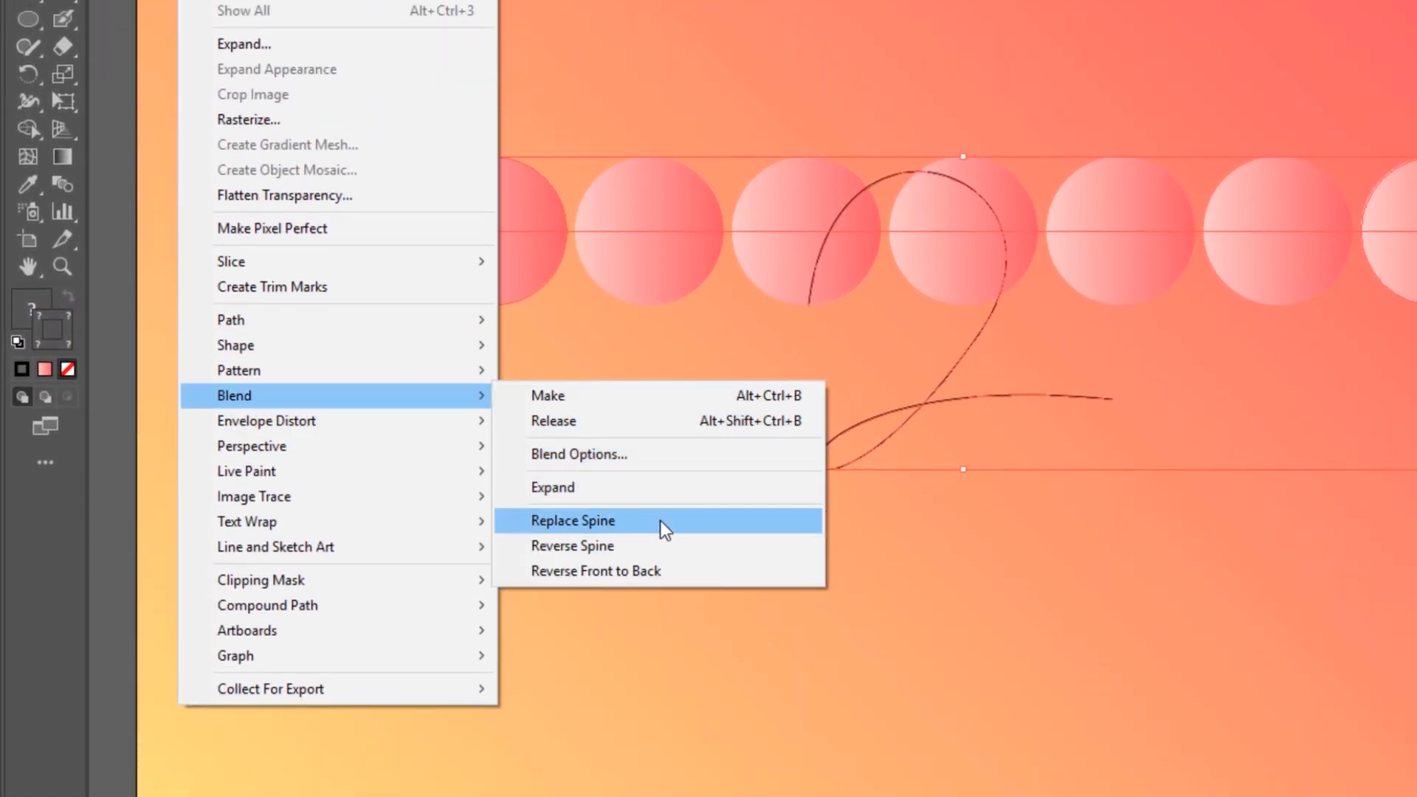
left_click(572, 520)
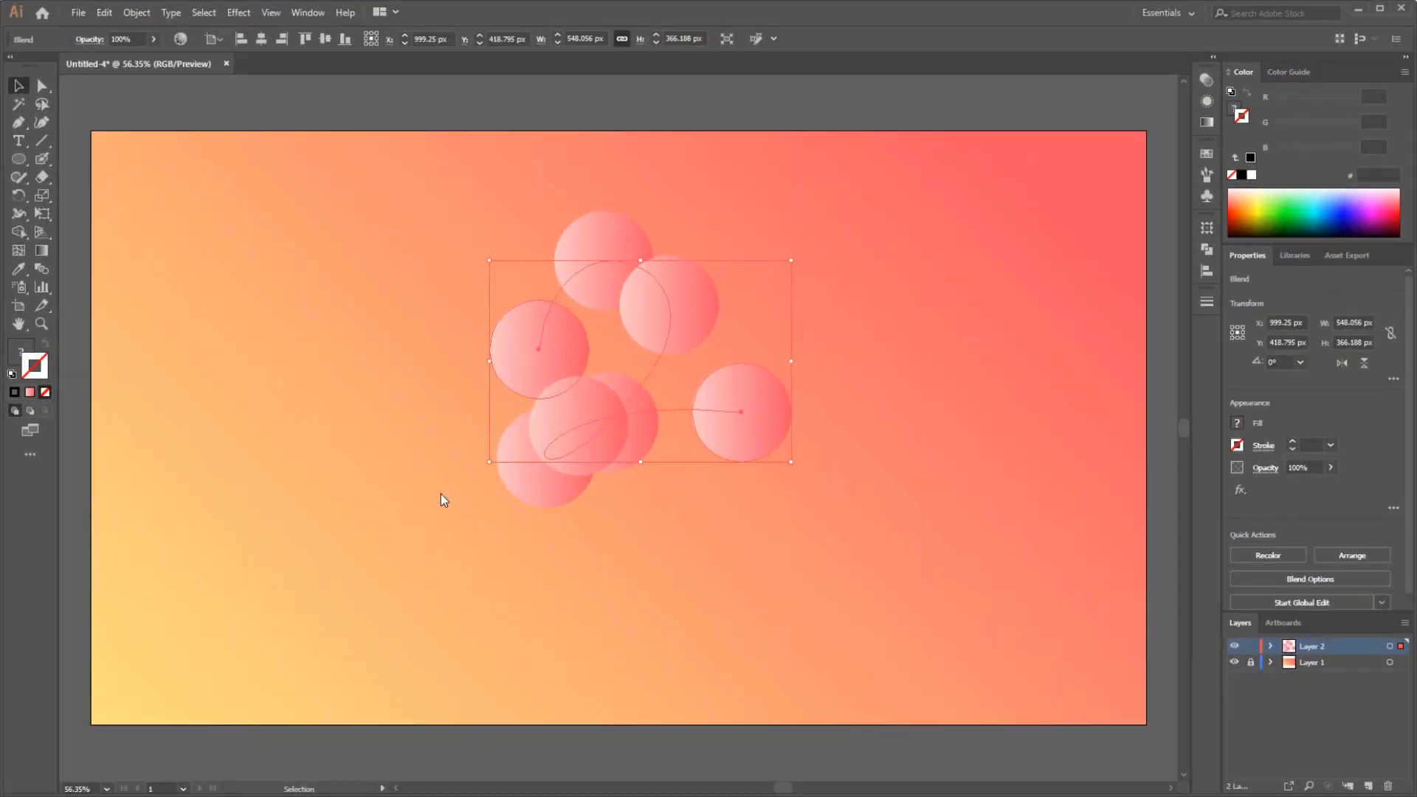
mouse_move(625, 350)
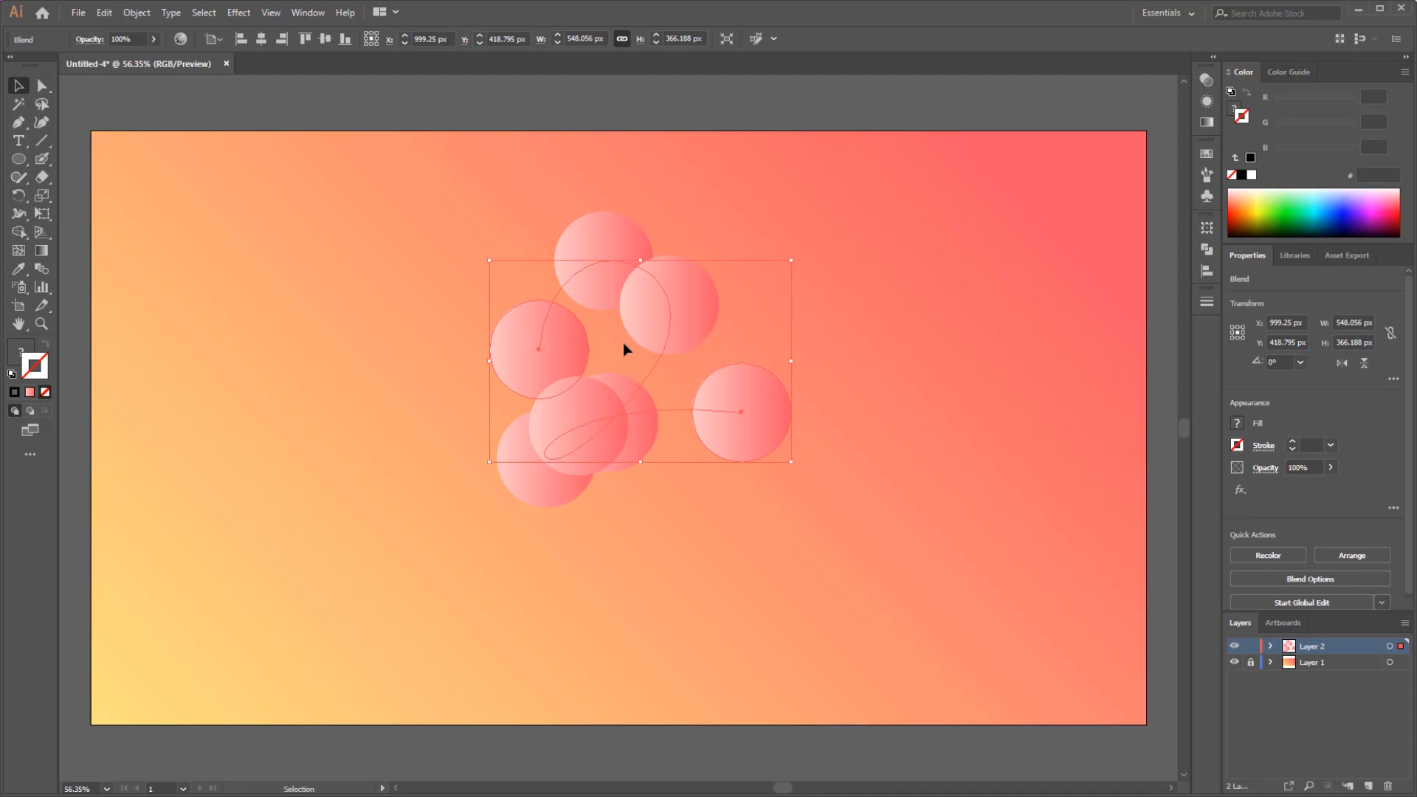
mouse_move(224, 125)
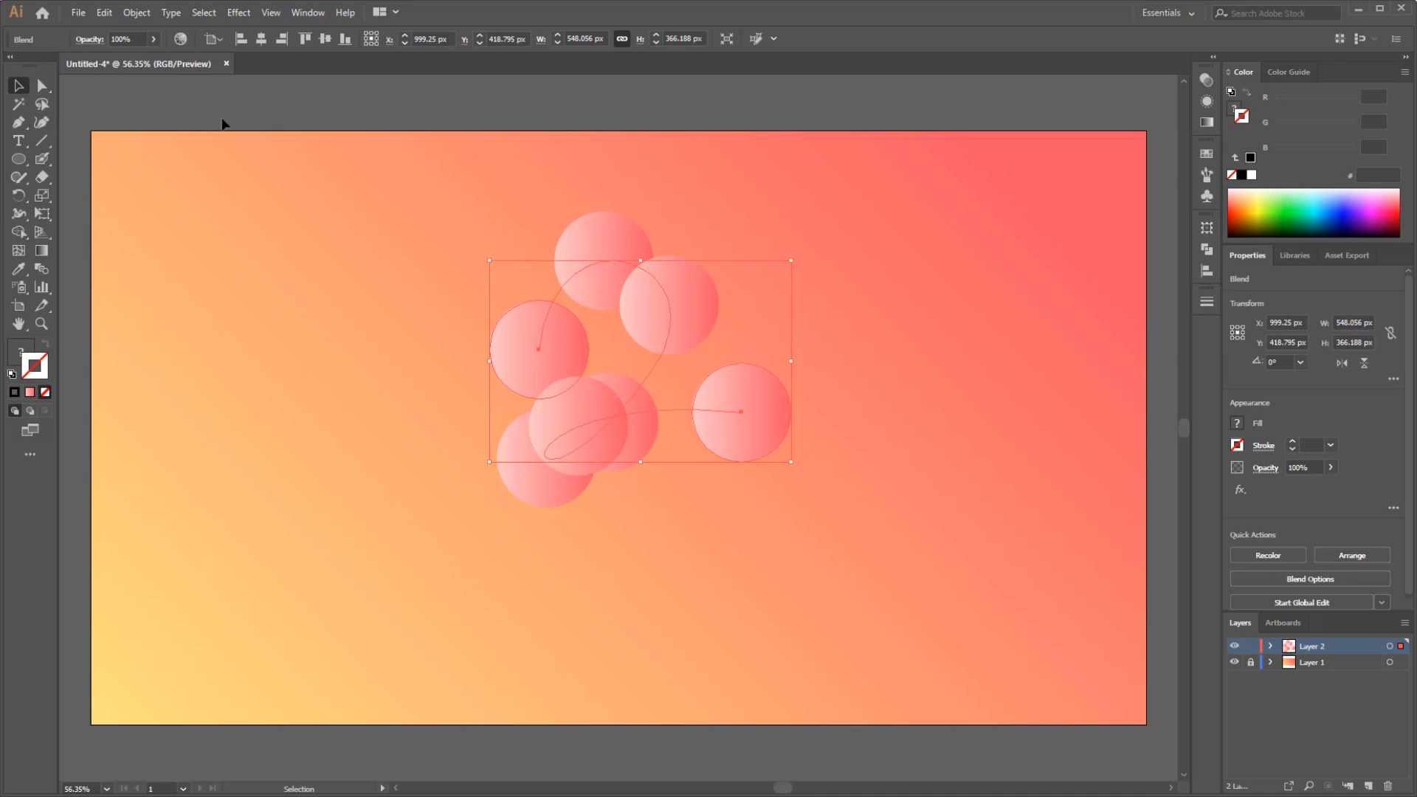
left_click(136, 13)
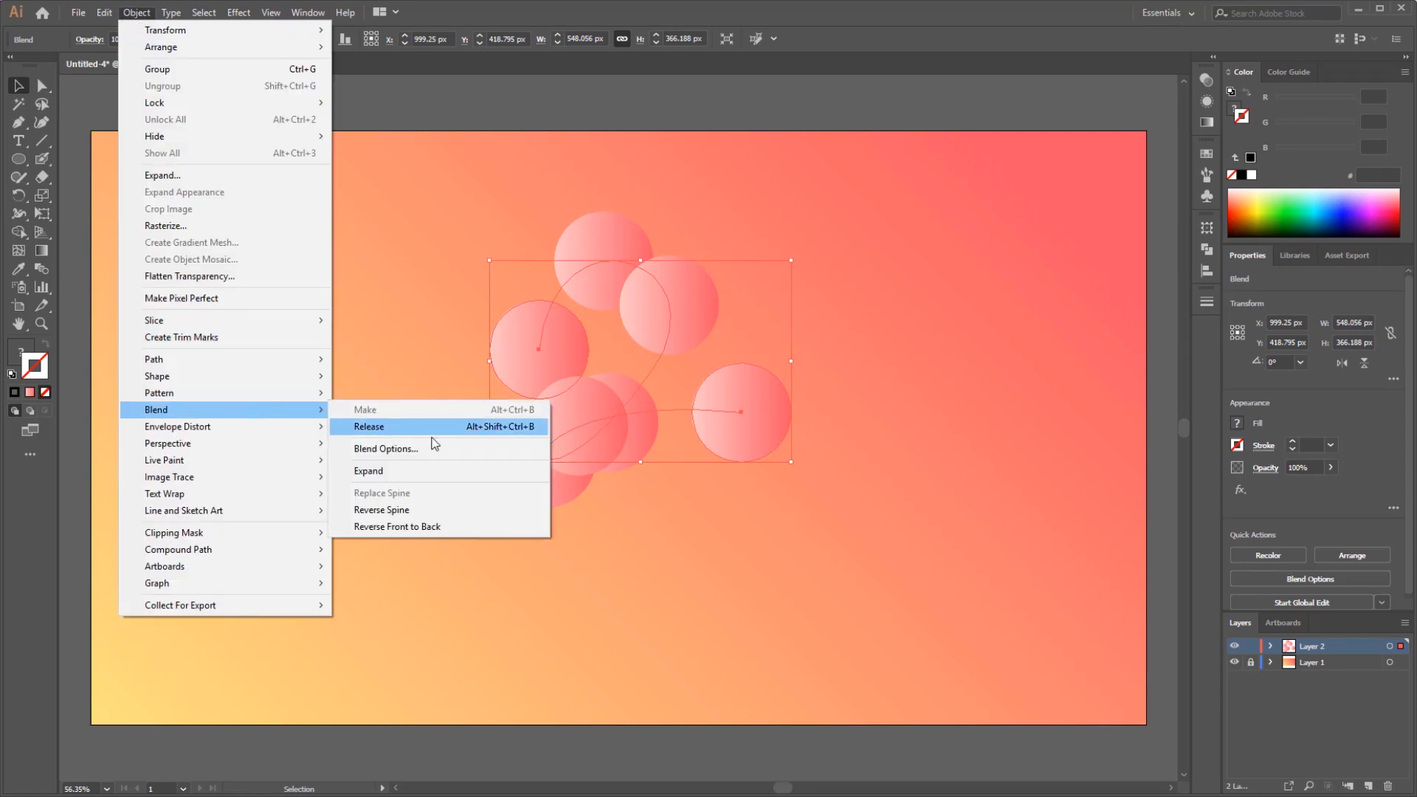
Set the blend spacing to a Specified Distance of 1 px.
left_click(386, 449)
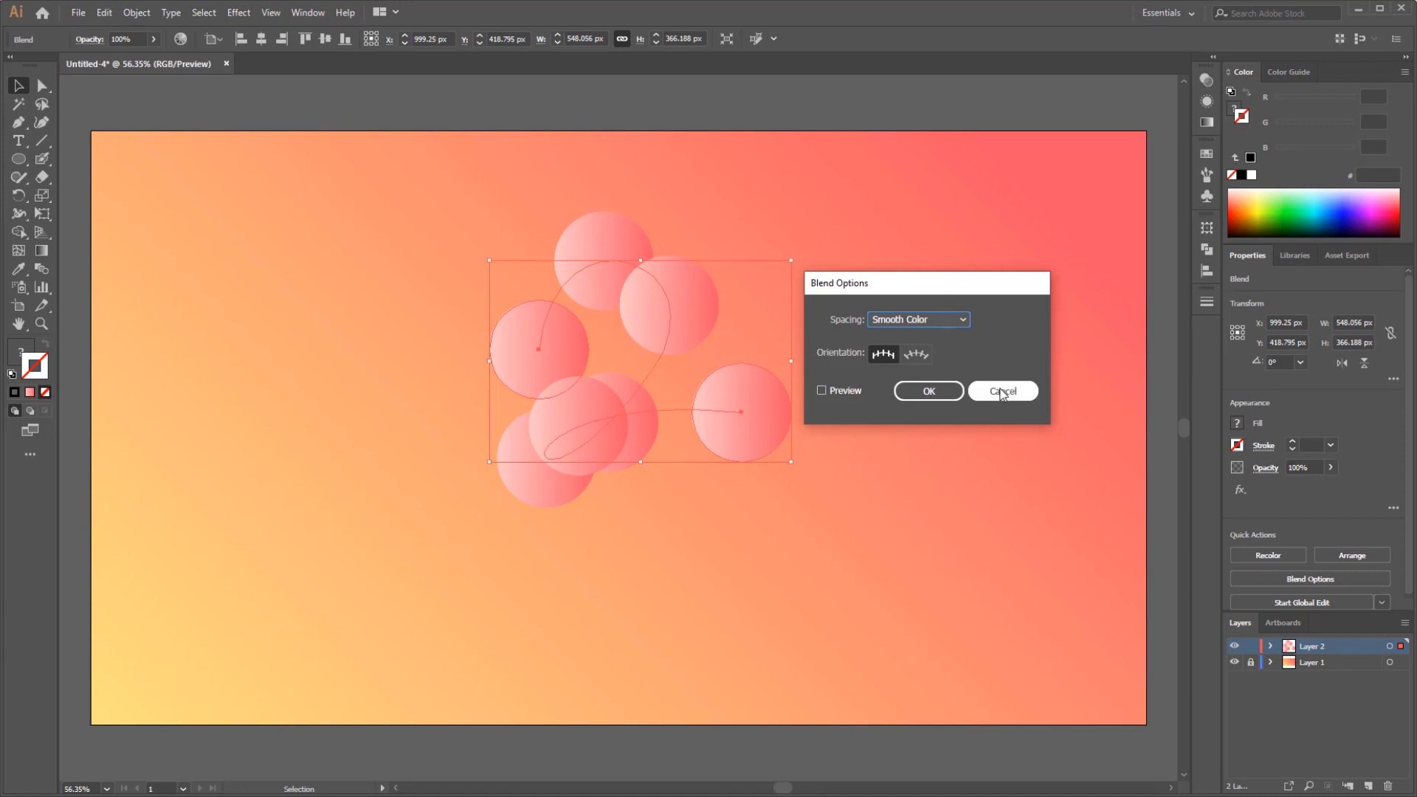
left_click(1002, 391)
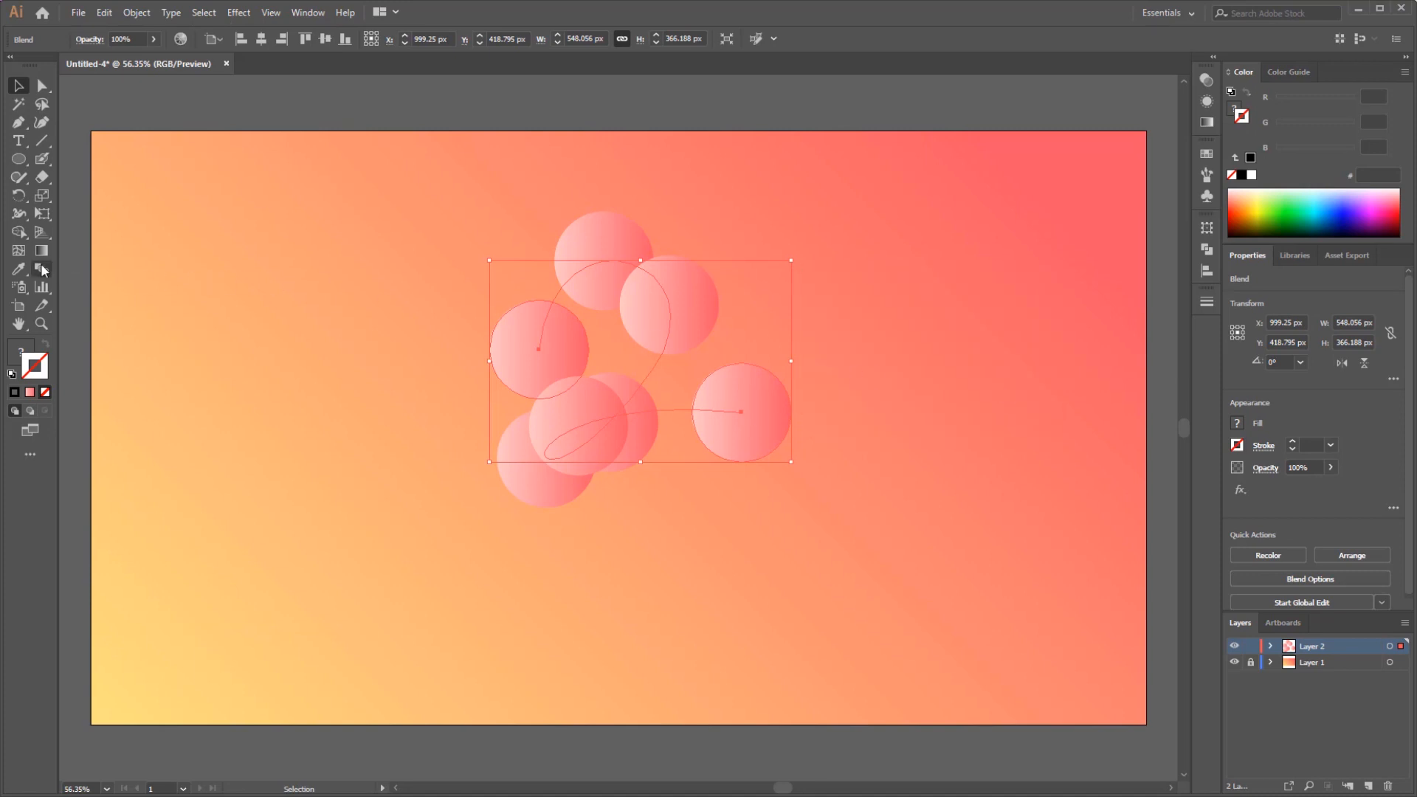
left_click(1309, 579)
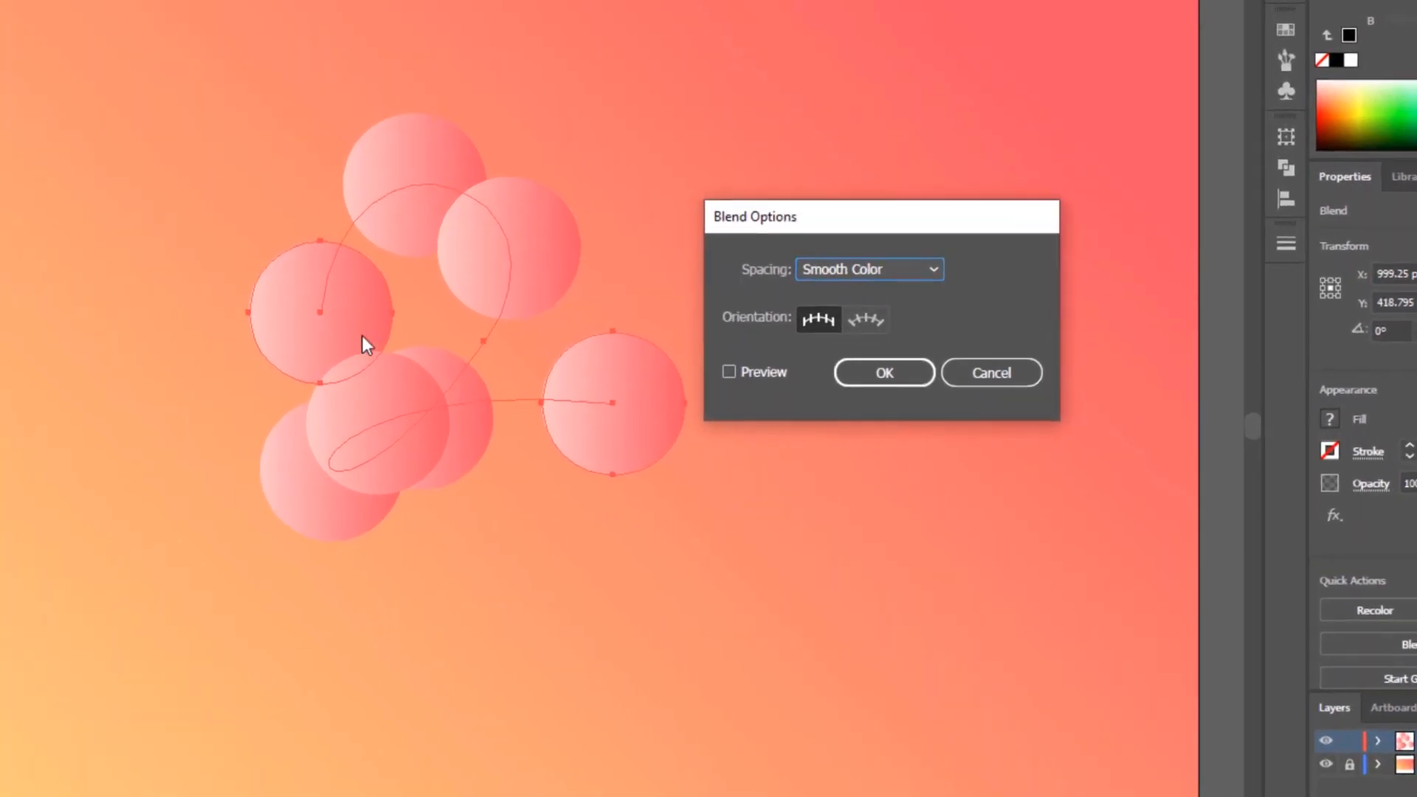
left_click(868, 269)
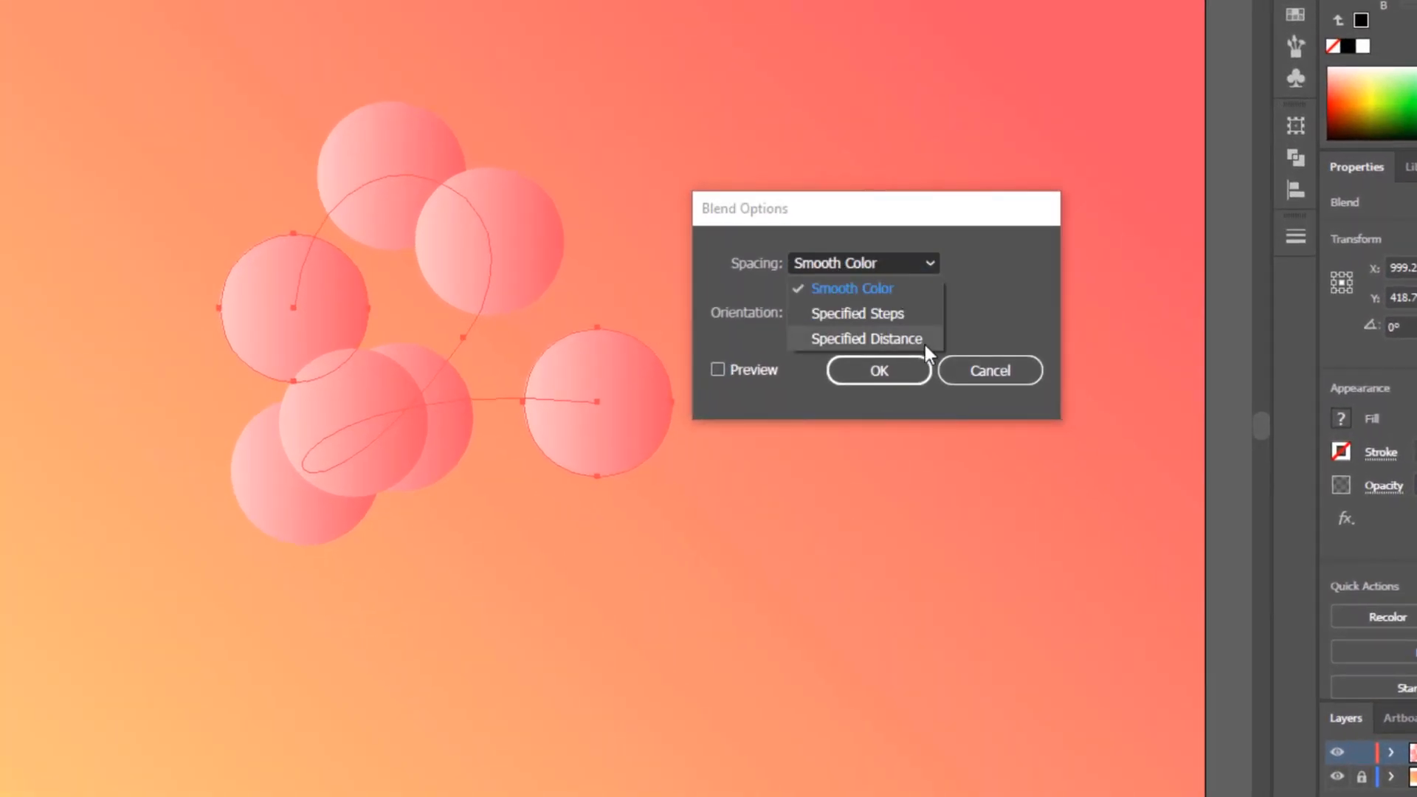
left_click(866, 338)
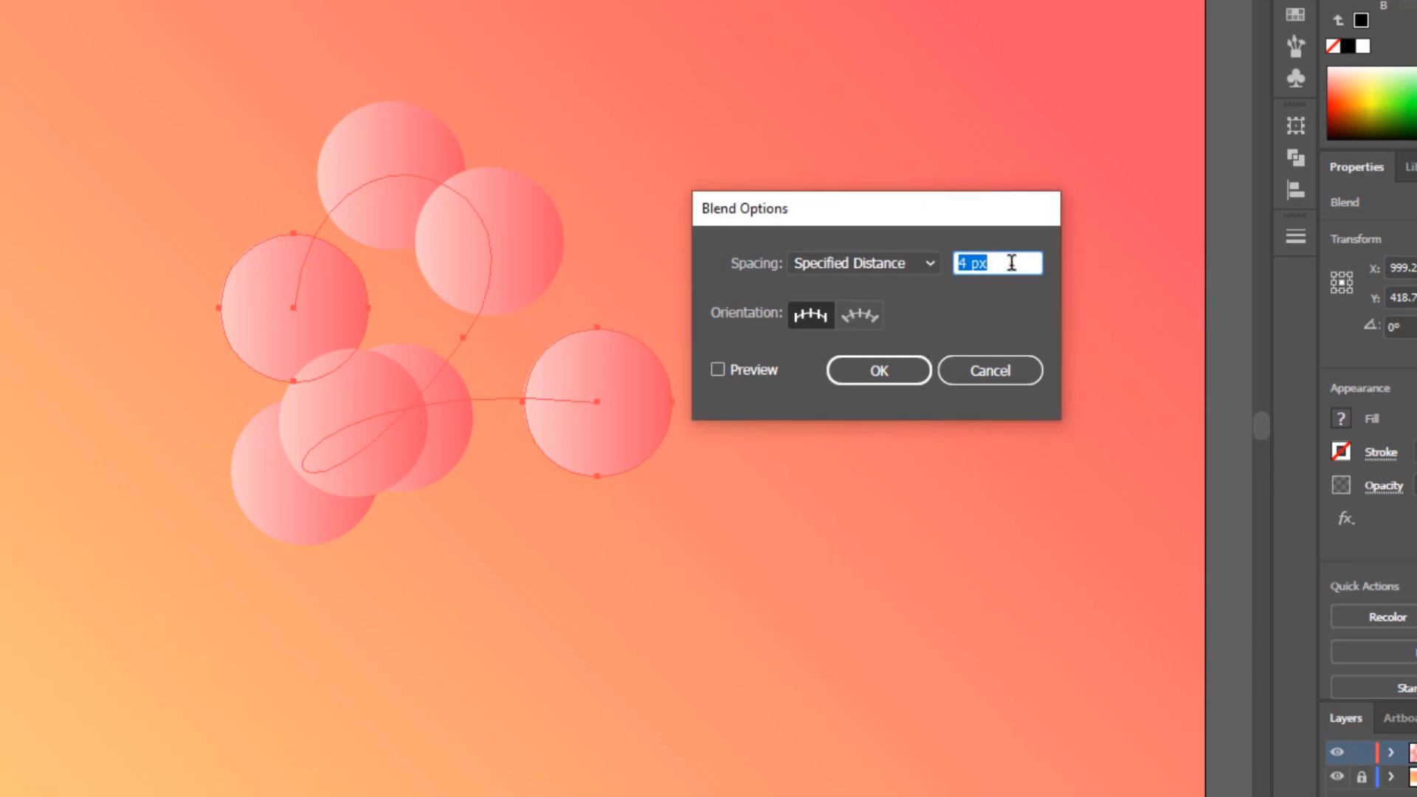
type("1")
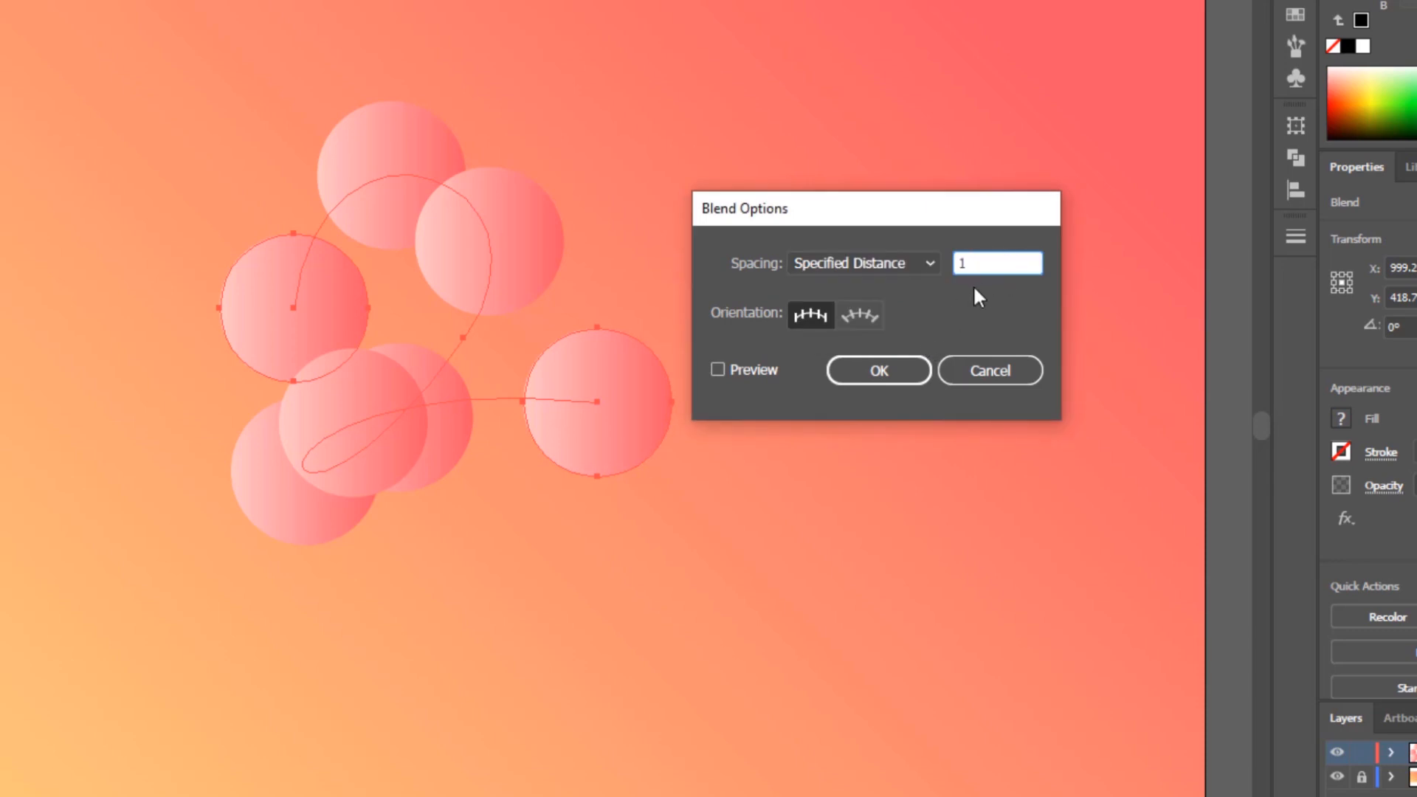
mouse_move(817, 321)
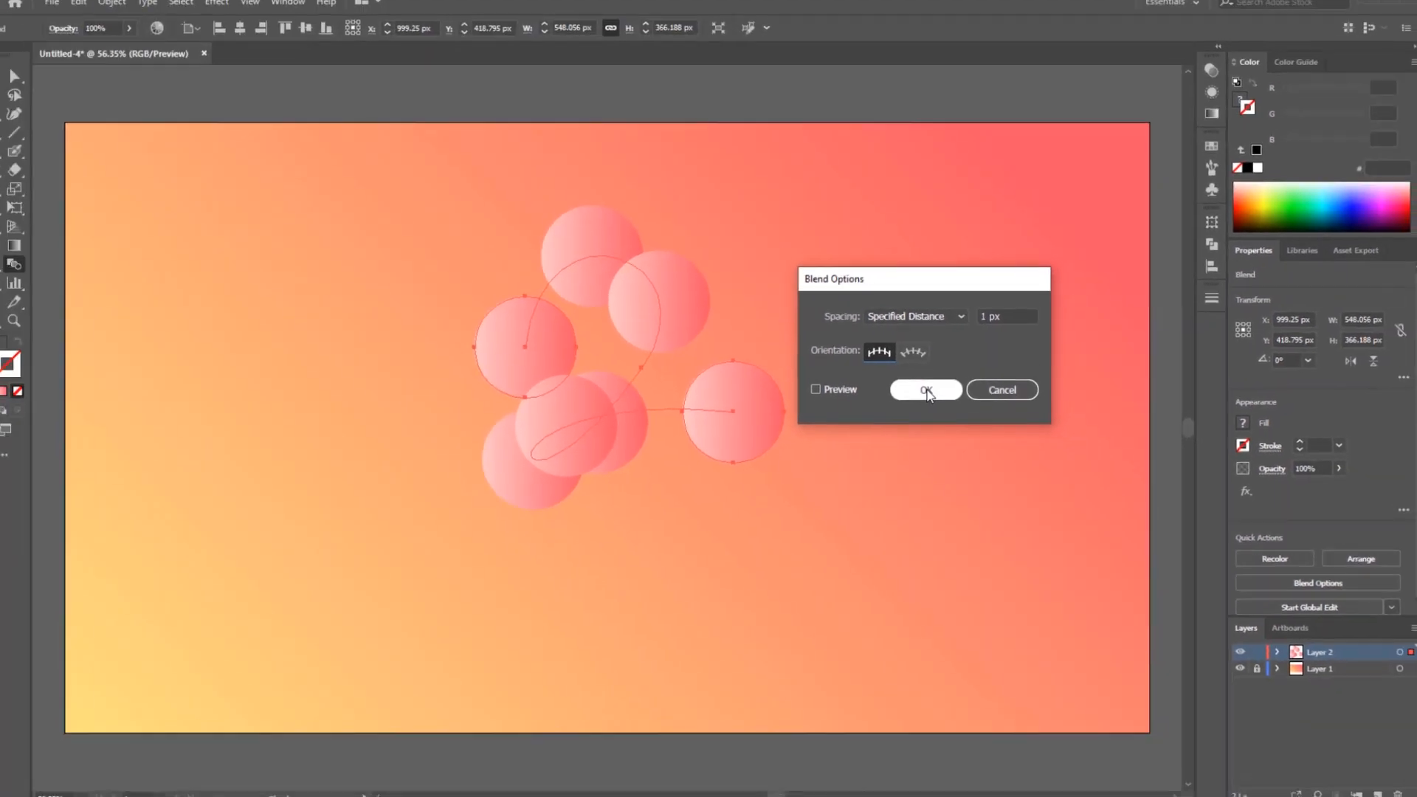
left_click(925, 390)
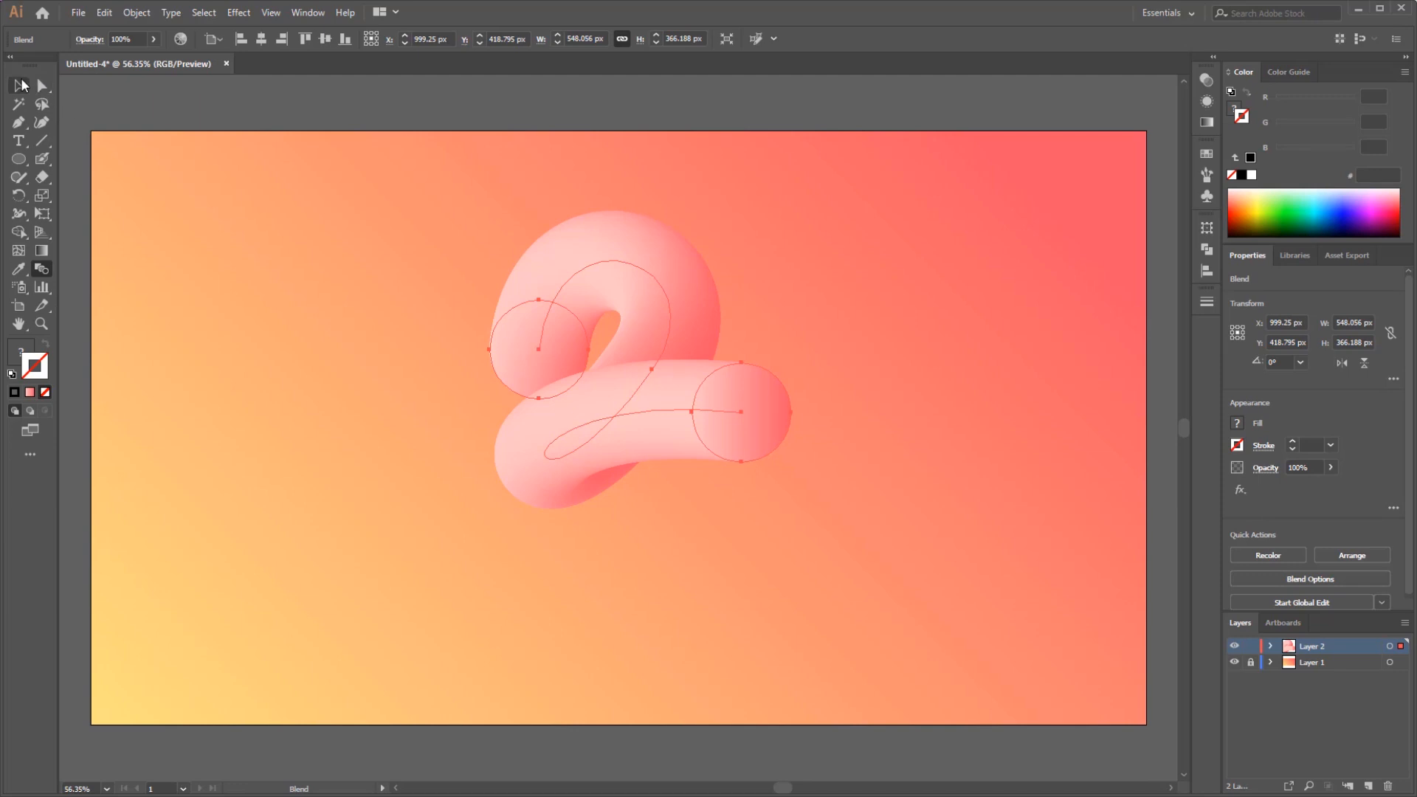
Isolate the blend, select the tube's end circle, and give it a new gradient angle.
double_click(726, 412)
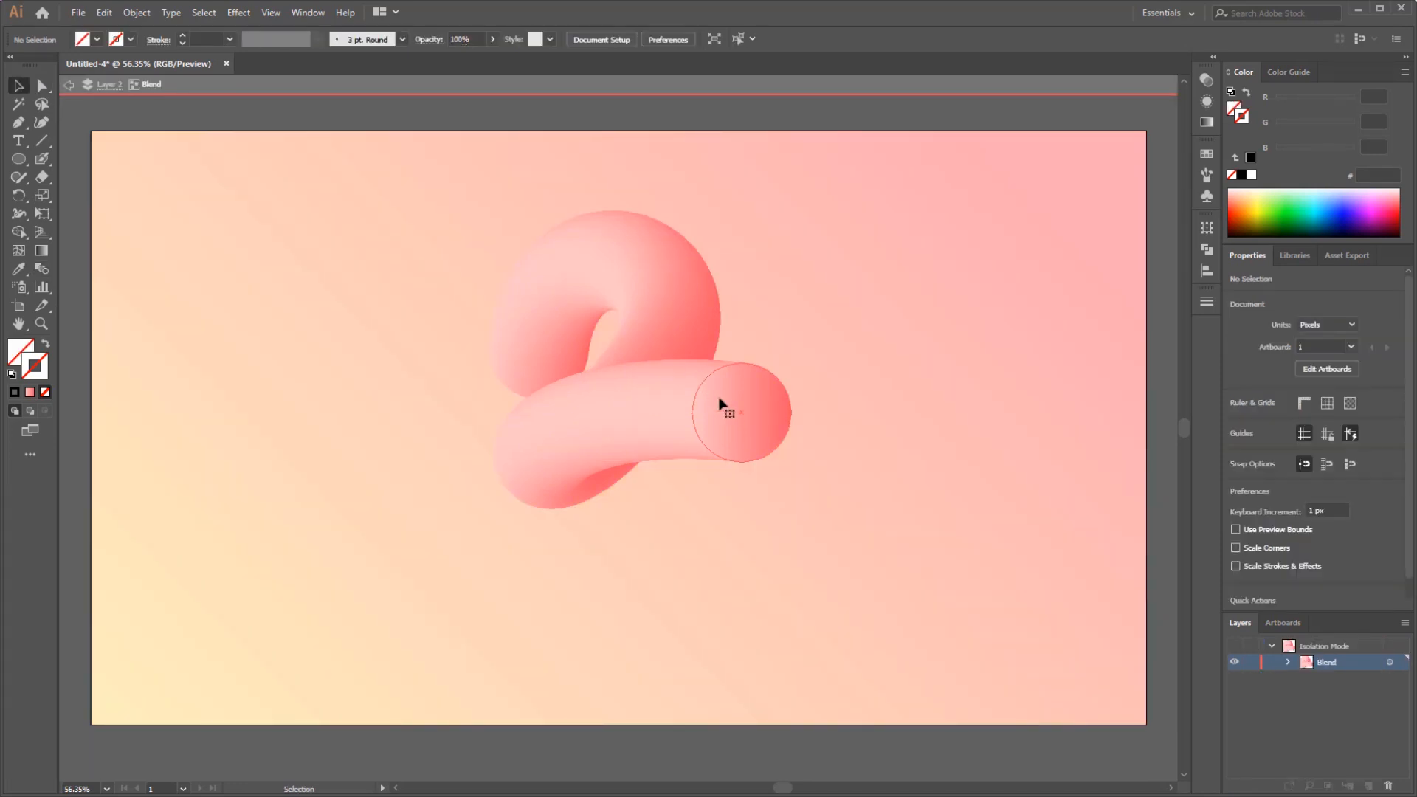
mouse_move(752, 394)
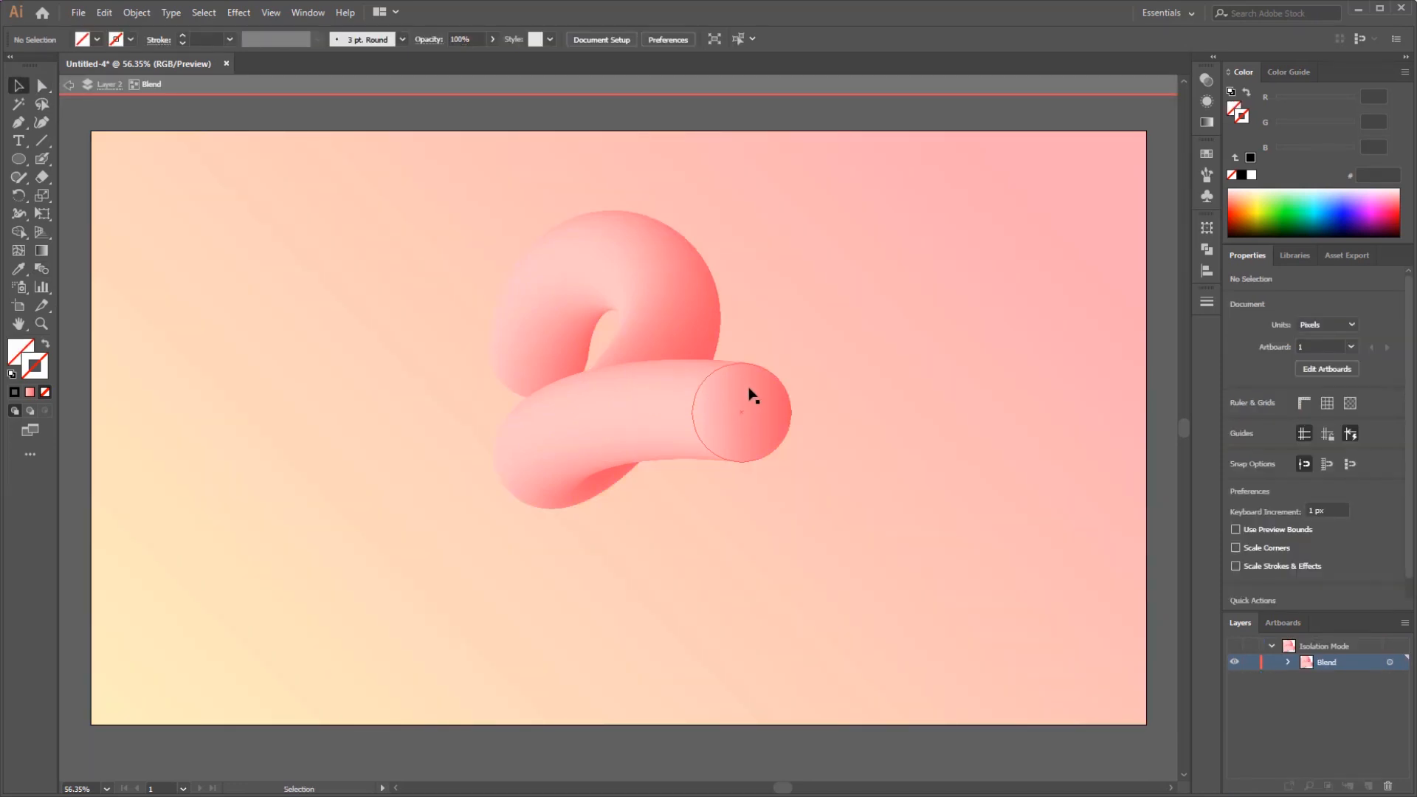
left_click(745, 408)
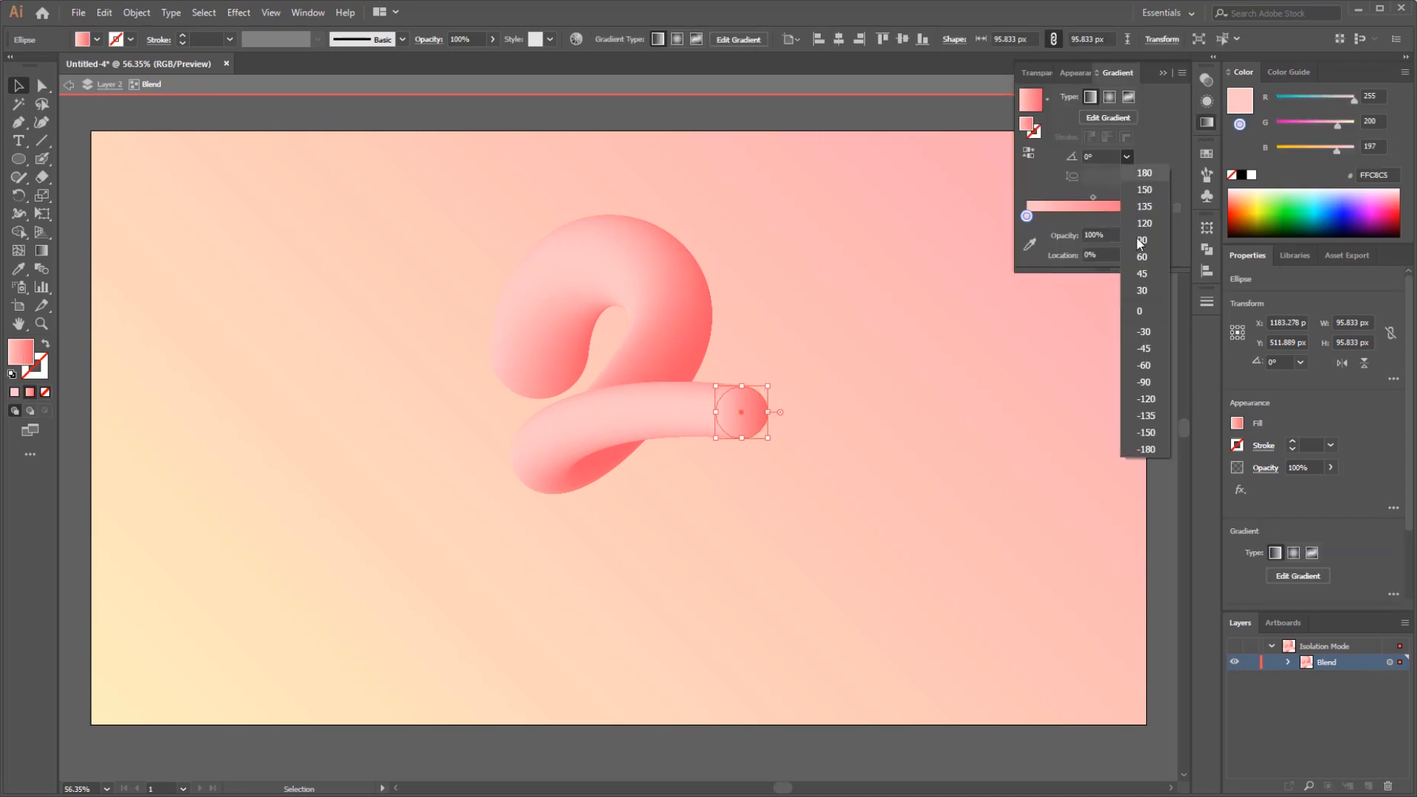
left_click(1145, 365)
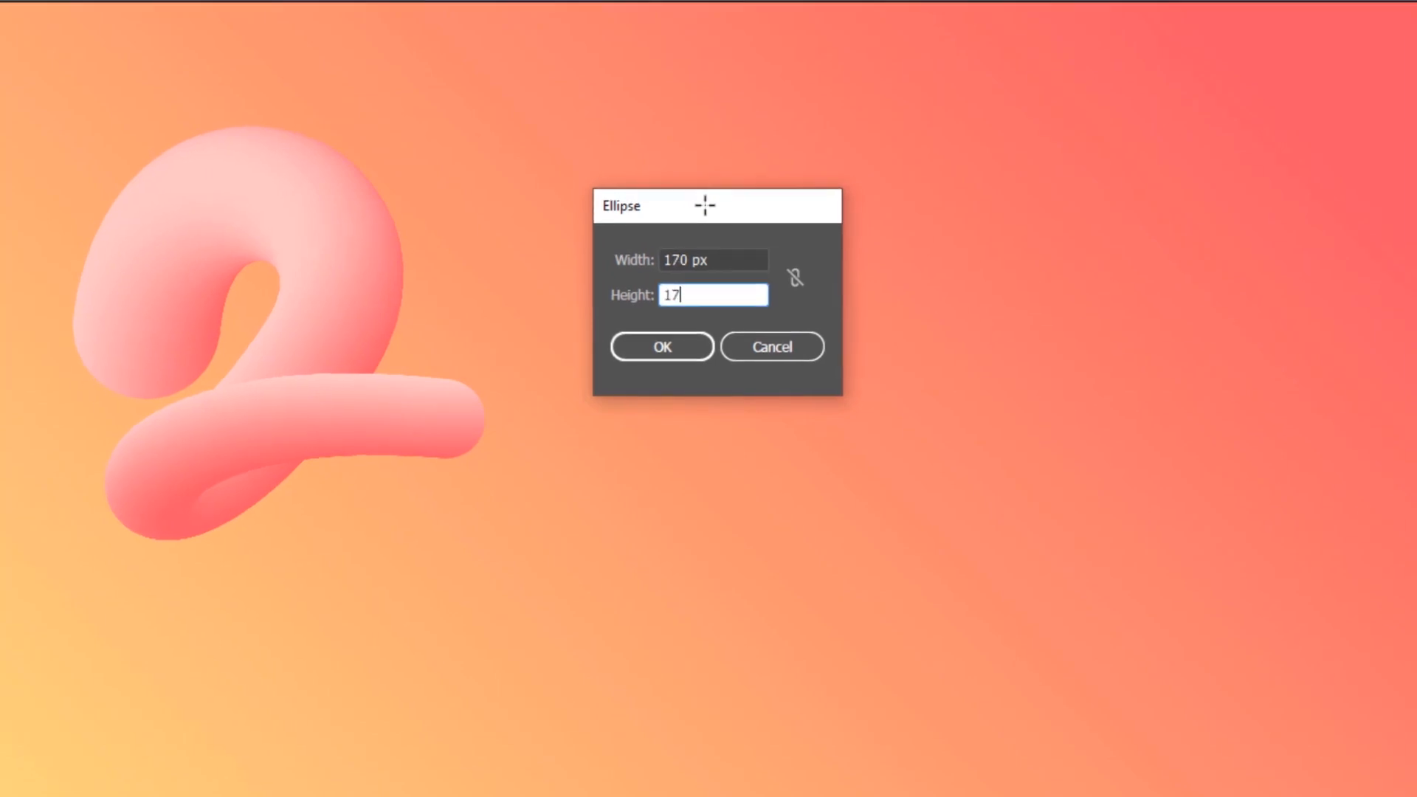
Create a 170 px circle and set its gradient angle to 0°.
left_click(662, 346)
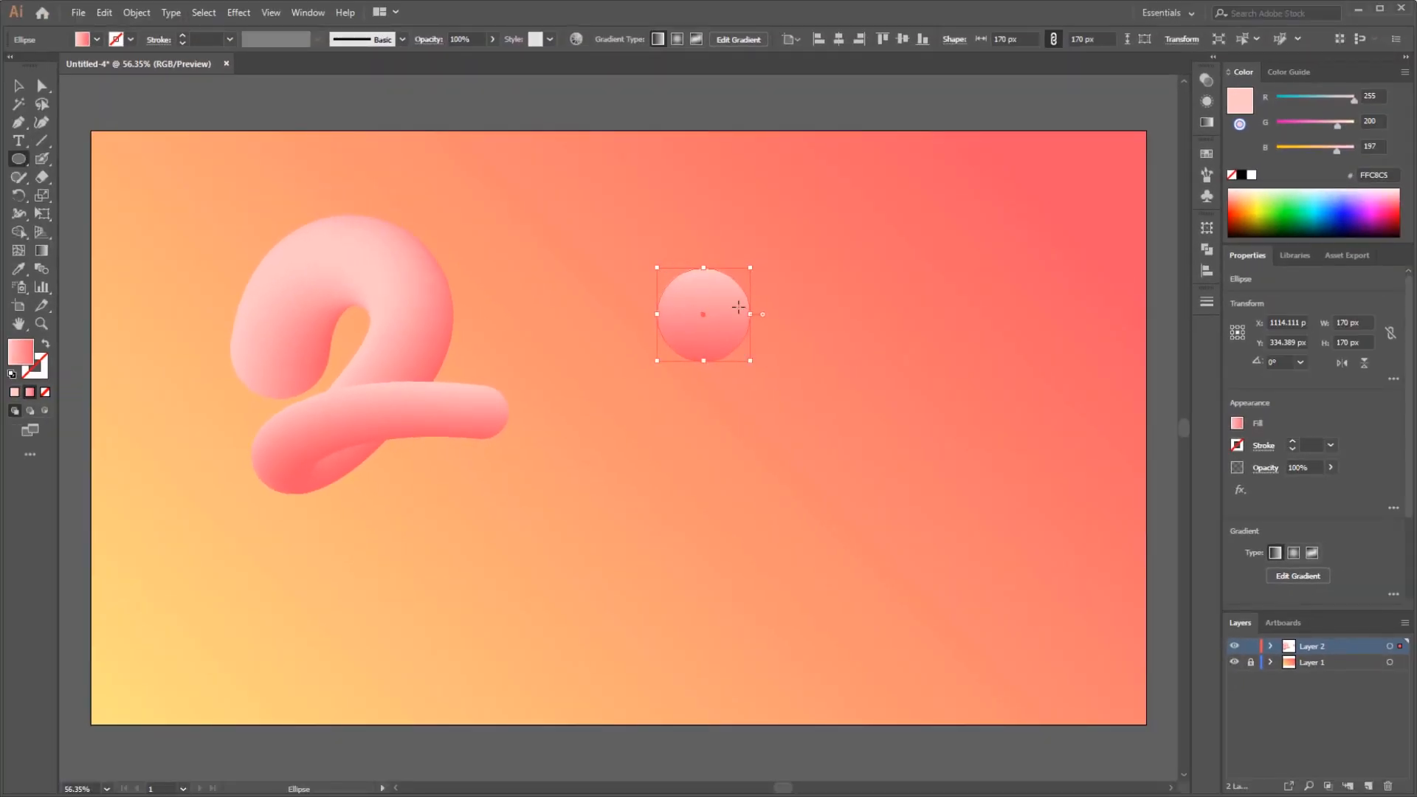
left_click(738, 39)
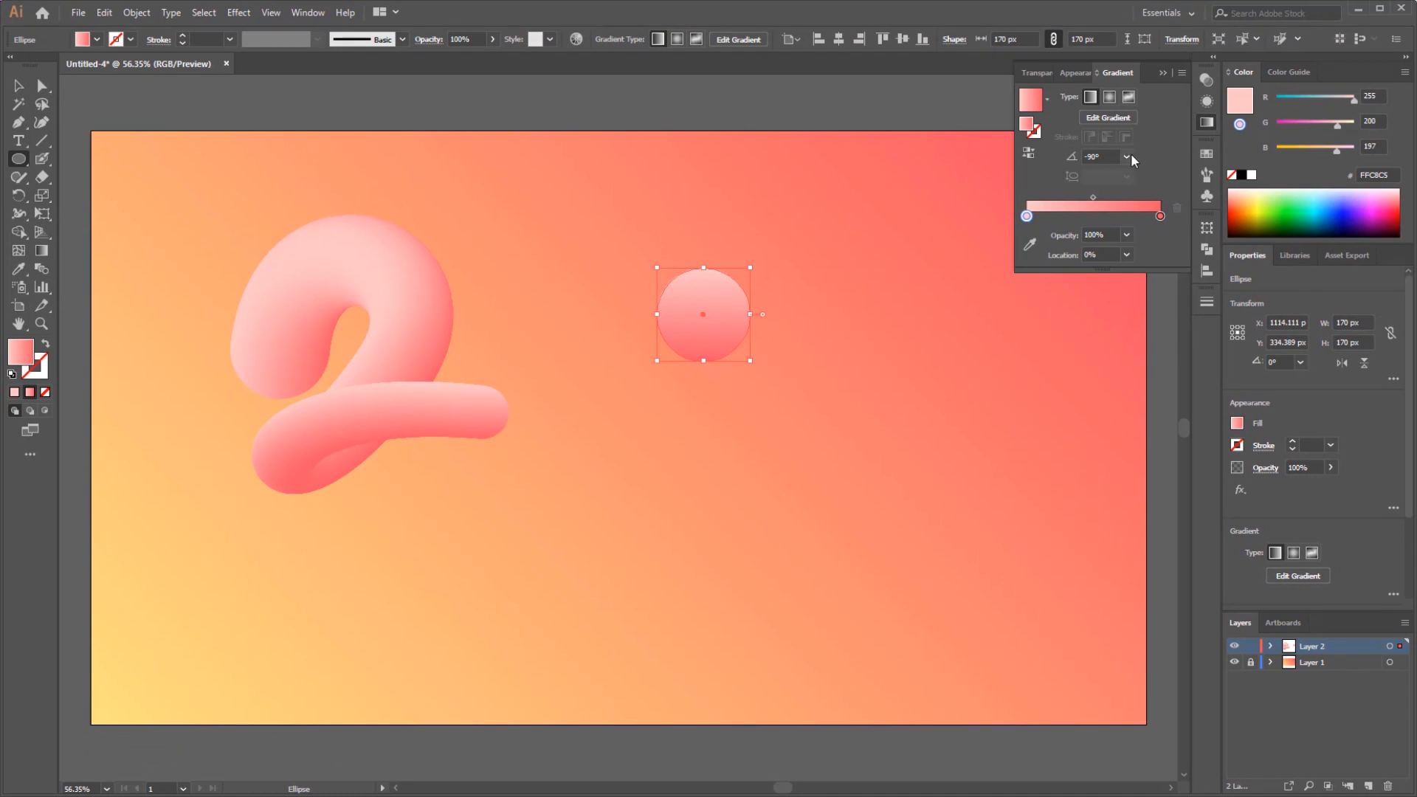
type("0")
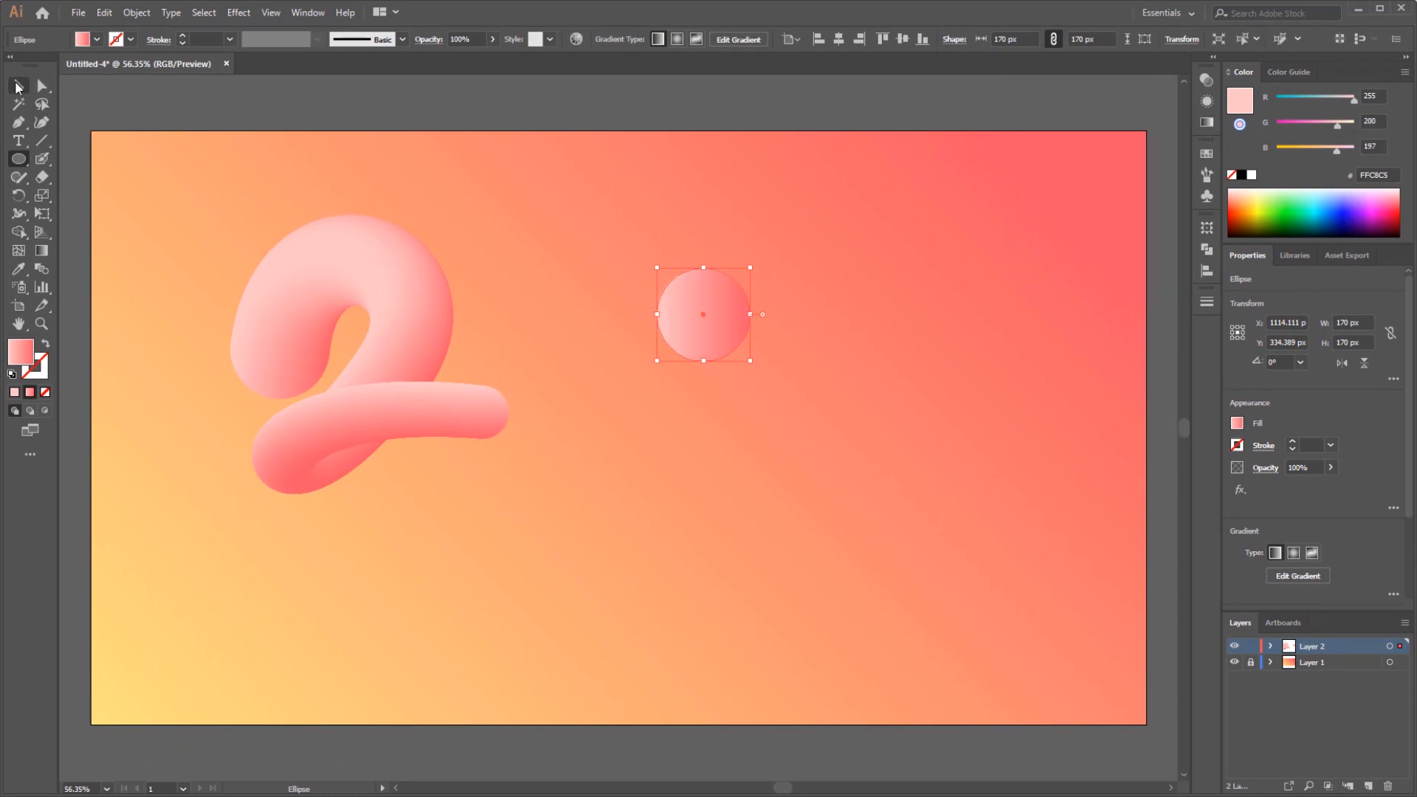
Shift the circle left, drag a level copy right, and draw a tall oval between.
left_click_drag(704, 314, 643, 314)
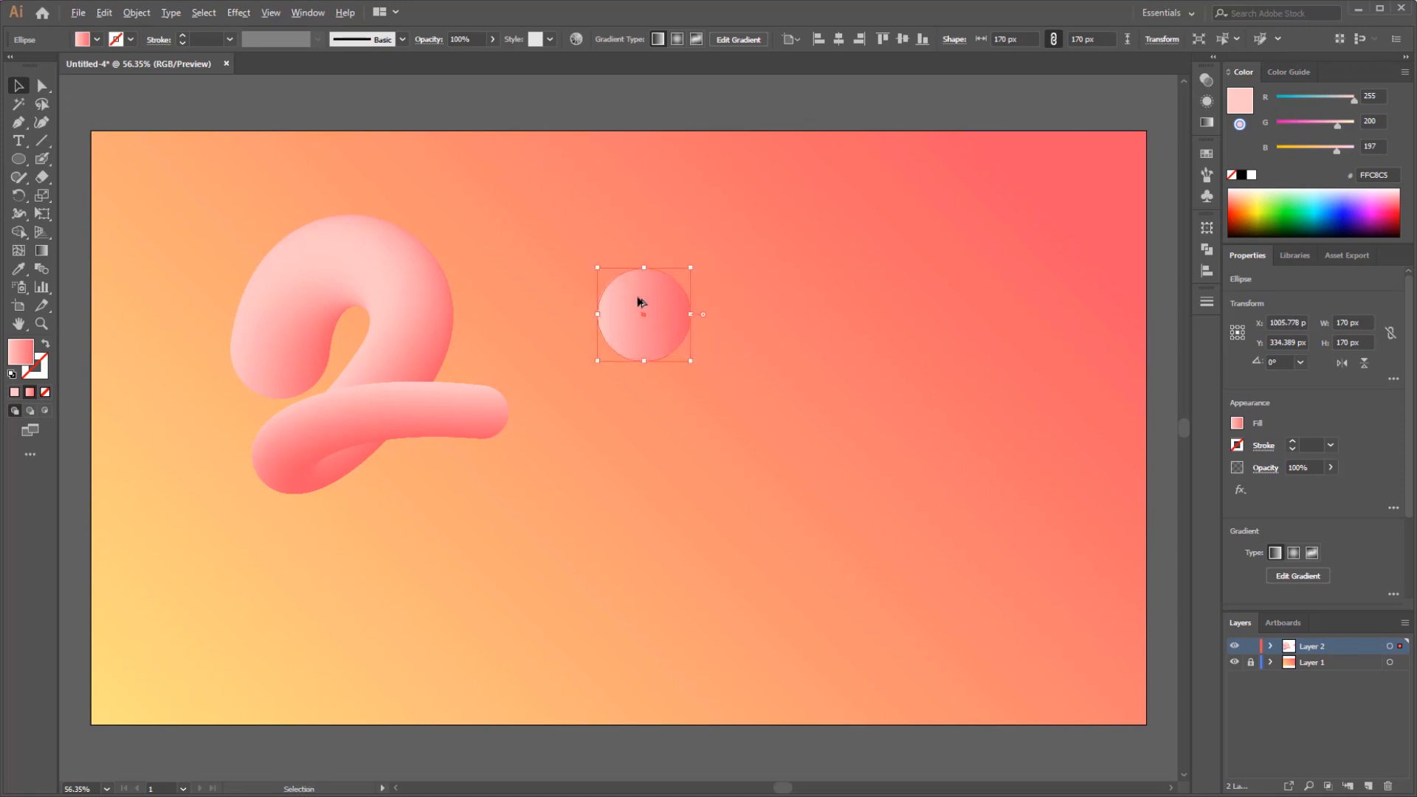
left_click_drag(644, 314, 999, 315)
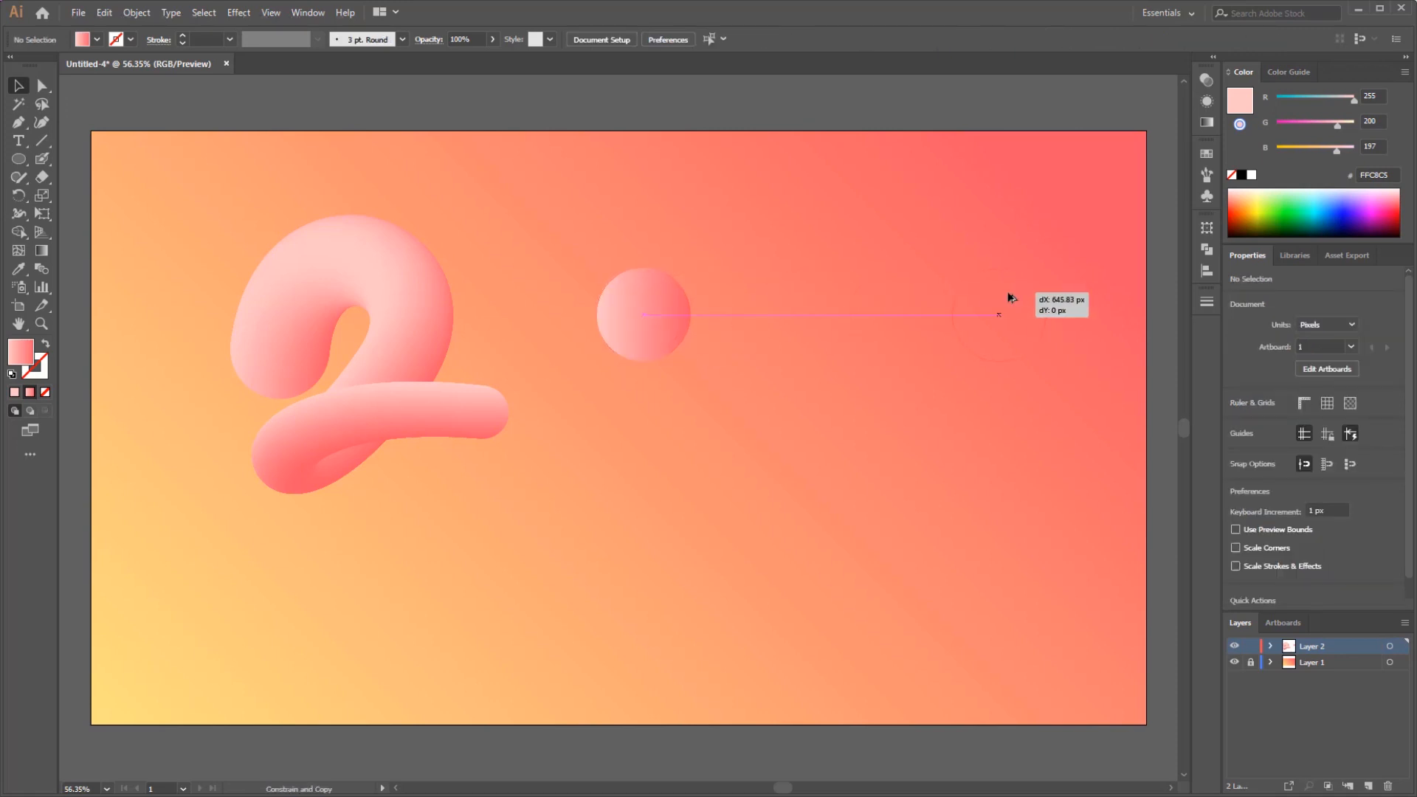
left_click_drag(644, 316, 1009, 315)
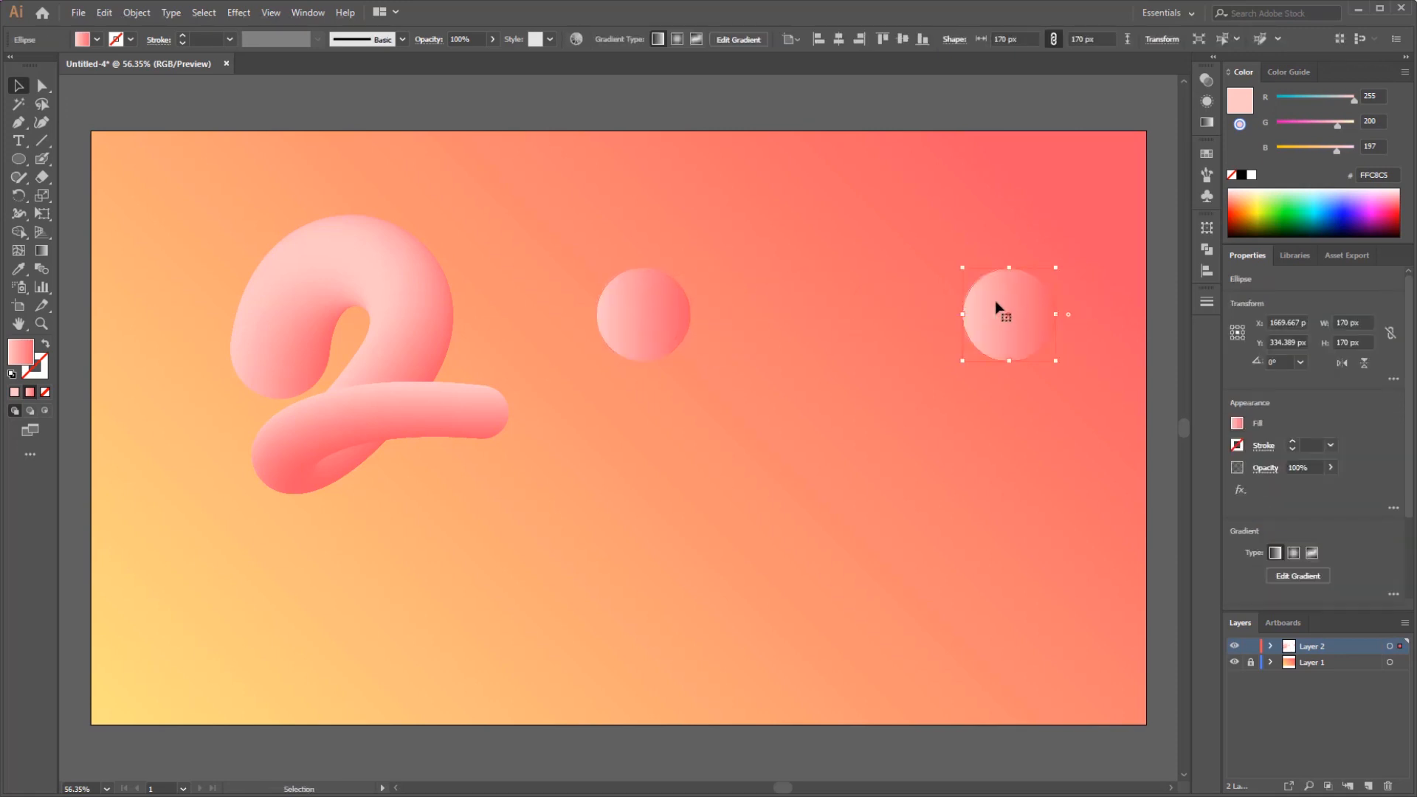
mouse_move(16, 159)
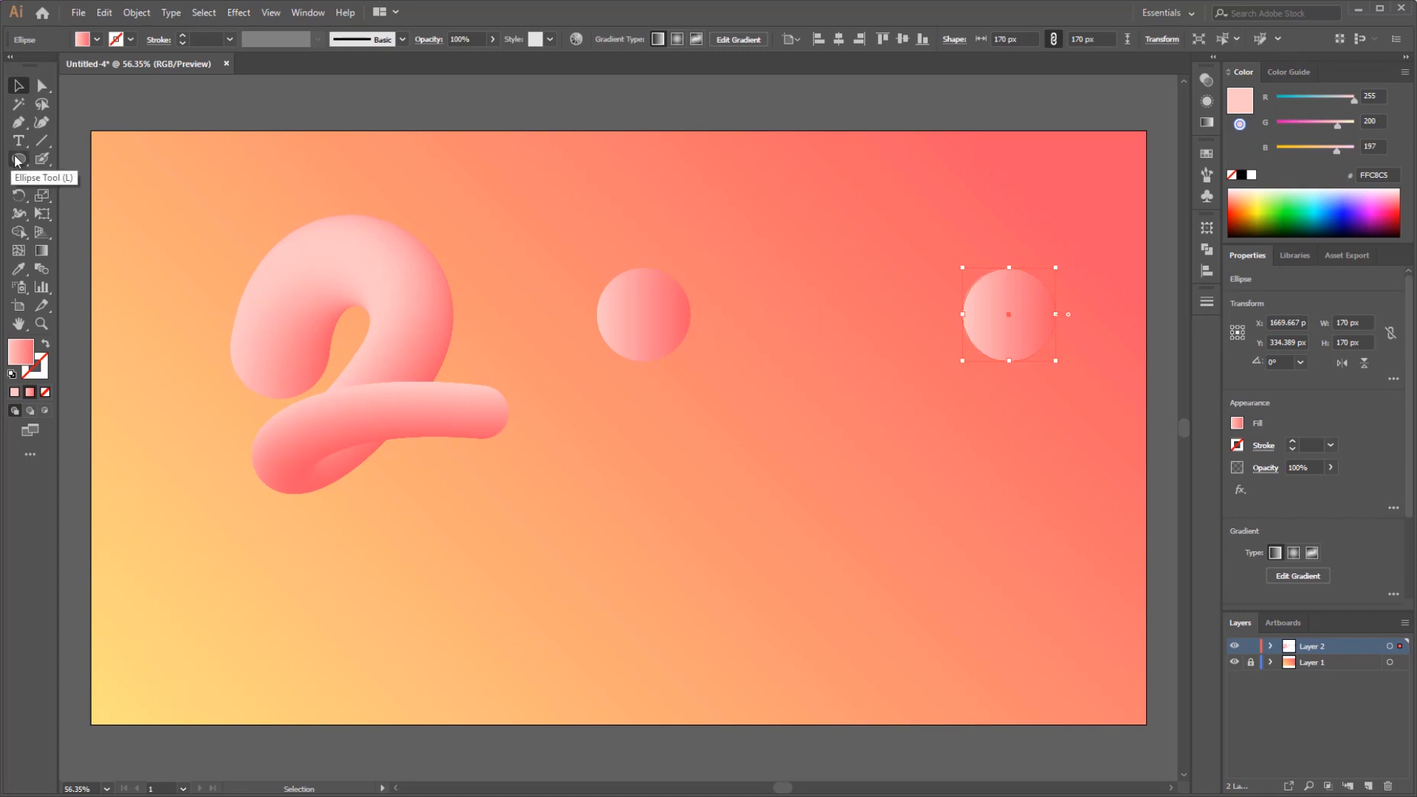
left_click_drag(773, 289, 772, 348)
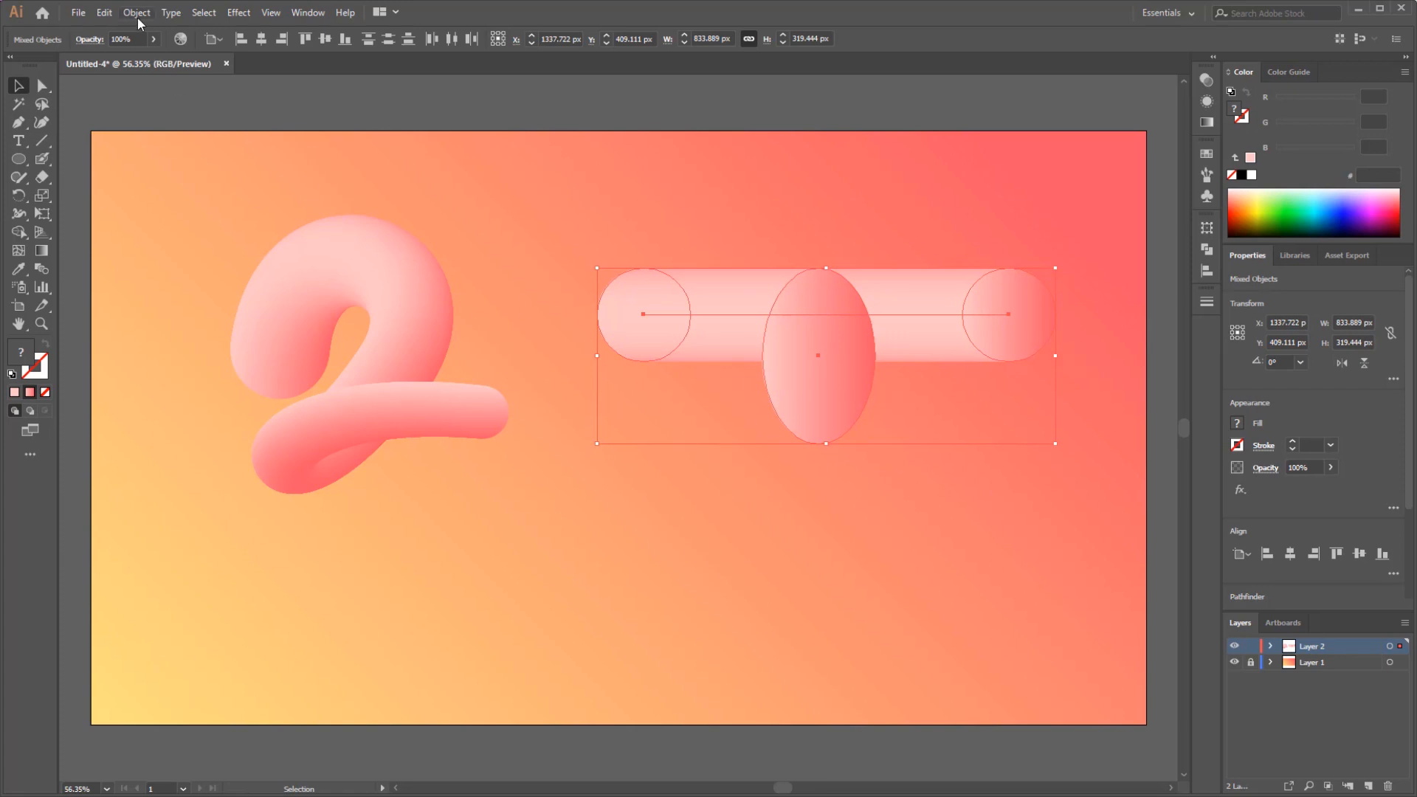
Replace the two-circle blend's spine with the oval, bending it into a 0.
left_click(135, 13)
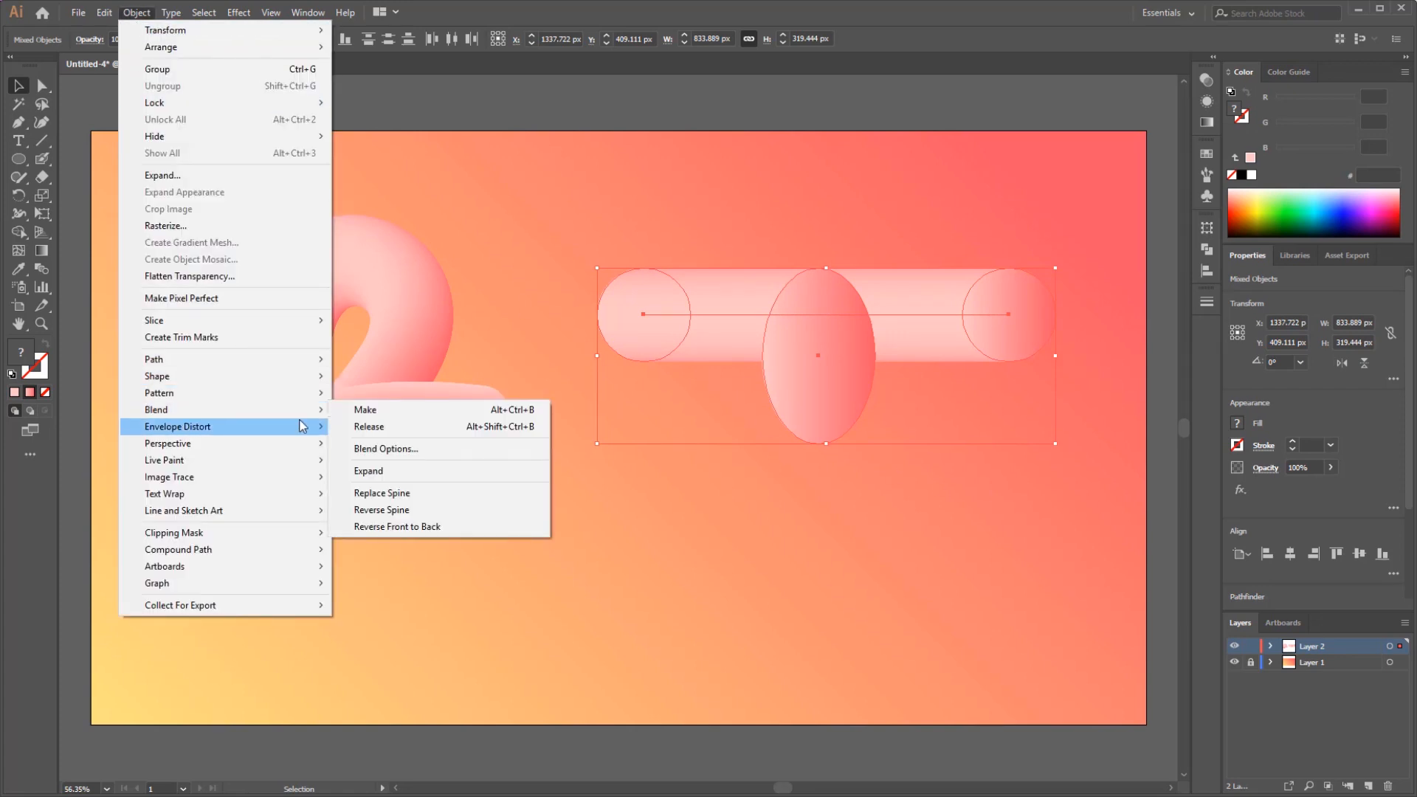
left_click(364, 410)
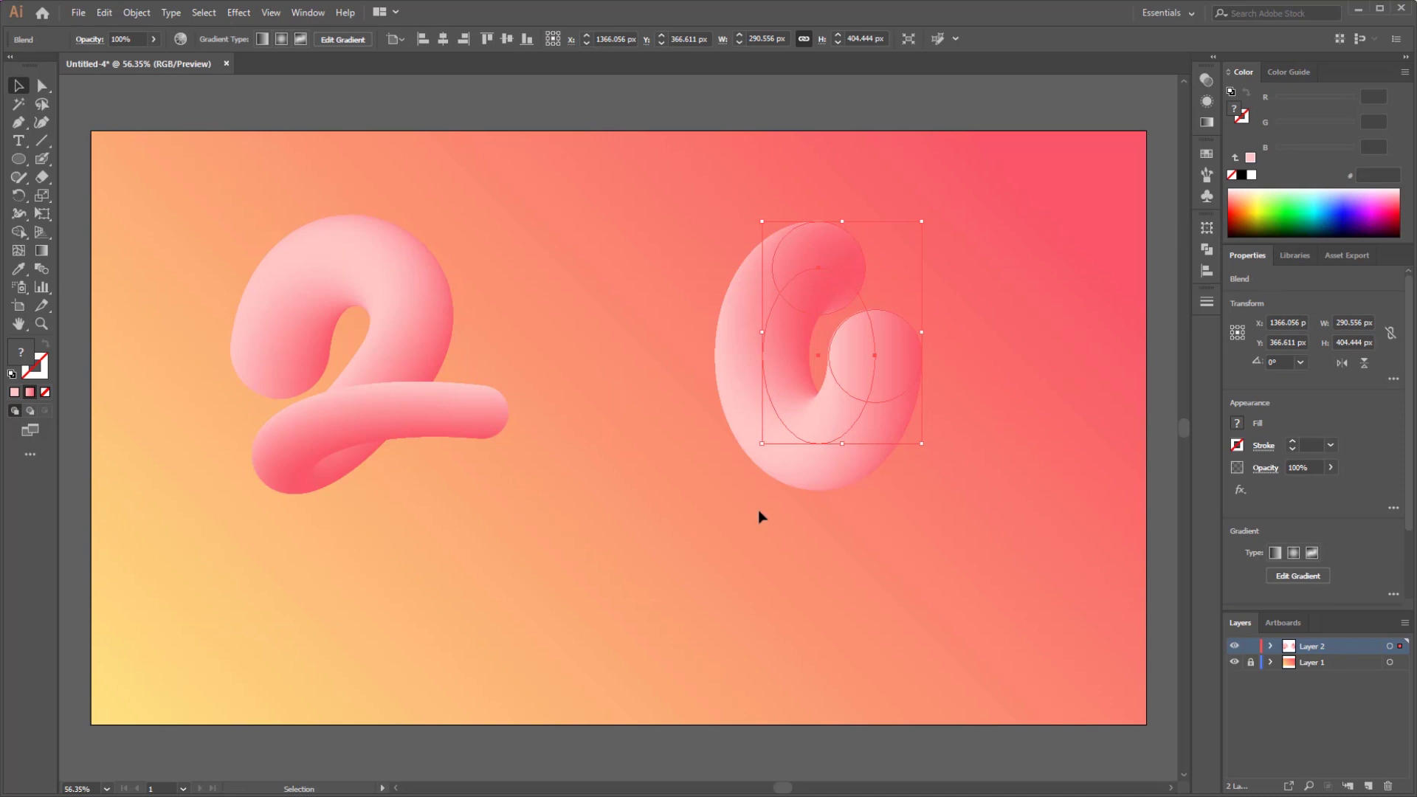
key("Tab")
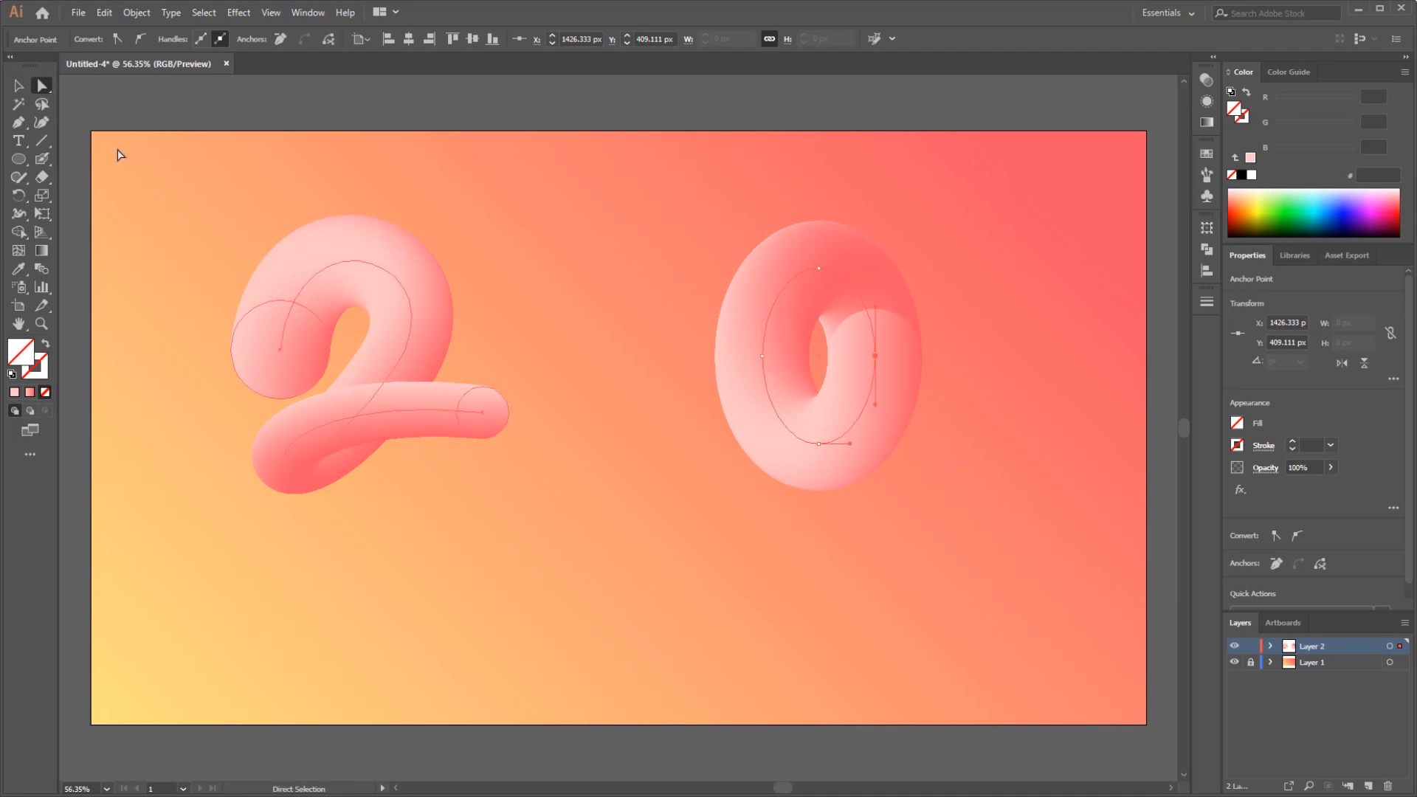
Deselect the reshaped 0 path by clicking the empty artboard.
left_click(13, 87)
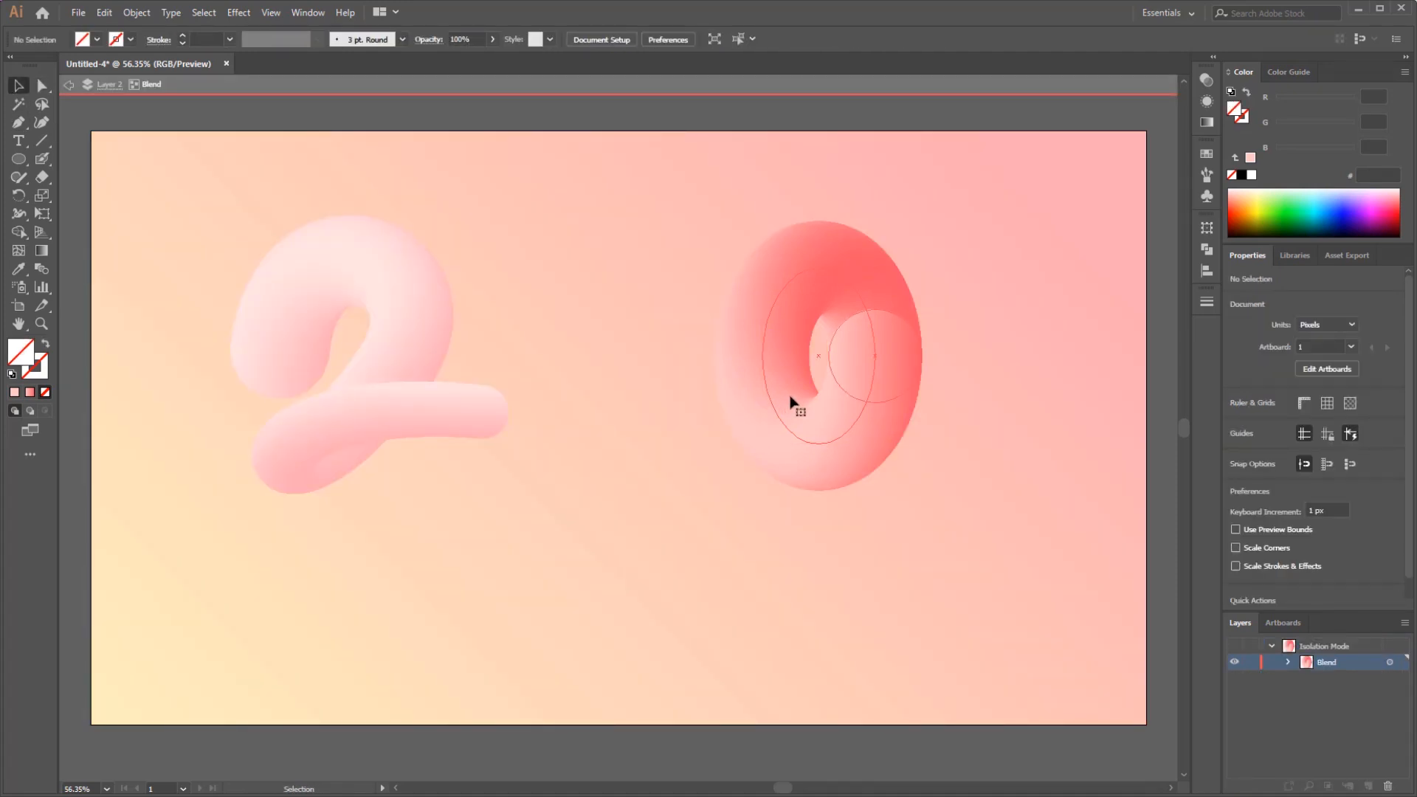
Send the 0's end circle to the back so the tube's end tucks behind its loop.
left_click(873, 355)
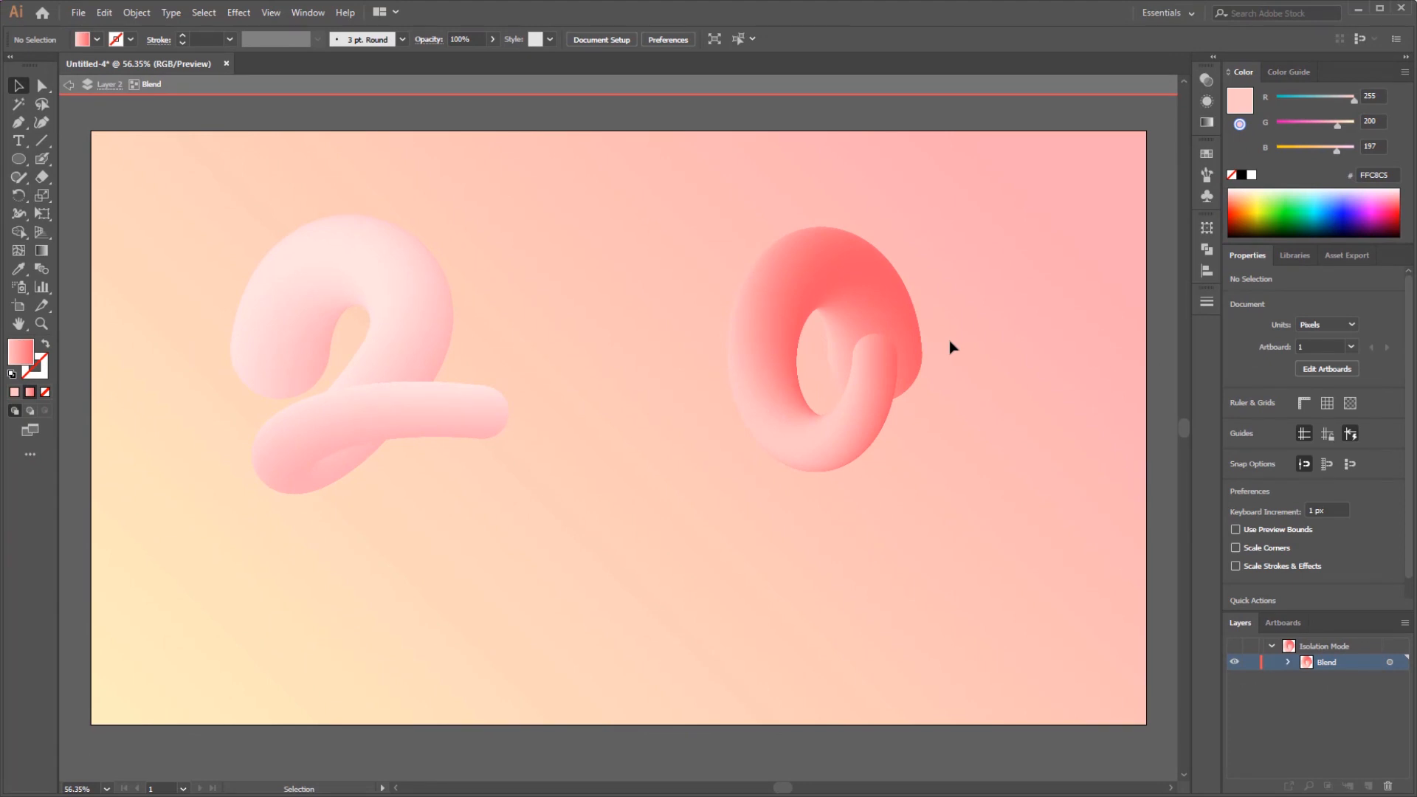
mouse_move(898, 359)
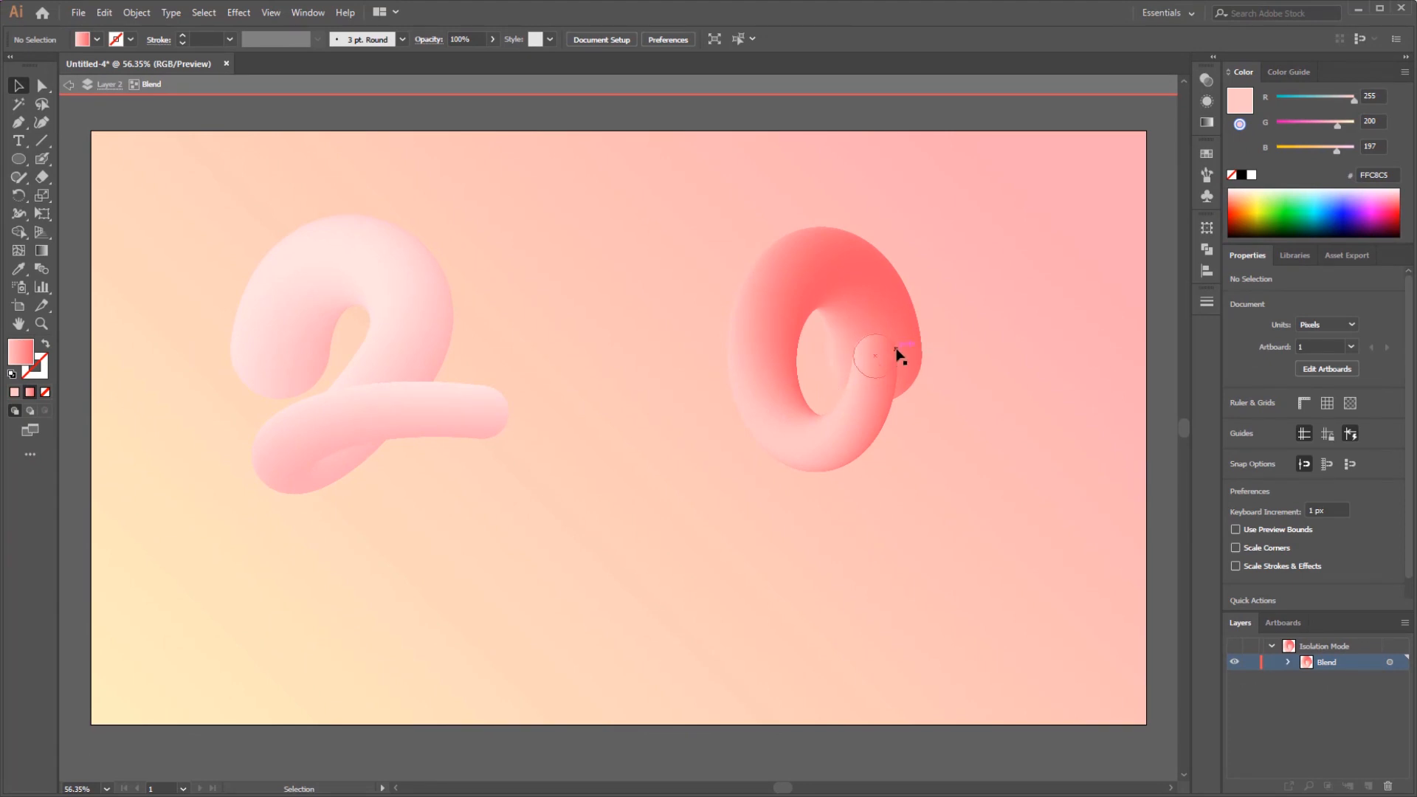
right_click(873, 355)
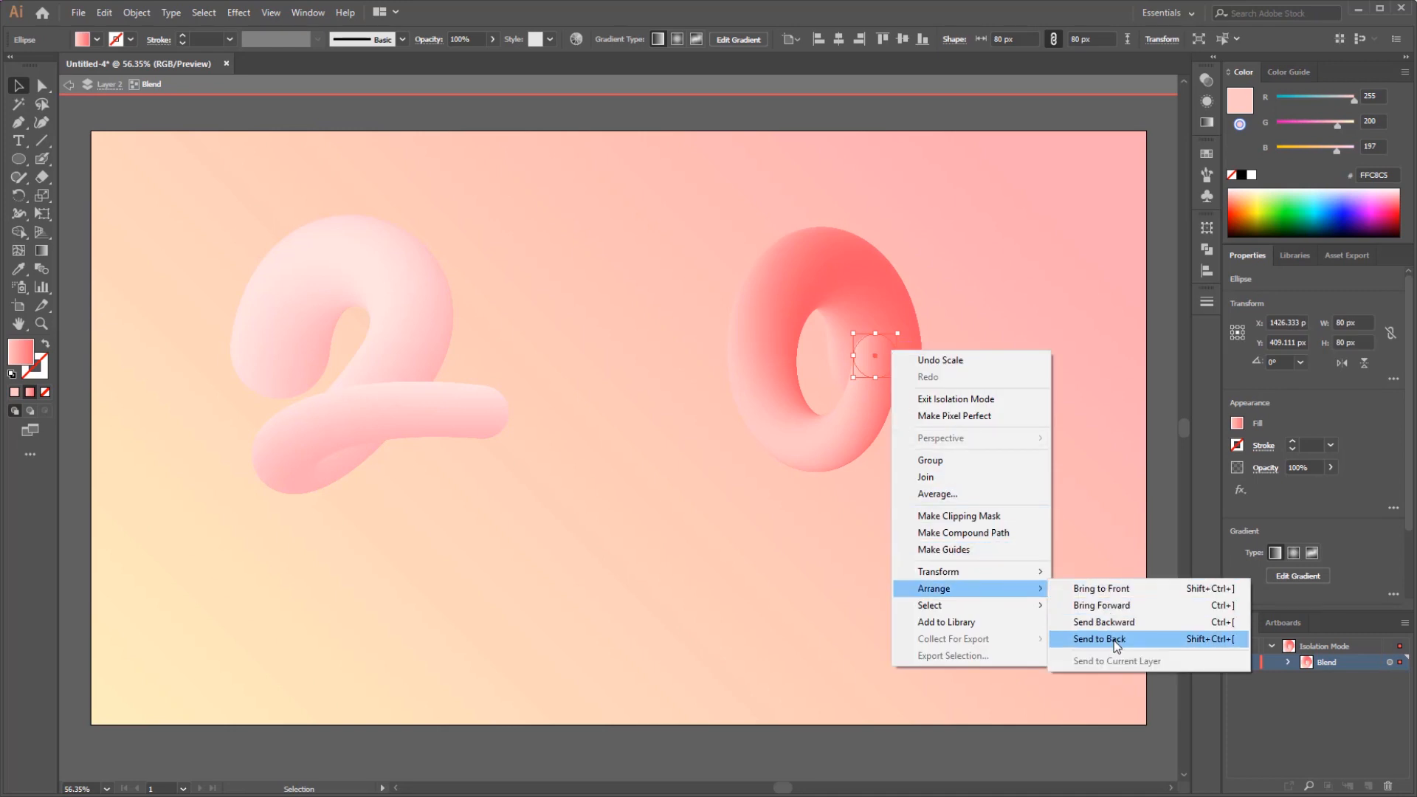
left_click(1098, 639)
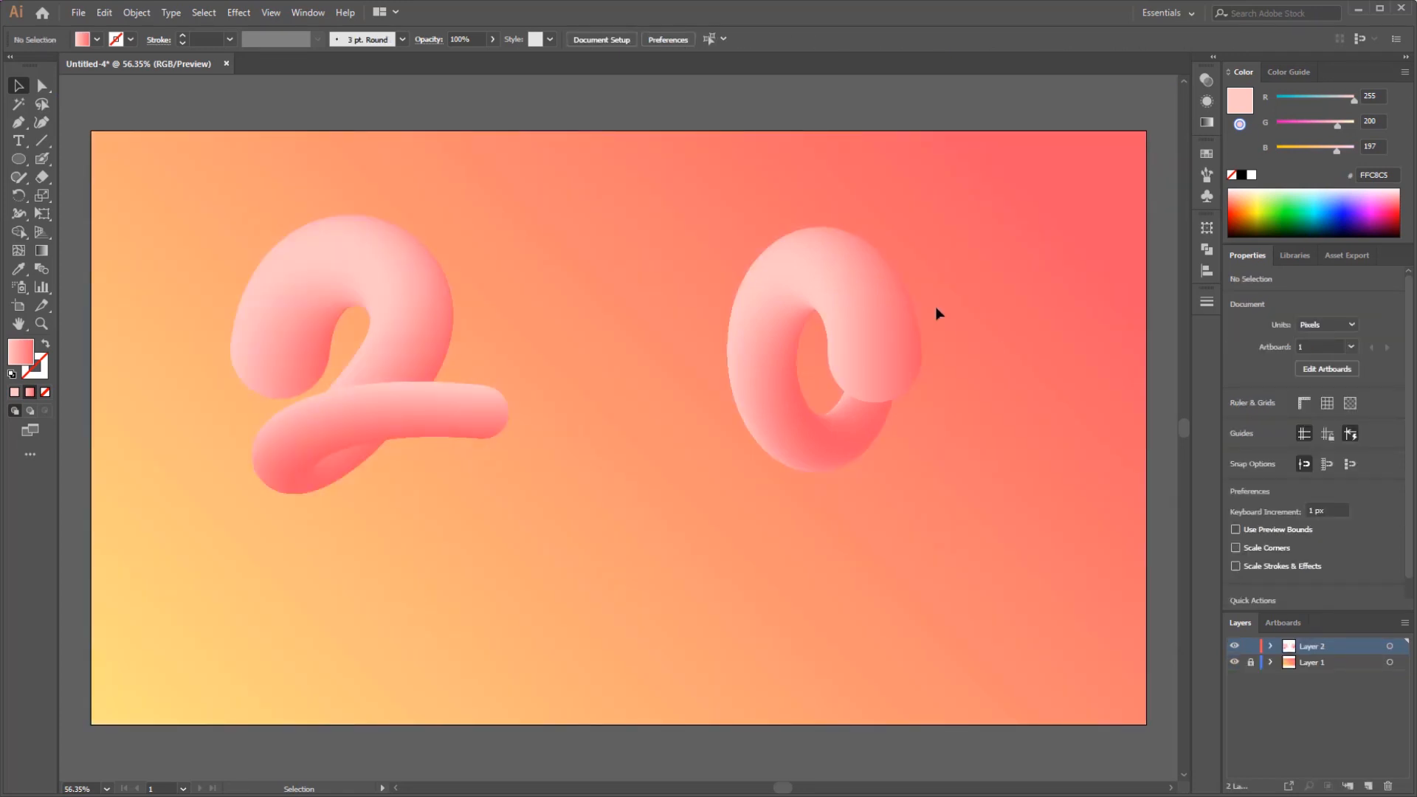
Move the 0 tube behind the 2, snug against its tail, then deselect.
left_click(815, 356)
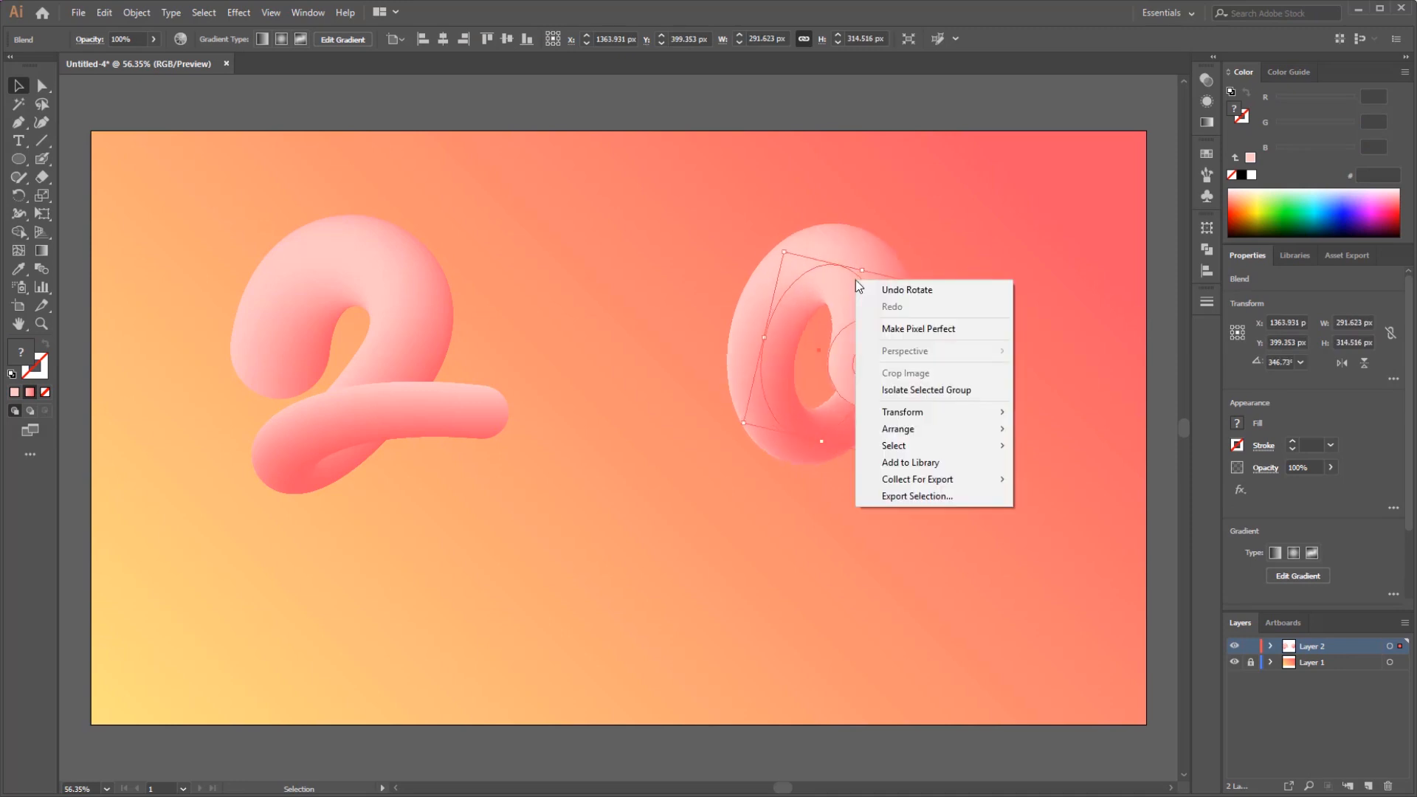
mouse_move(928, 429)
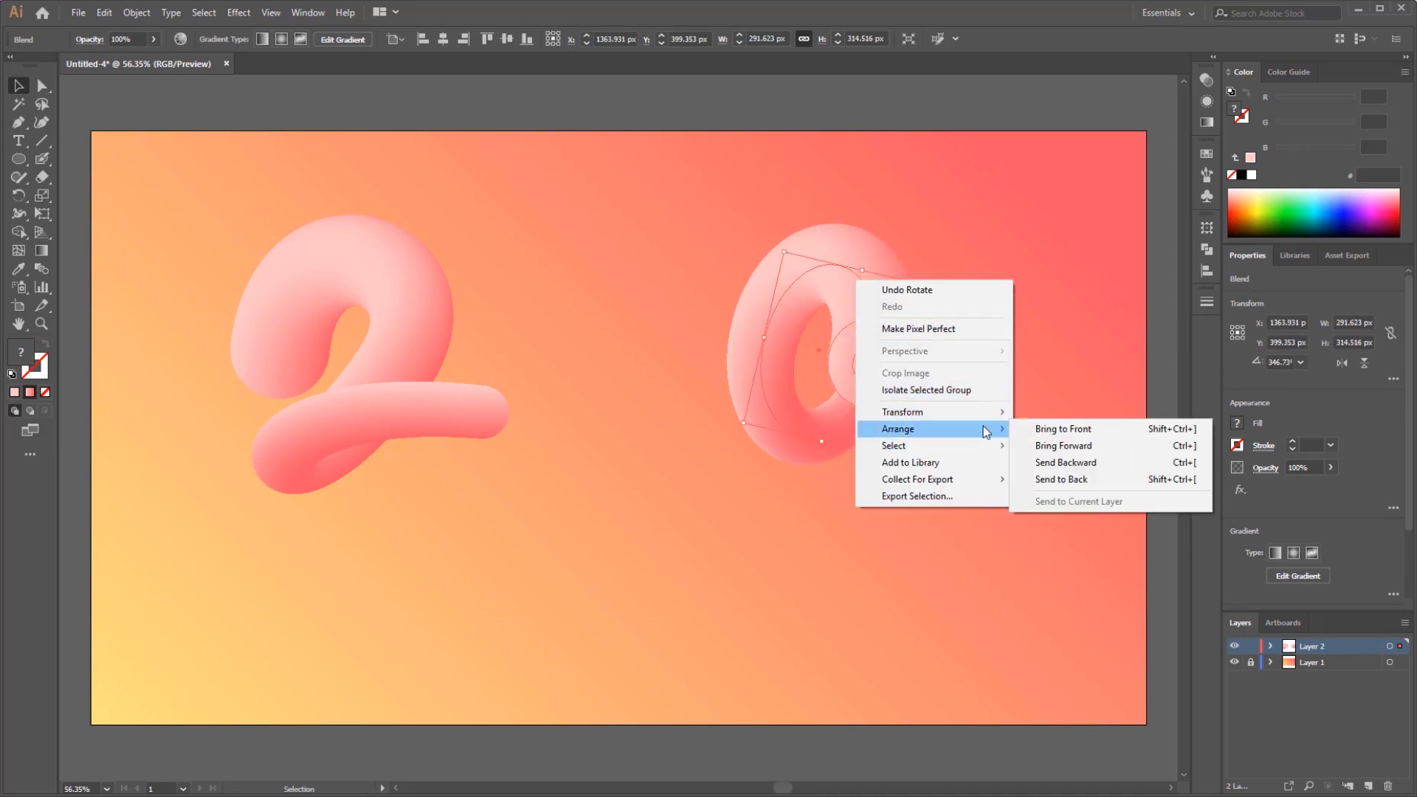
left_click(447, 345)
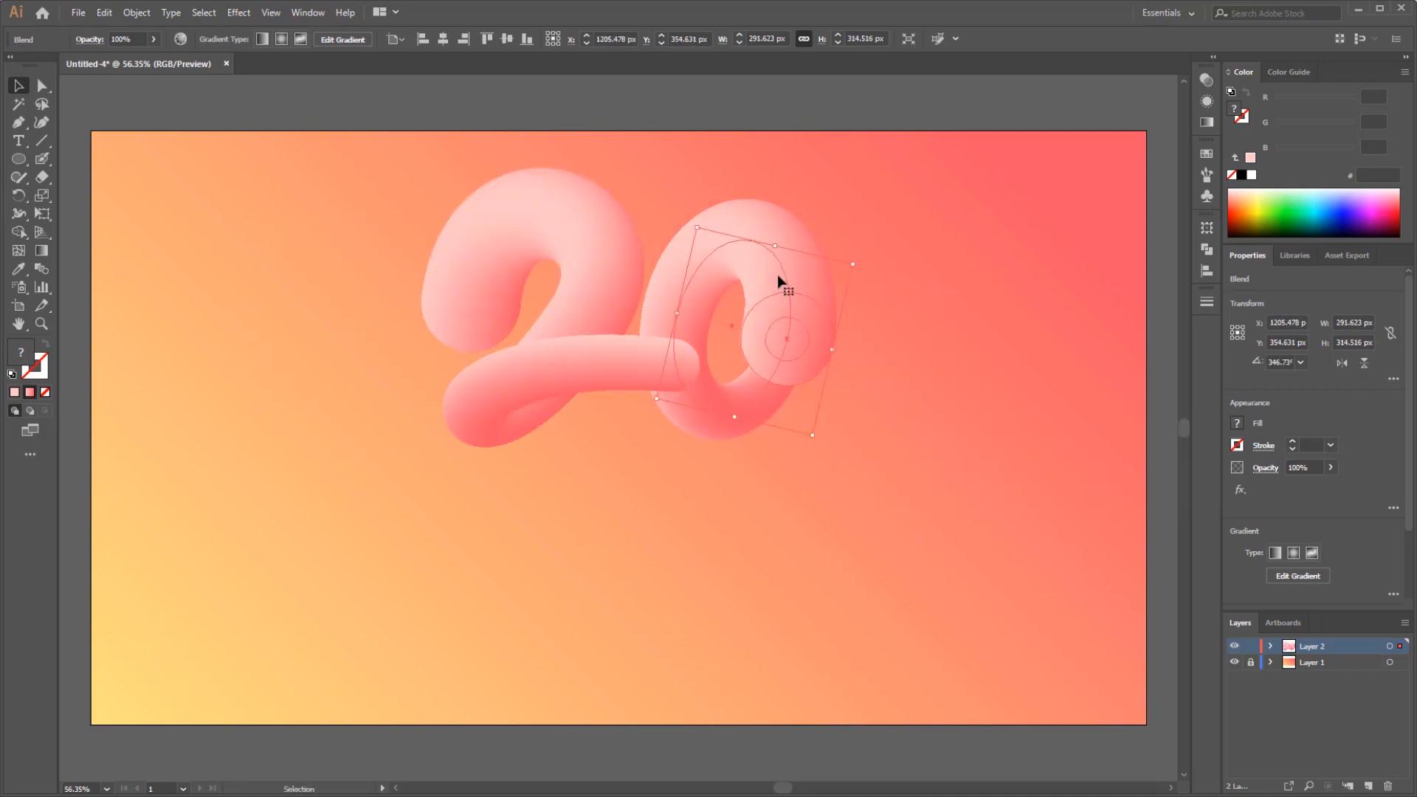
left_click(810, 514)
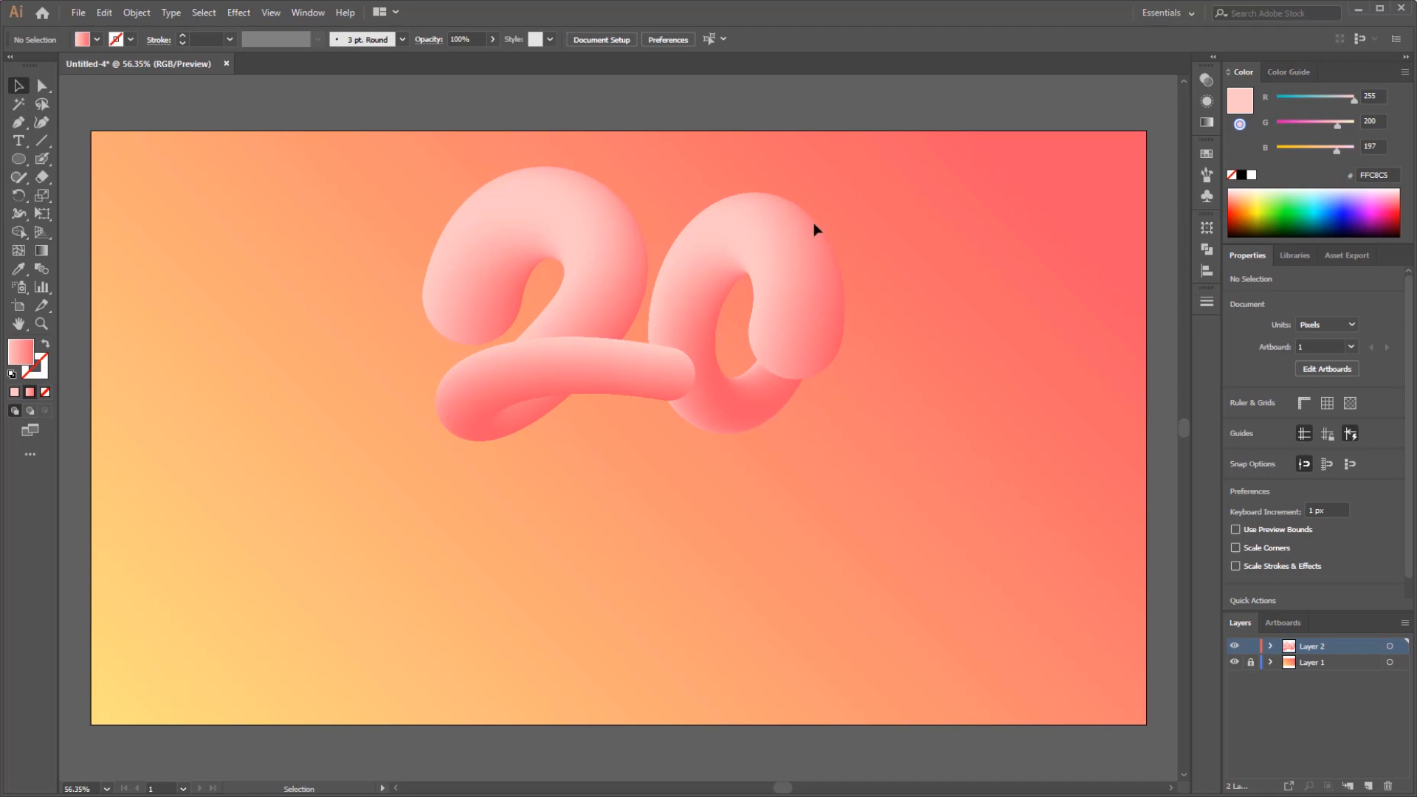
Alt-drag a copy of both 20 digits directly below the original and nudge it into place.
left_click(578, 321)
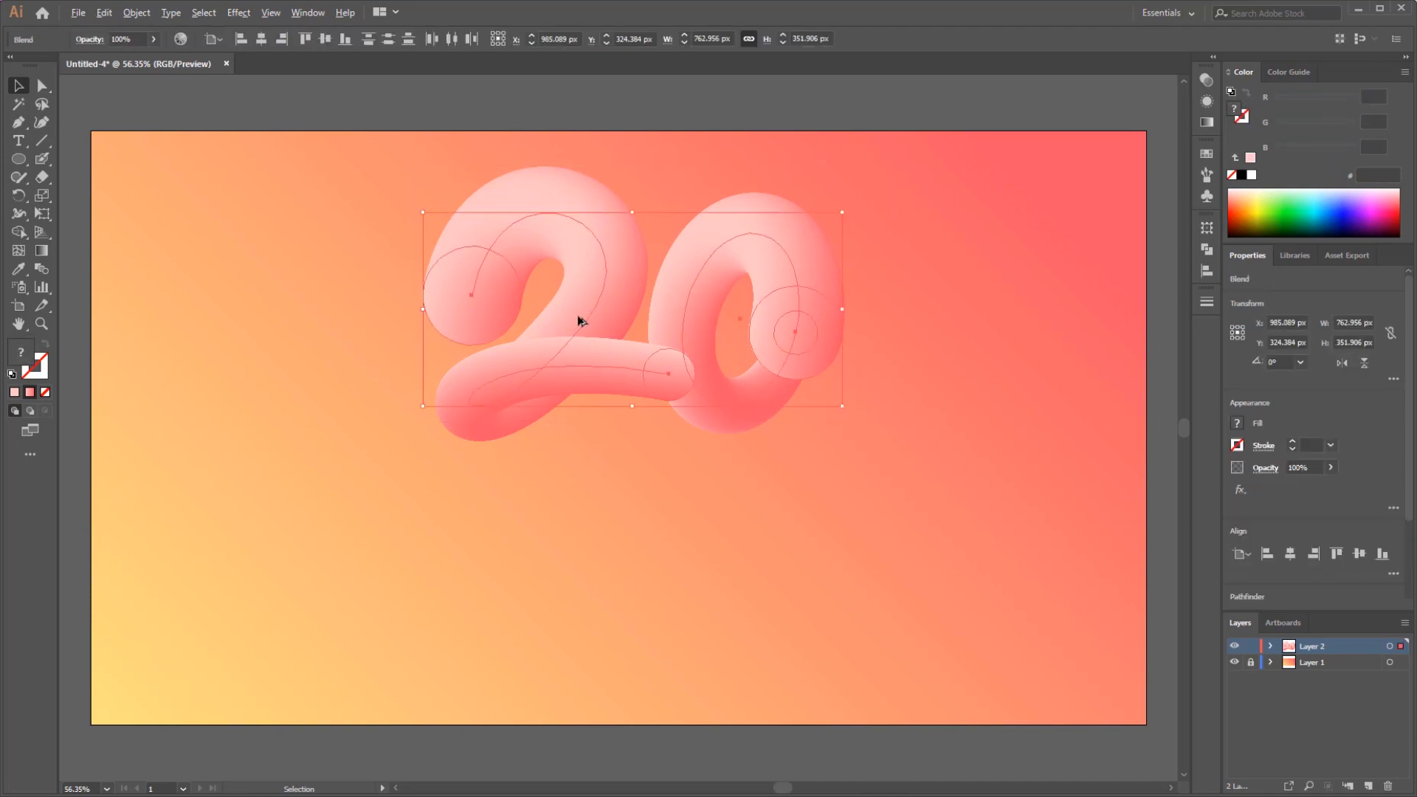
left_click_drag(579, 323, 578, 526)
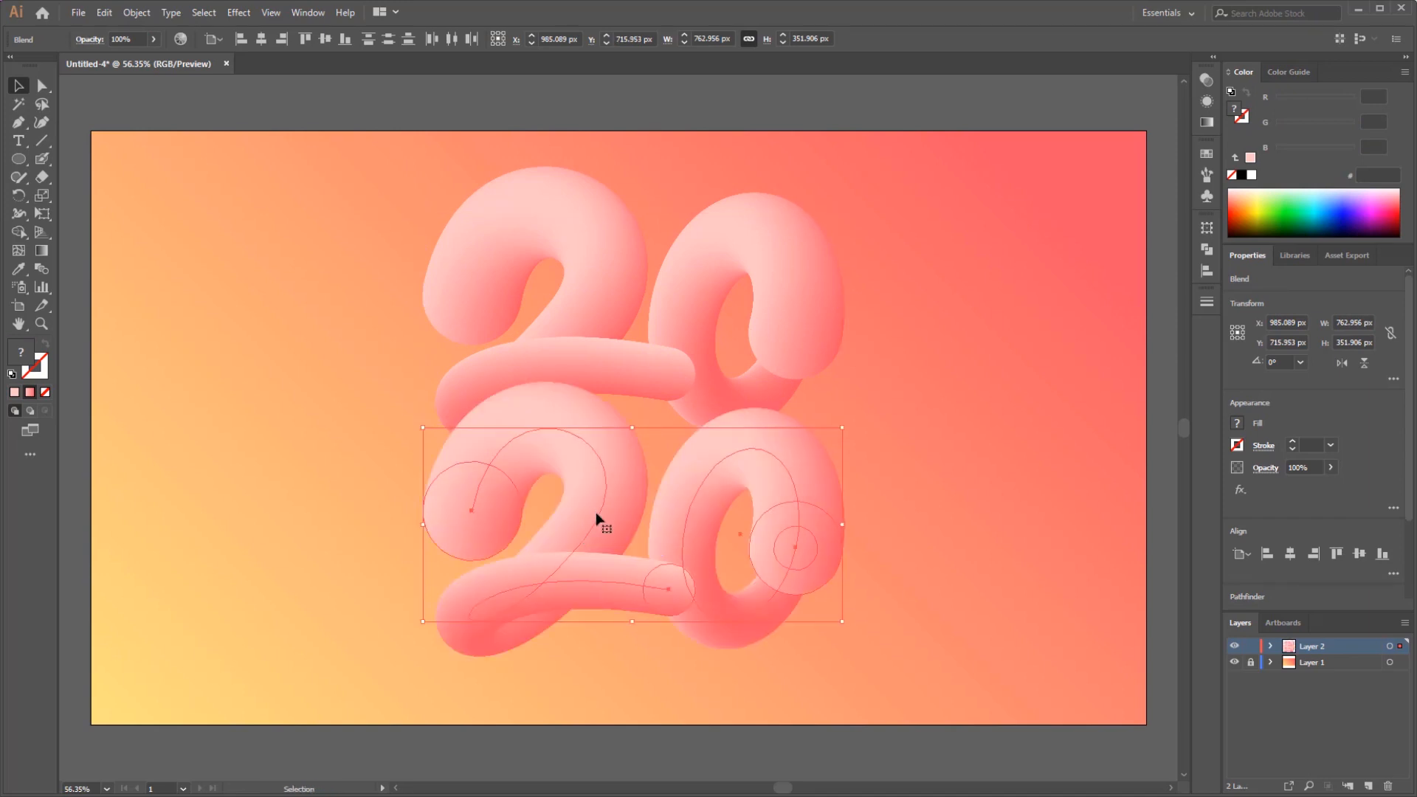
left_click_drag(604, 518, 612, 529)
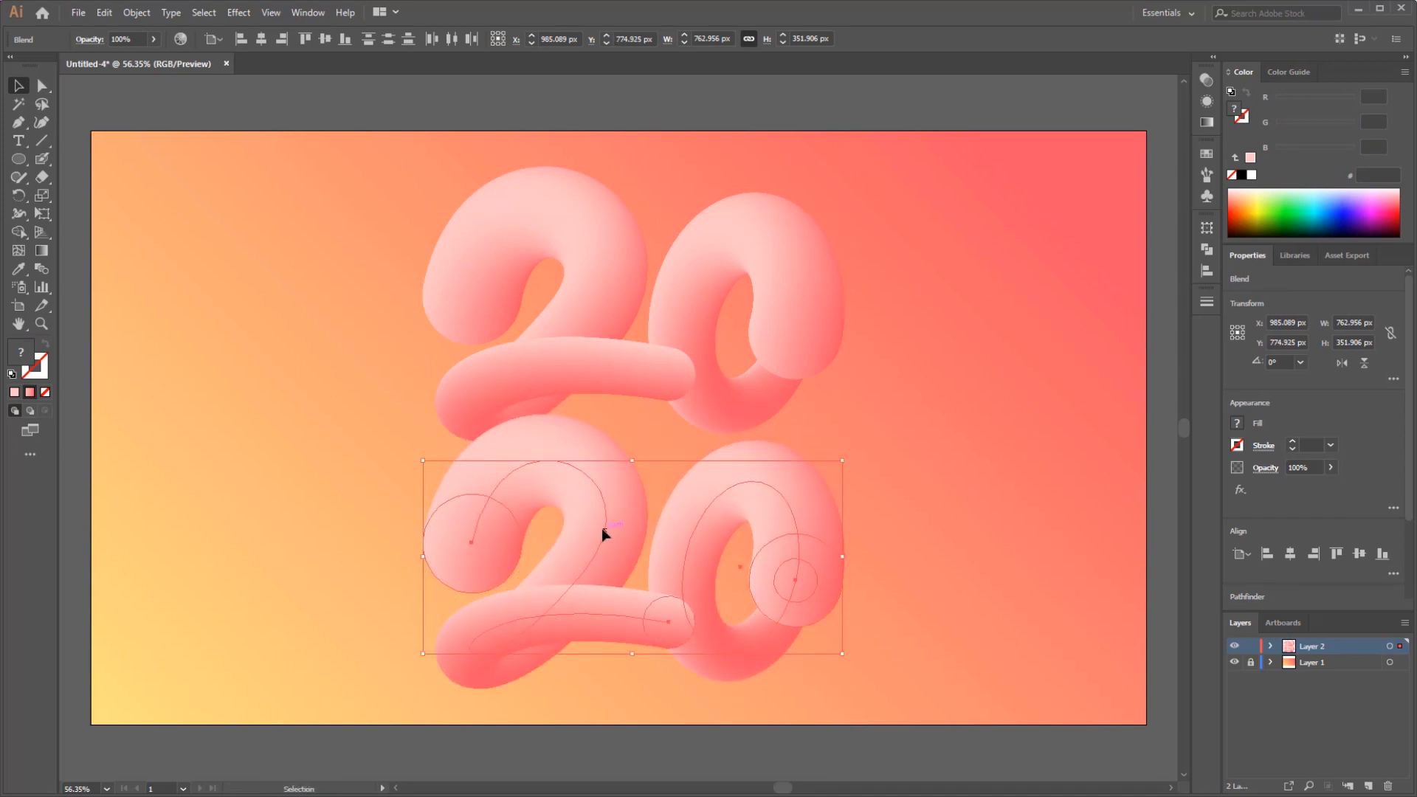
left_click(402, 433)
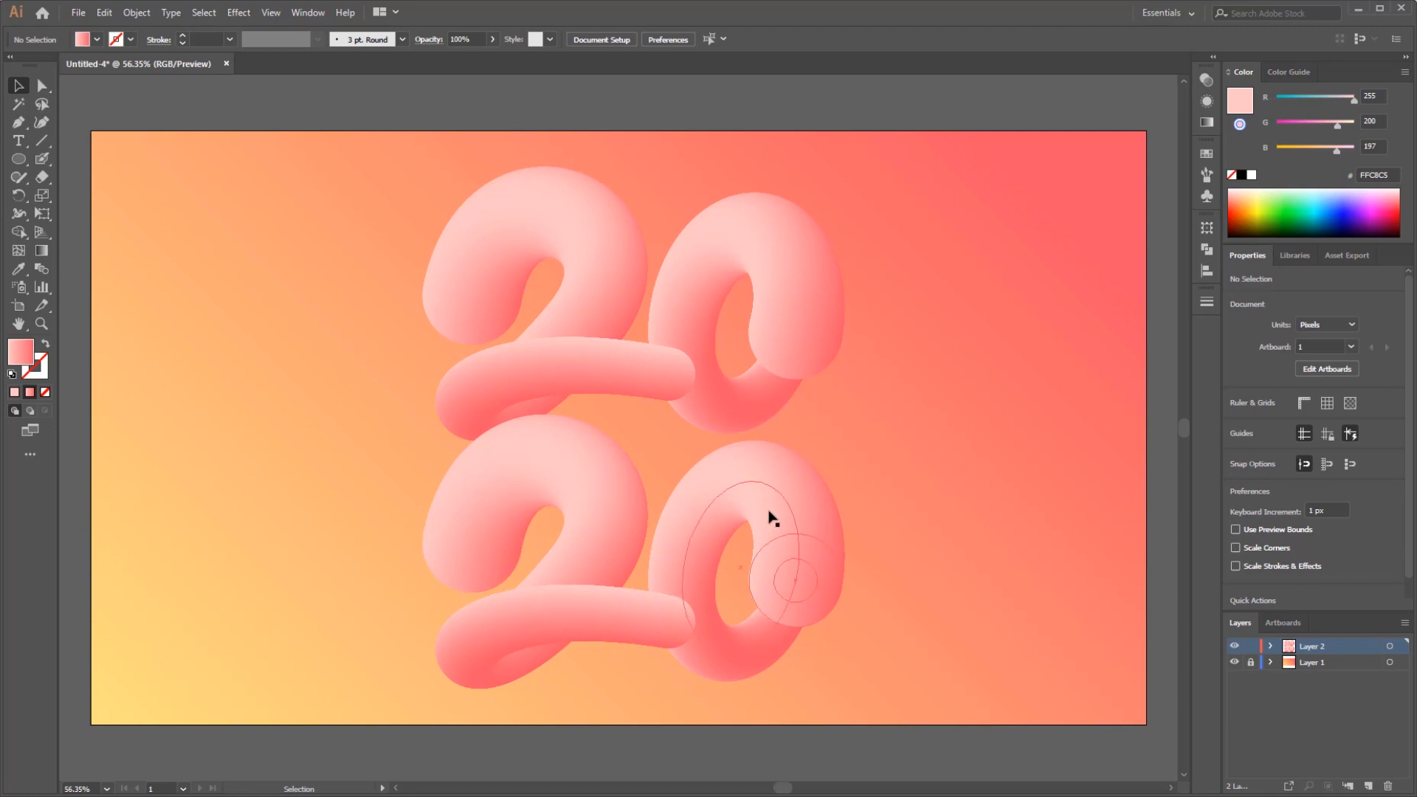
left_click(771, 520)
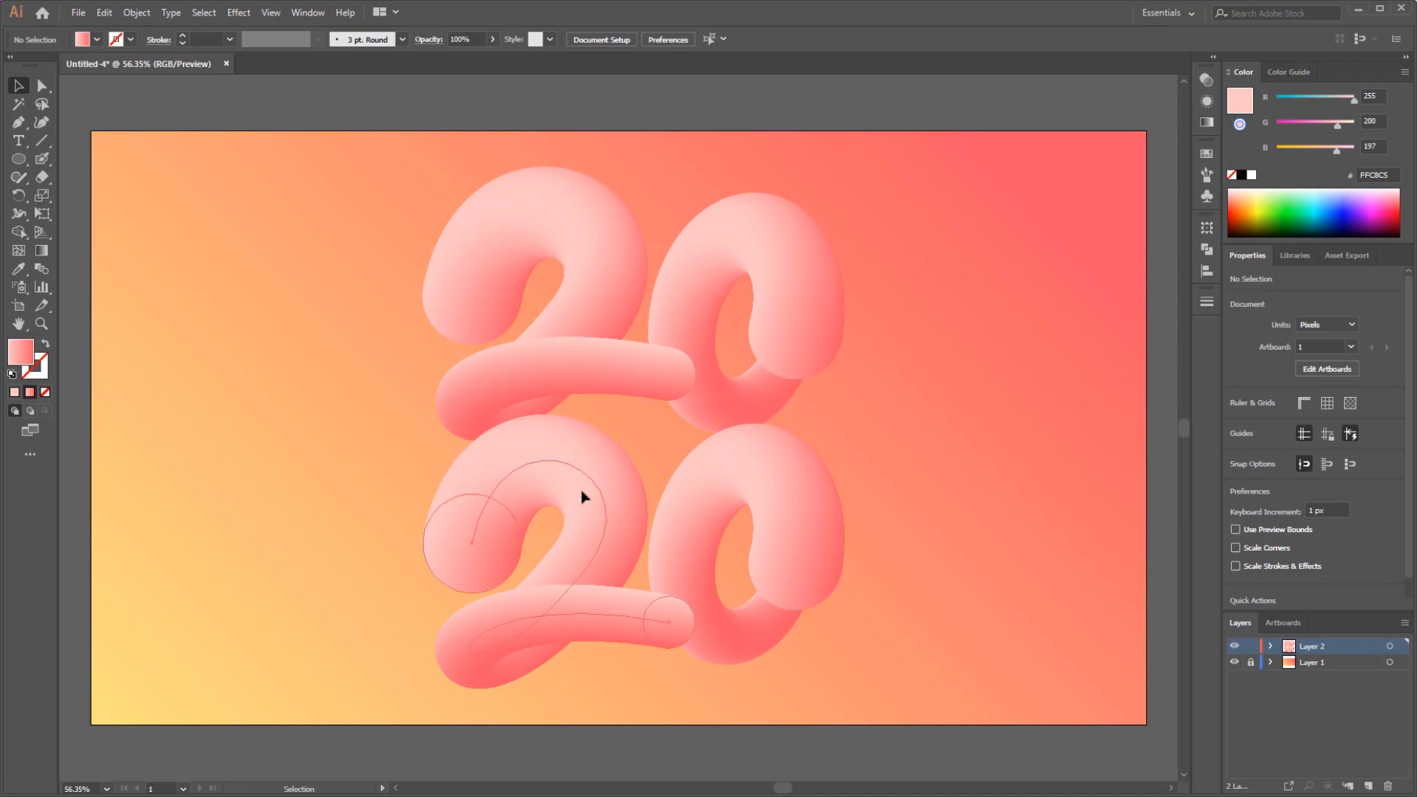
Isolate the lower 2's blend and send its end circle to the back.
double_click(581, 496)
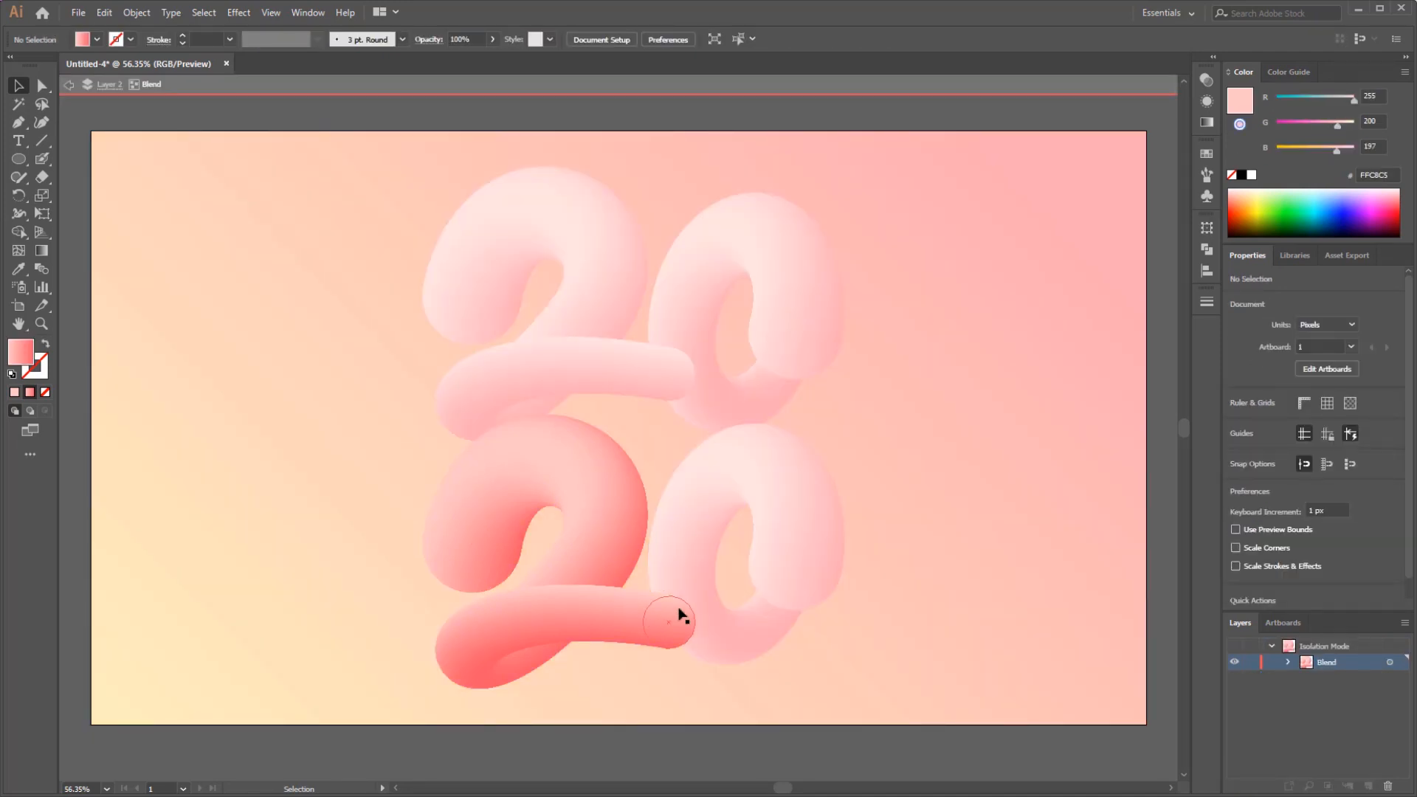
left_click(667, 622)
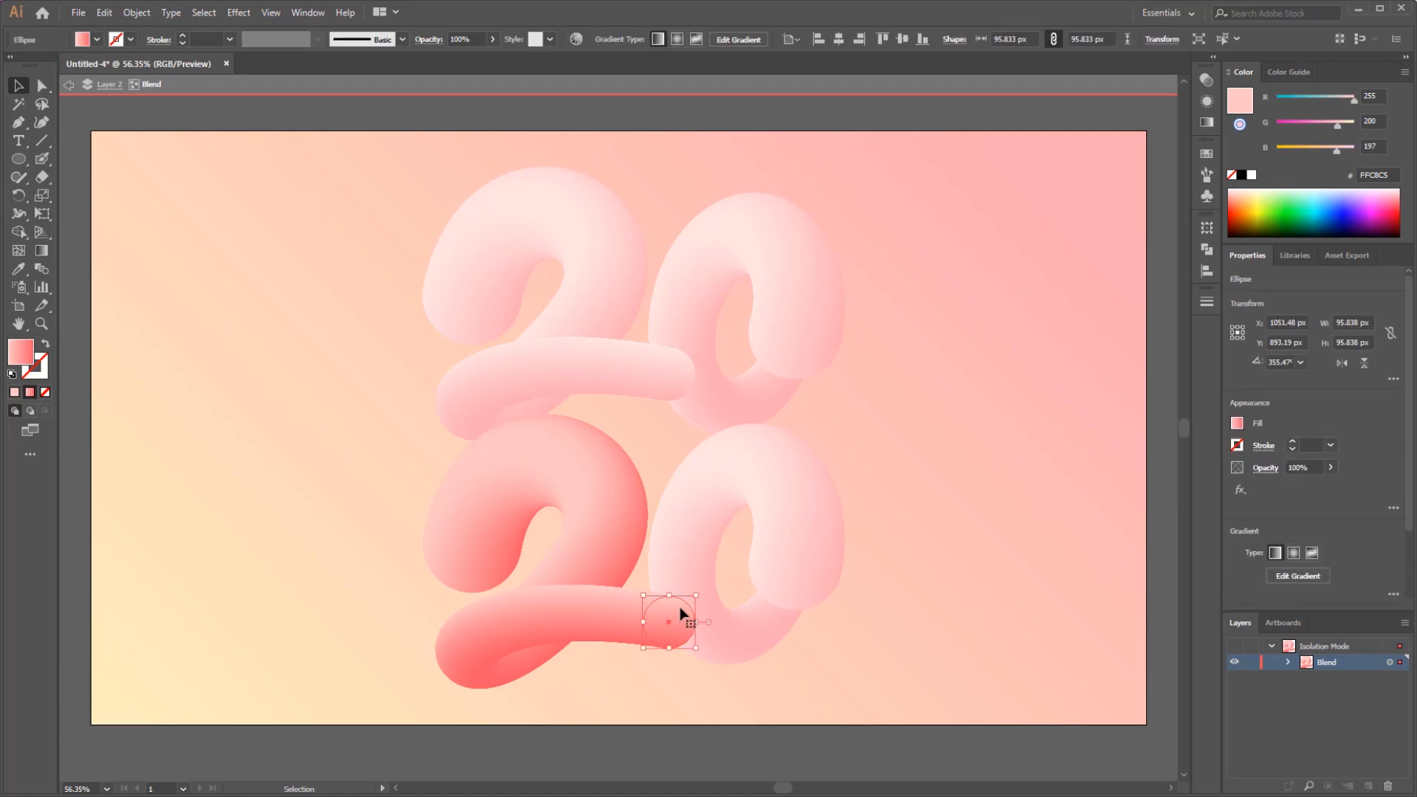
right_click(678, 621)
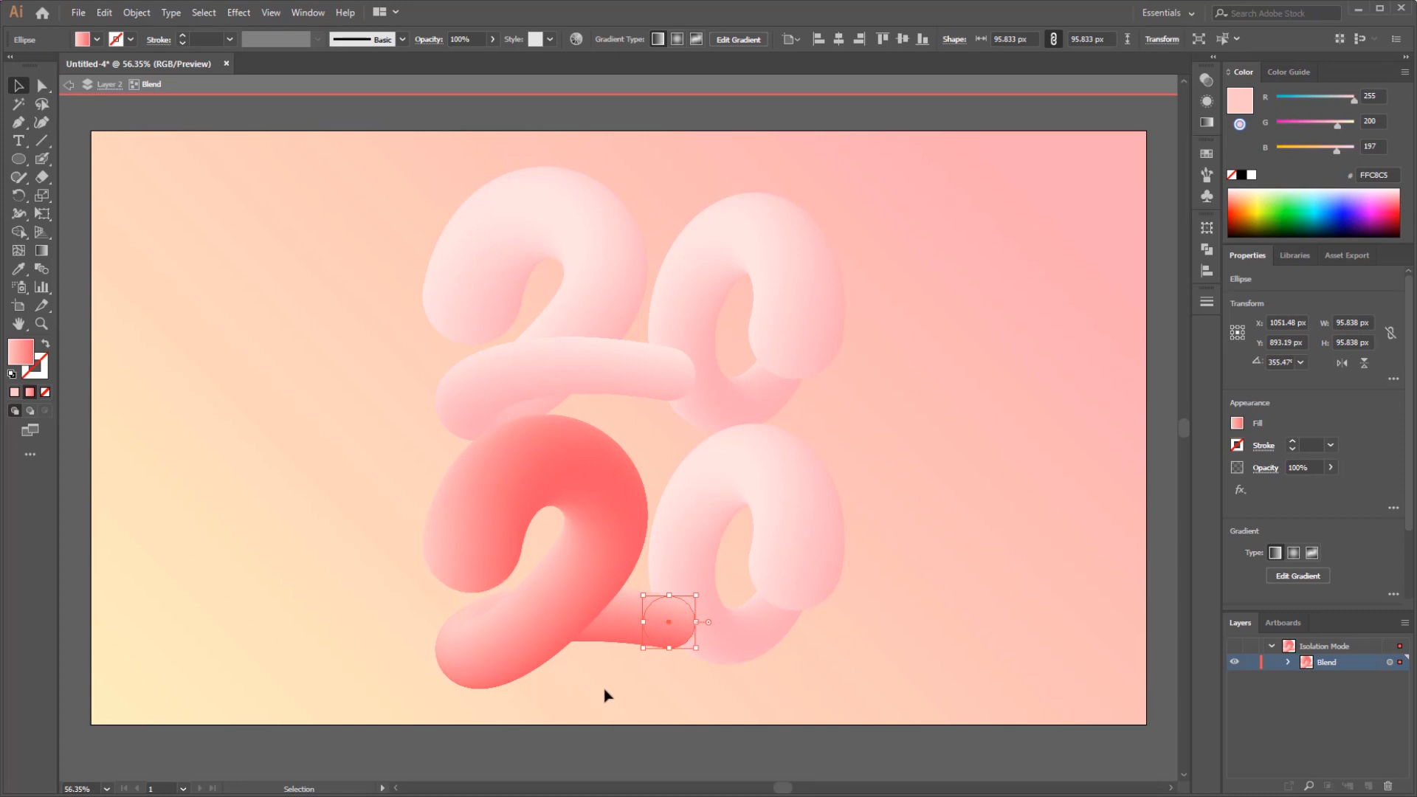
left_click(608, 697)
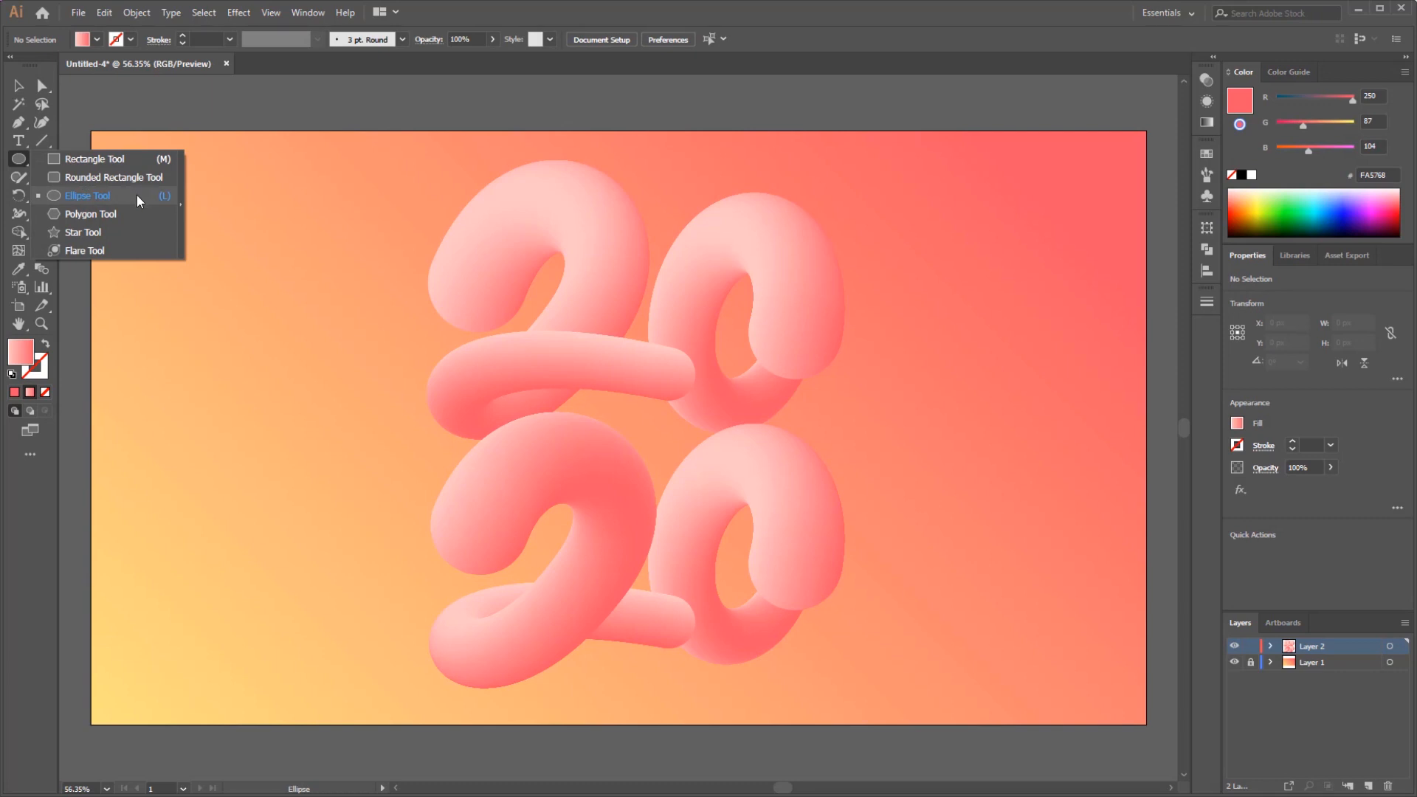
Draw a small 76-px circle left of the lettering and recolour its gradient stops light blue.
left_click(88, 196)
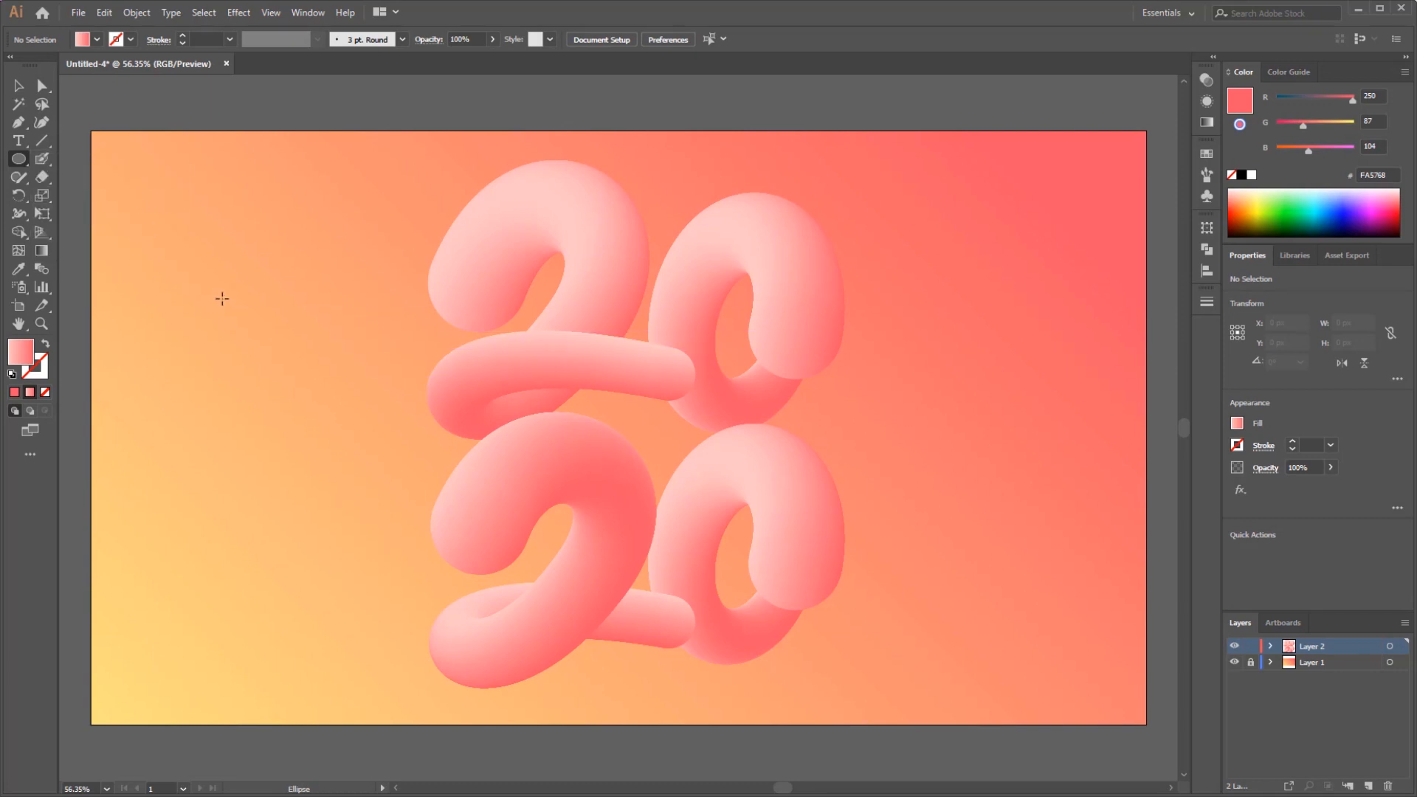
left_click_drag(225, 305, 278, 342)
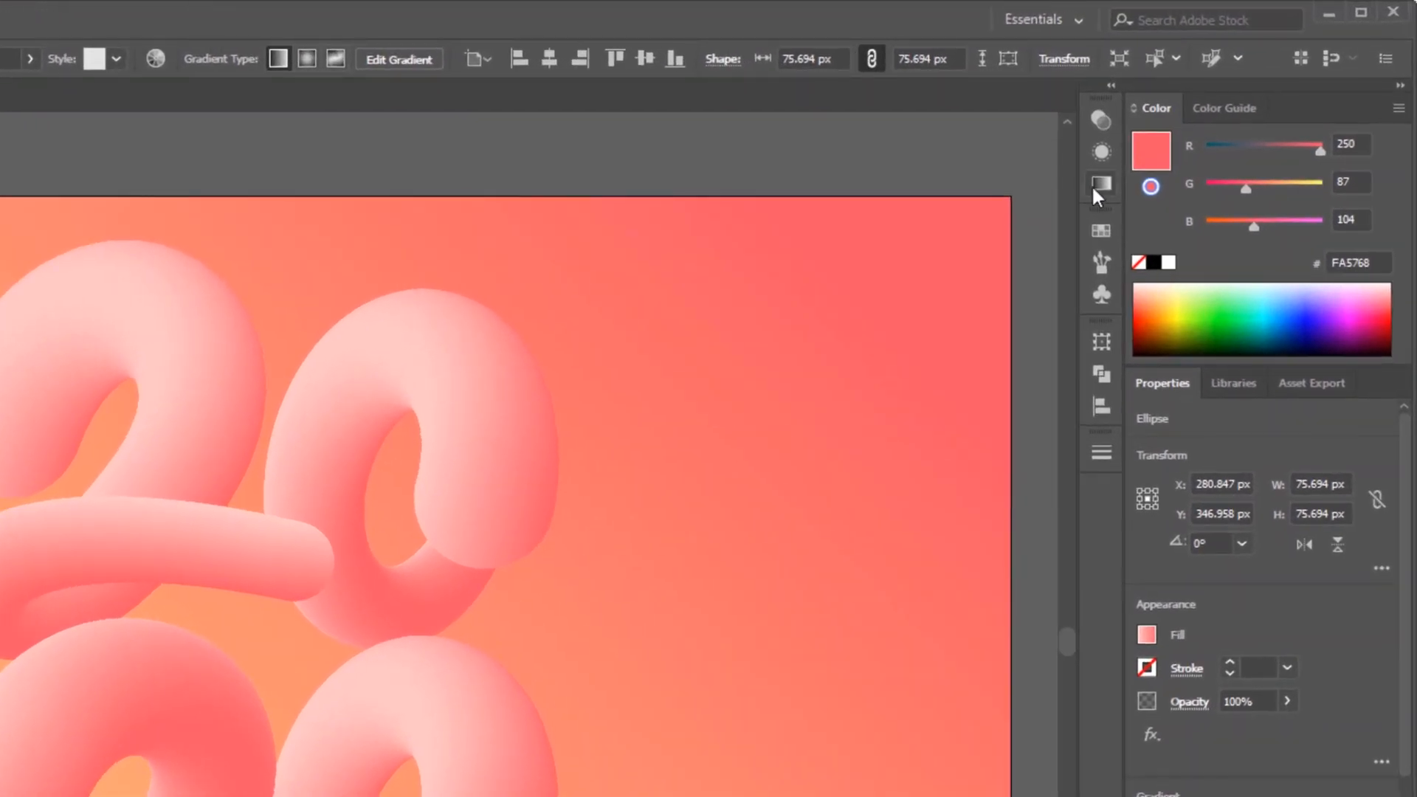
left_click(1100, 184)
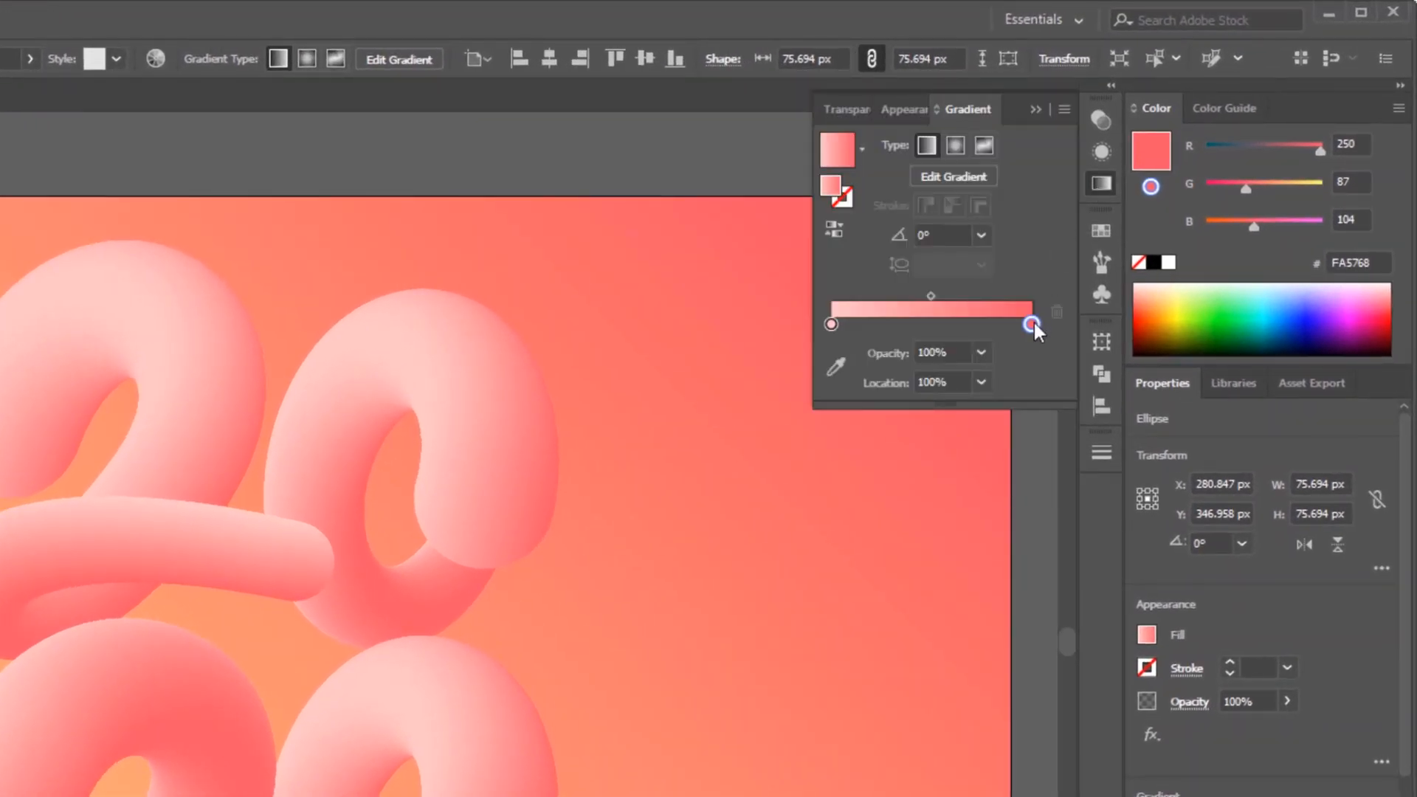
double_click(1030, 324)
type("213")
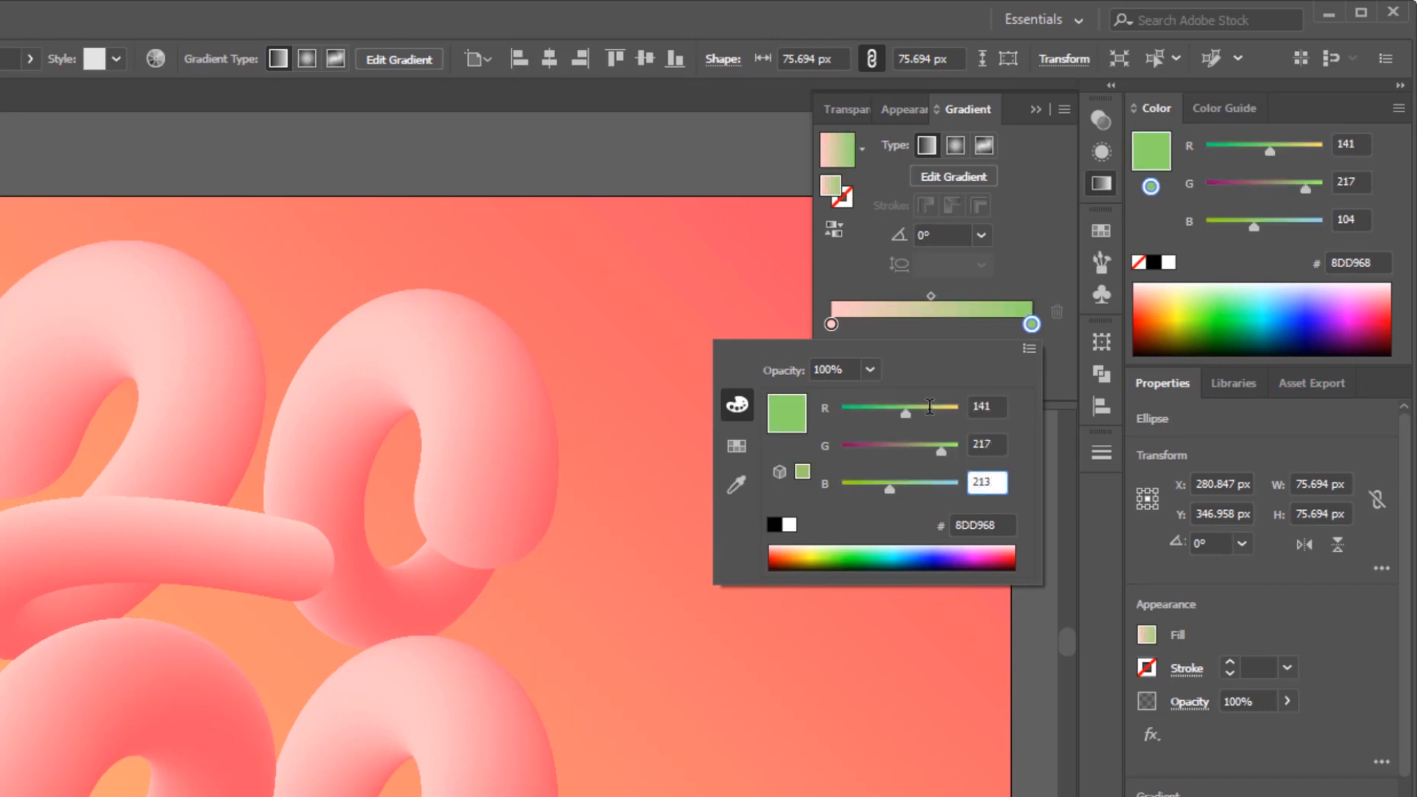
mouse_move(829, 324)
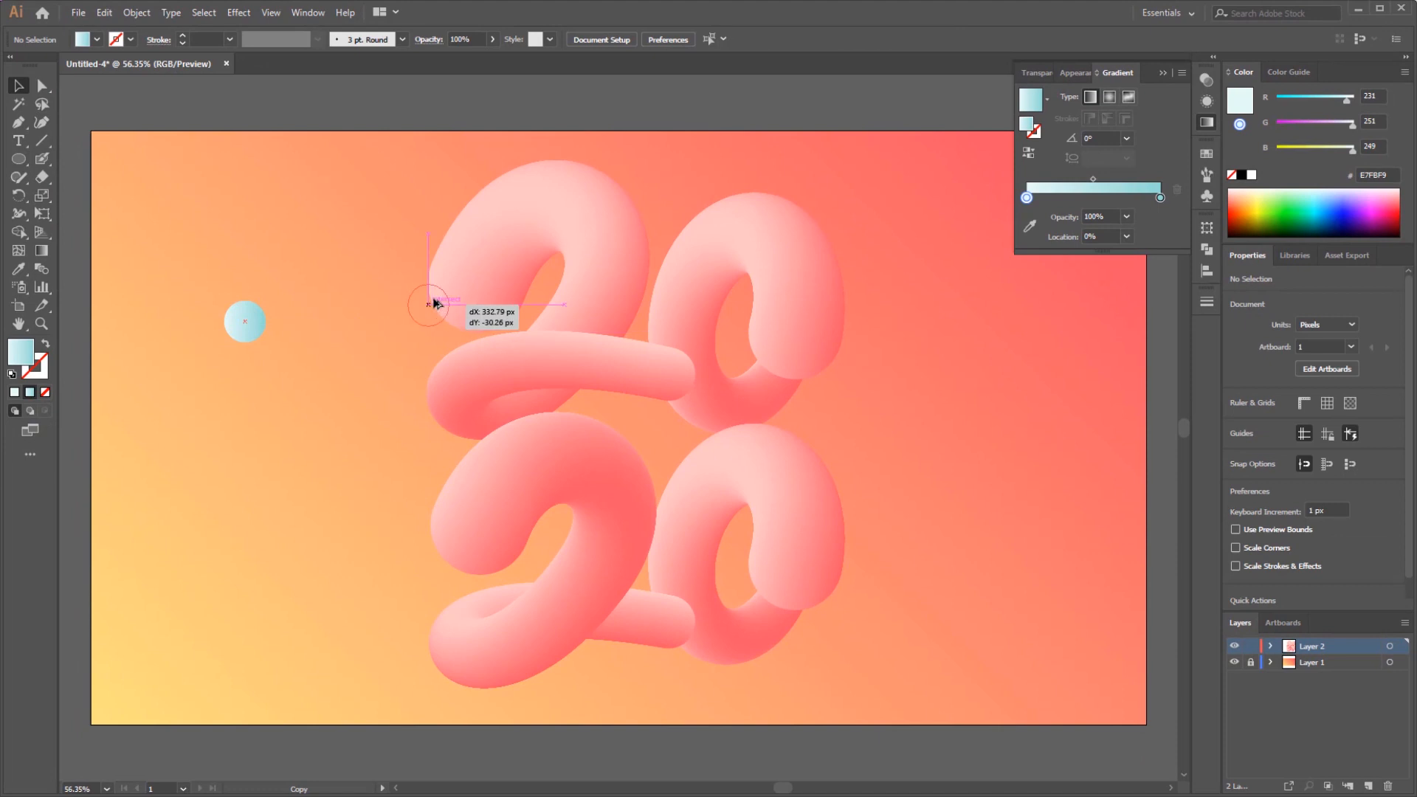
Place circle copies at the upper 2's tip, atop the 2, and between the rows.
left_click_drag(434, 303, 655, 208)
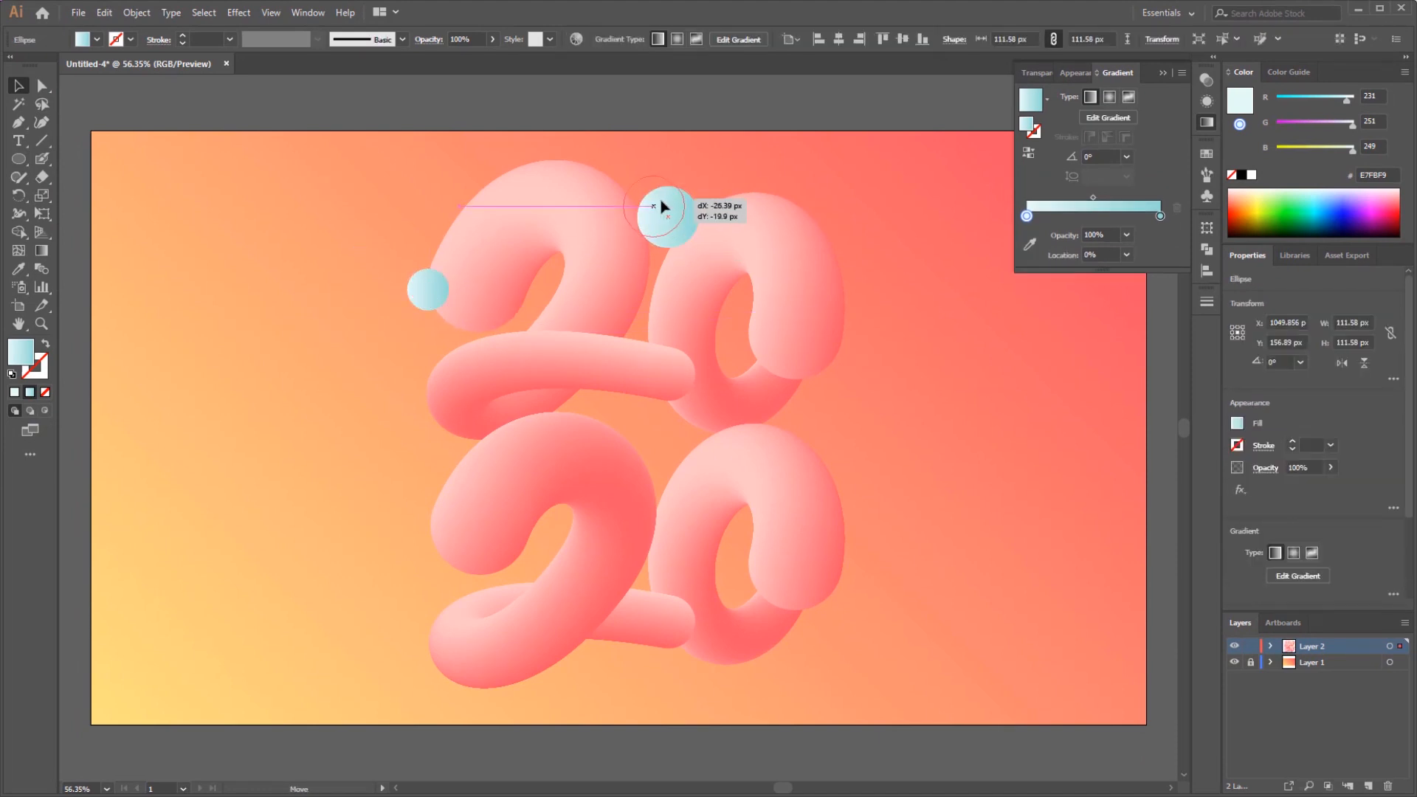
left_click_drag(660, 209, 692, 450)
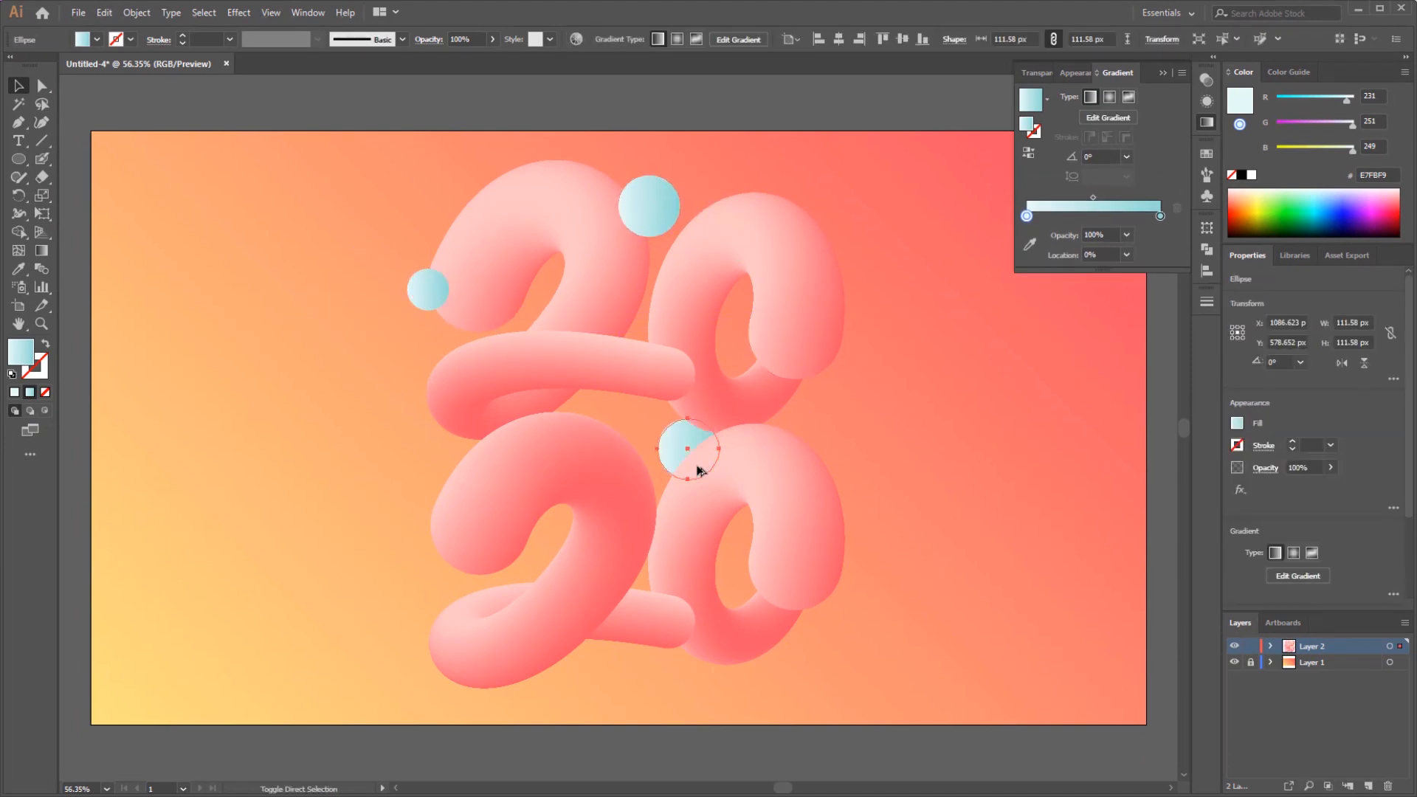
left_click_drag(687, 449, 434, 603)
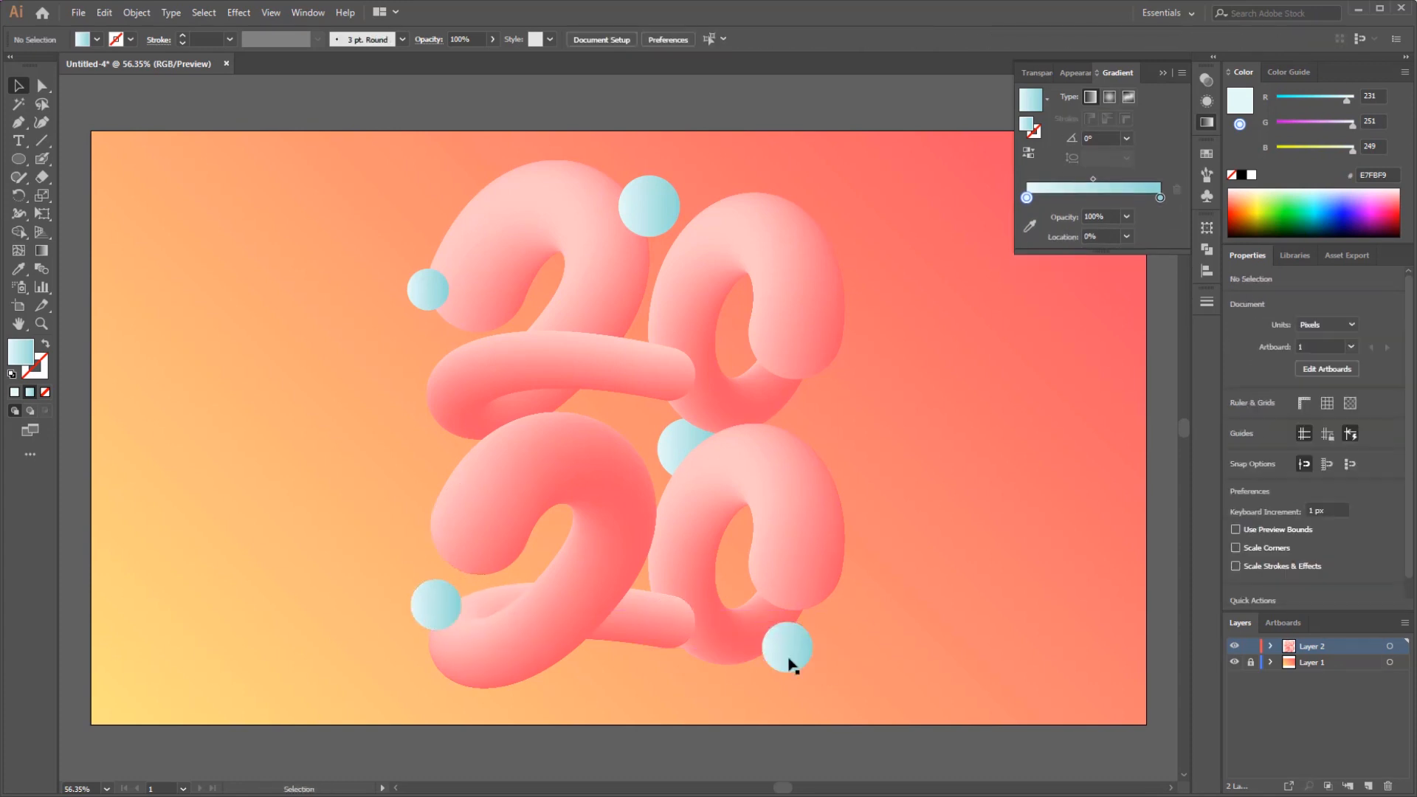
left_click(429, 289)
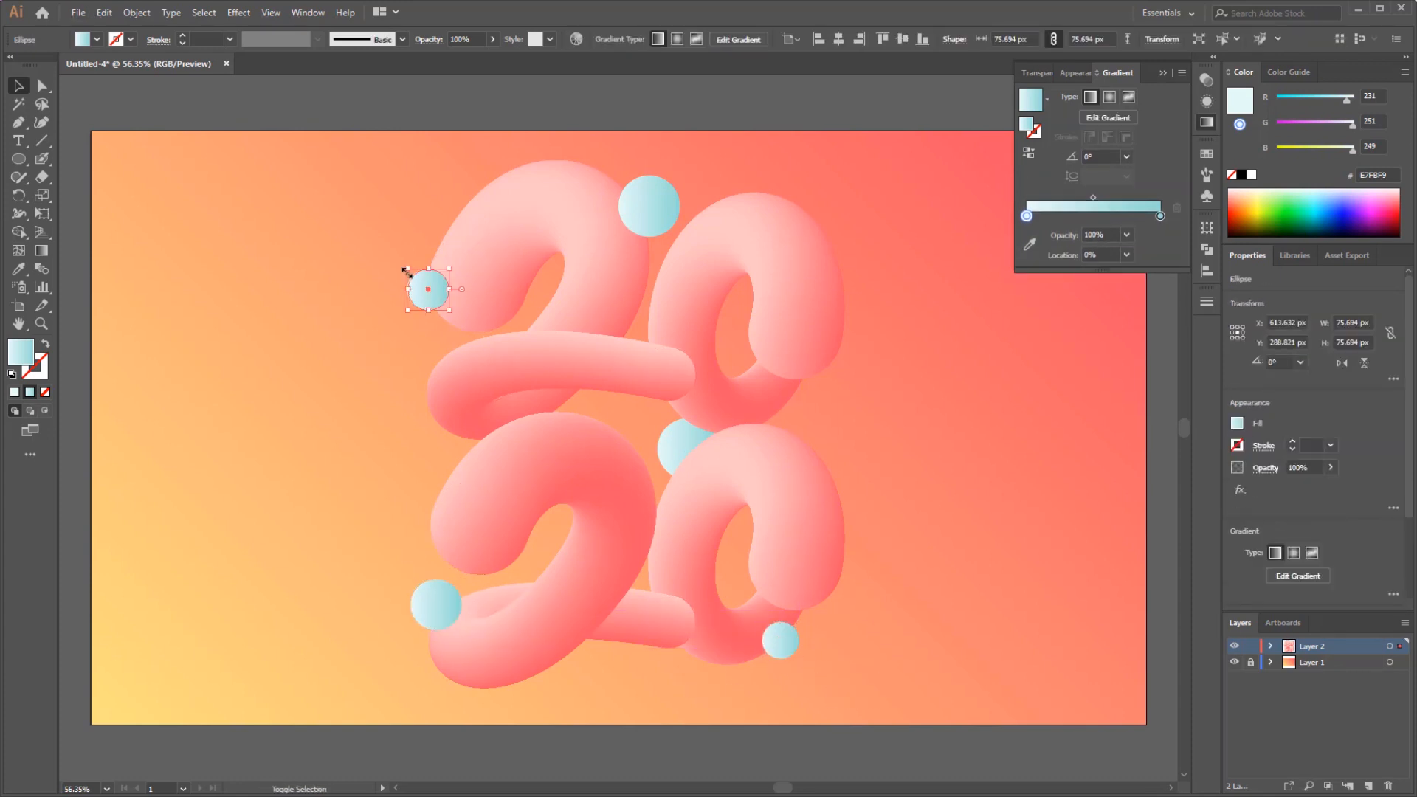